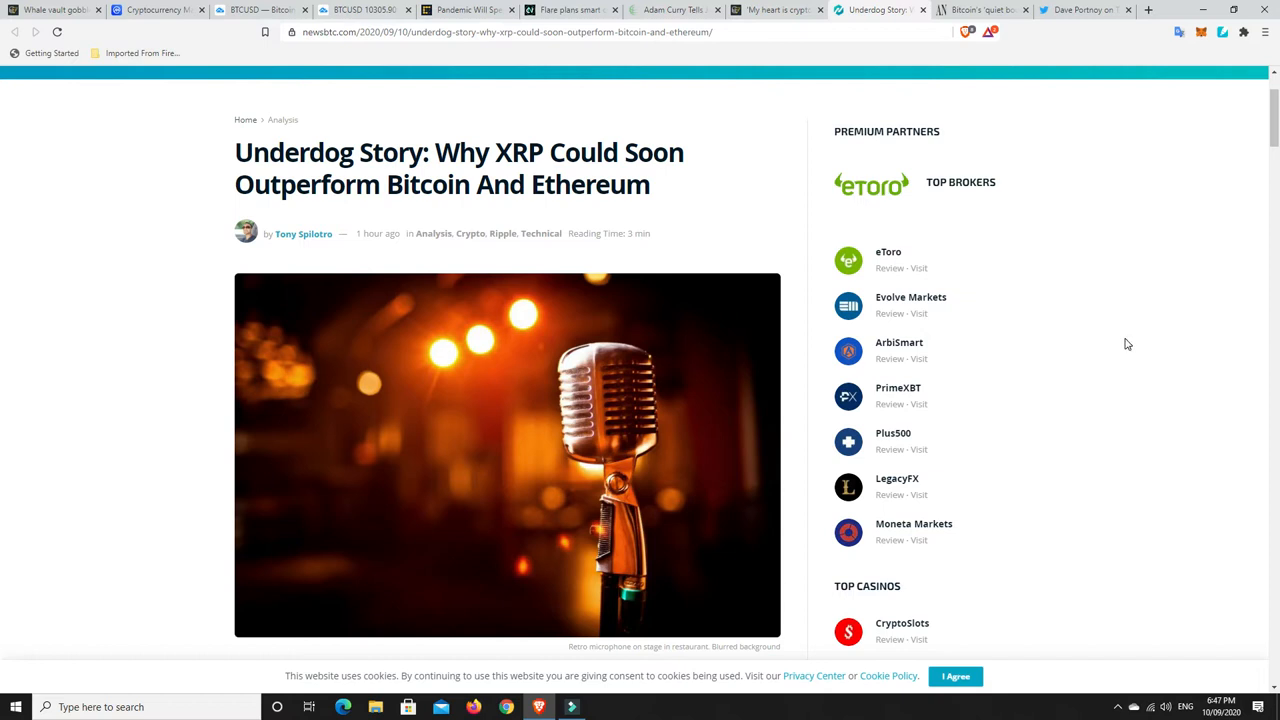
mouse_move(740, 202)
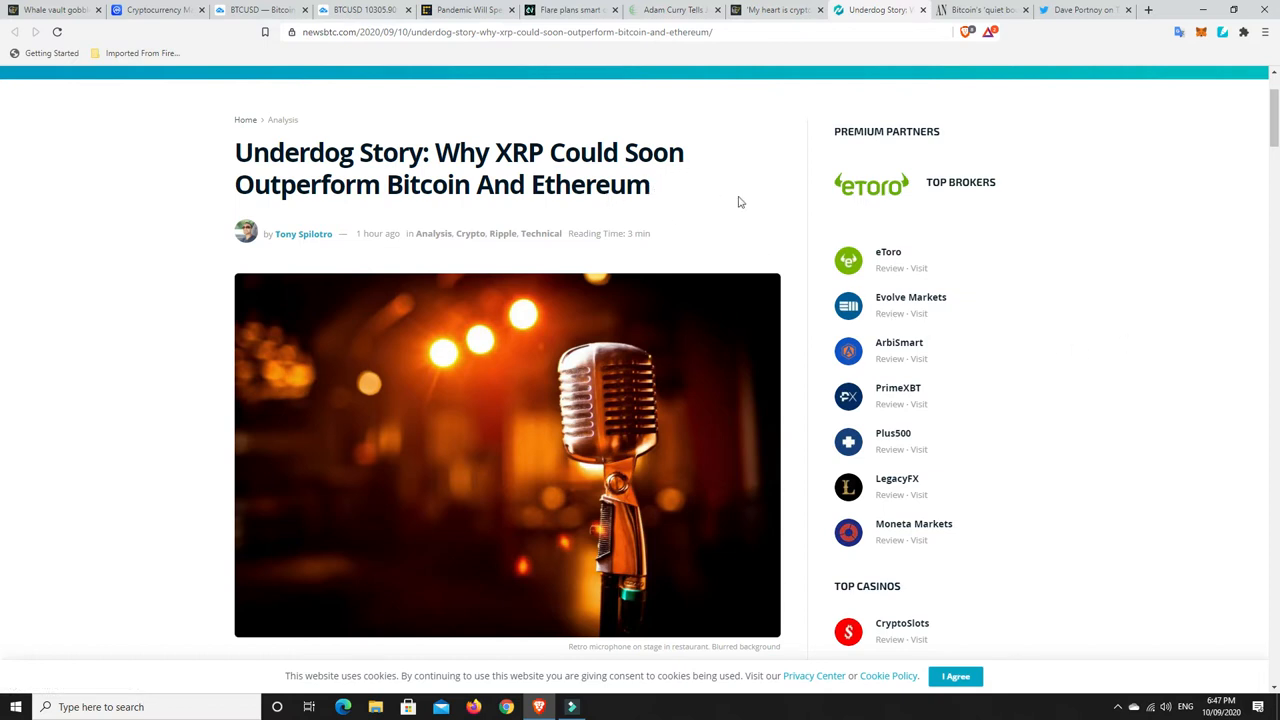
mouse_move(749, 207)
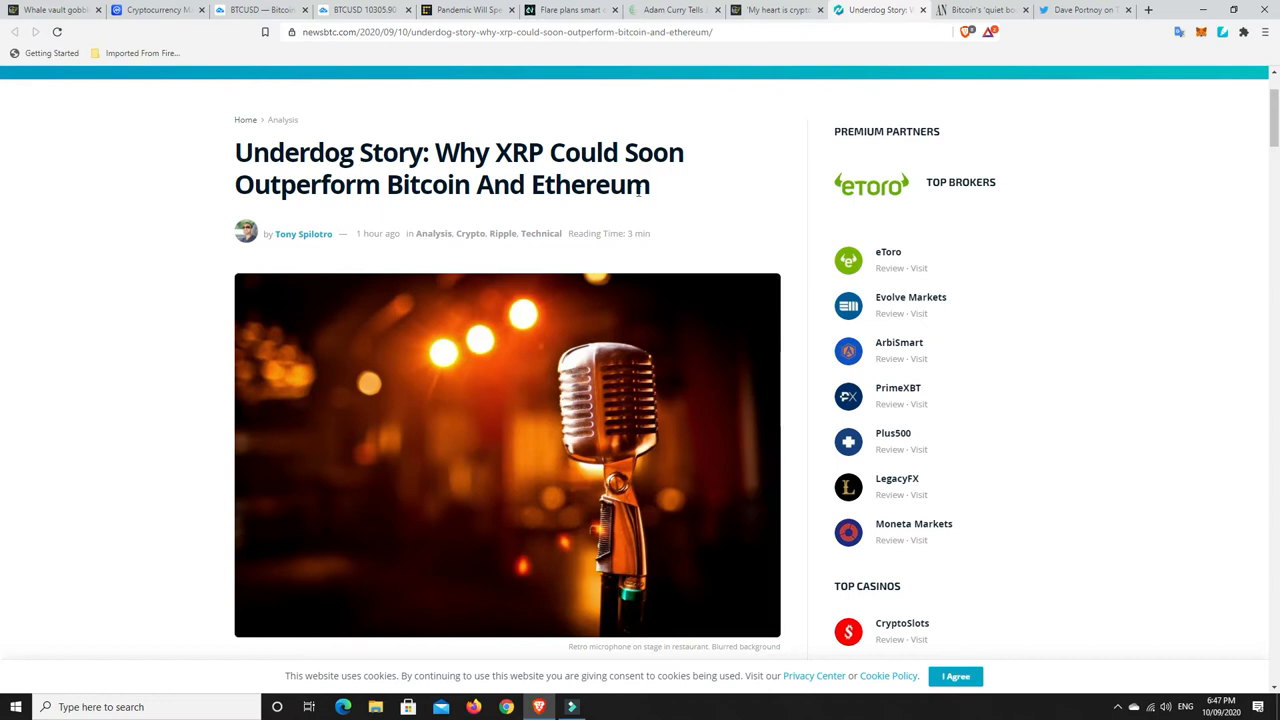
mouse_move(653, 197)
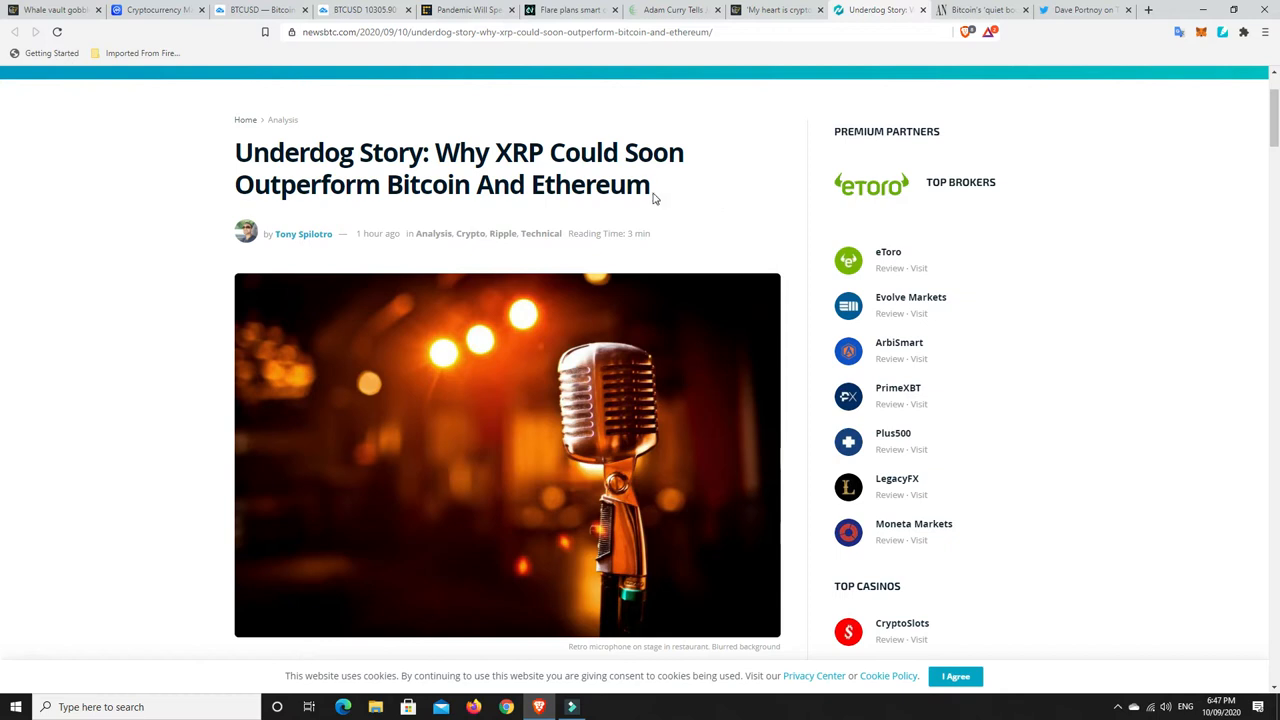
mouse_move(708, 189)
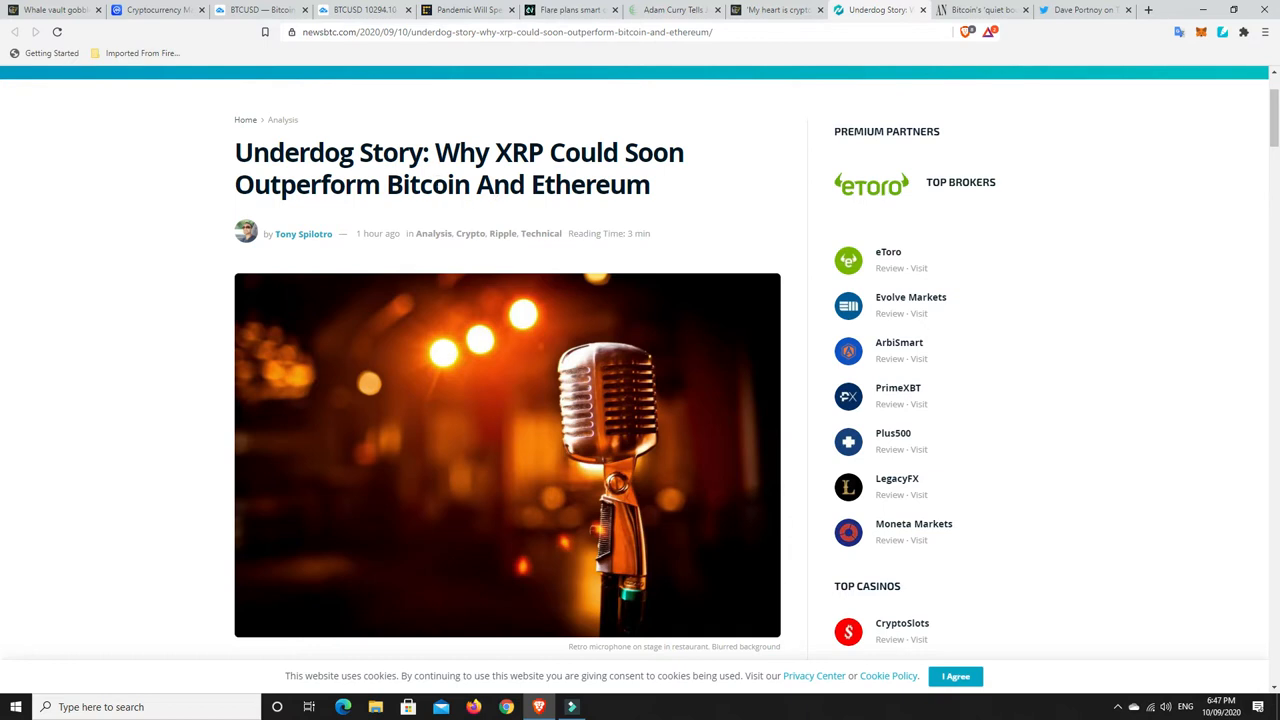
mouse_move(570, 203)
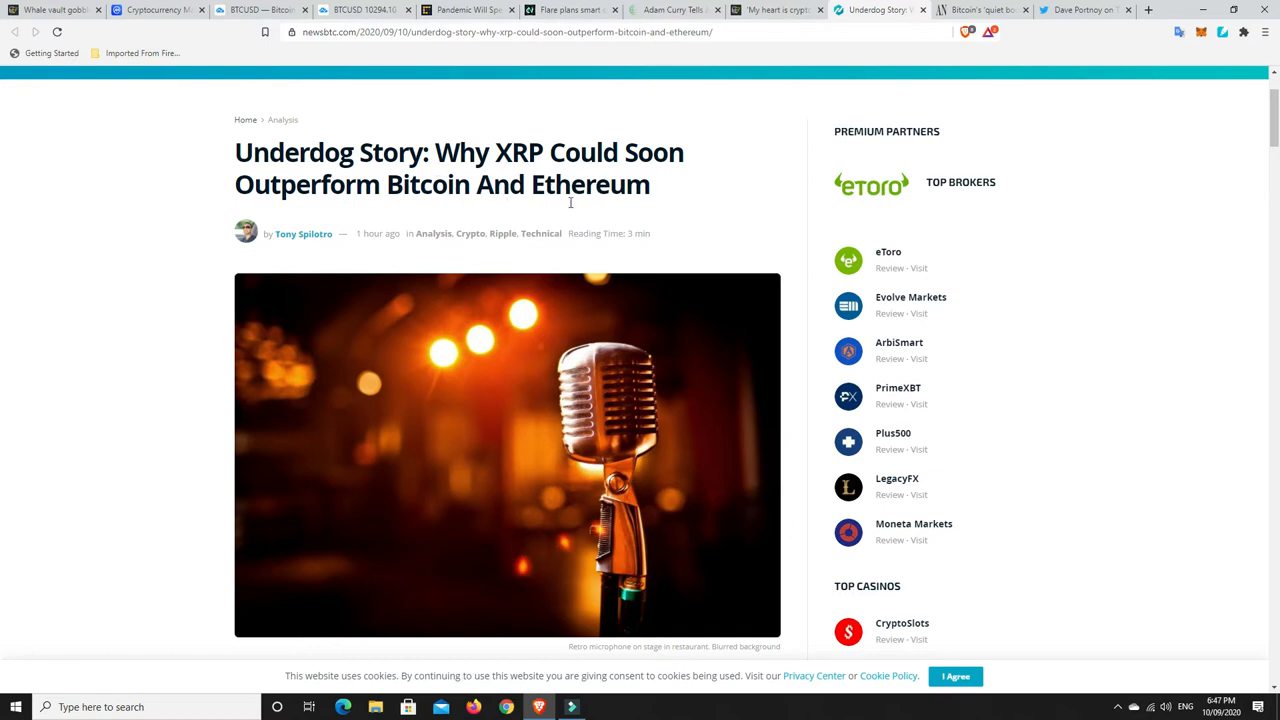
Step: Scroll the NewsBTC article down to the XRP versus Bitcoin and Ethereum comparison chart
scroll("down", 3)
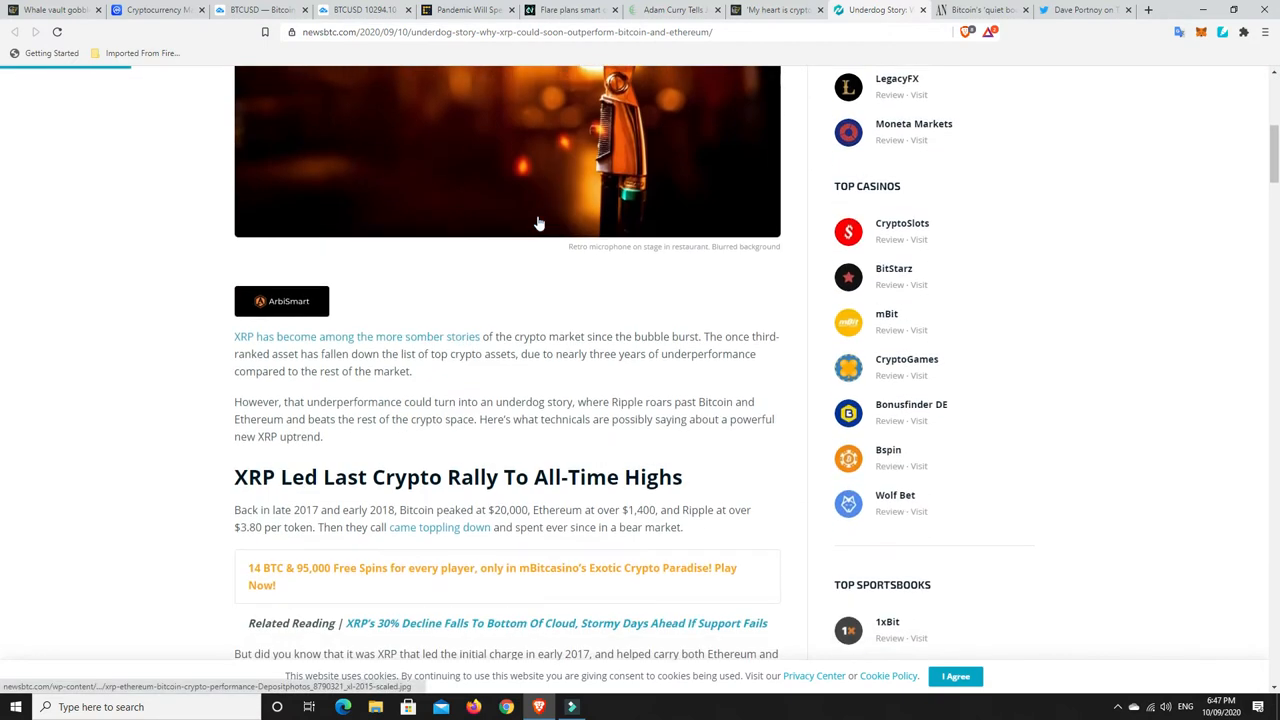
scroll("down", 3)
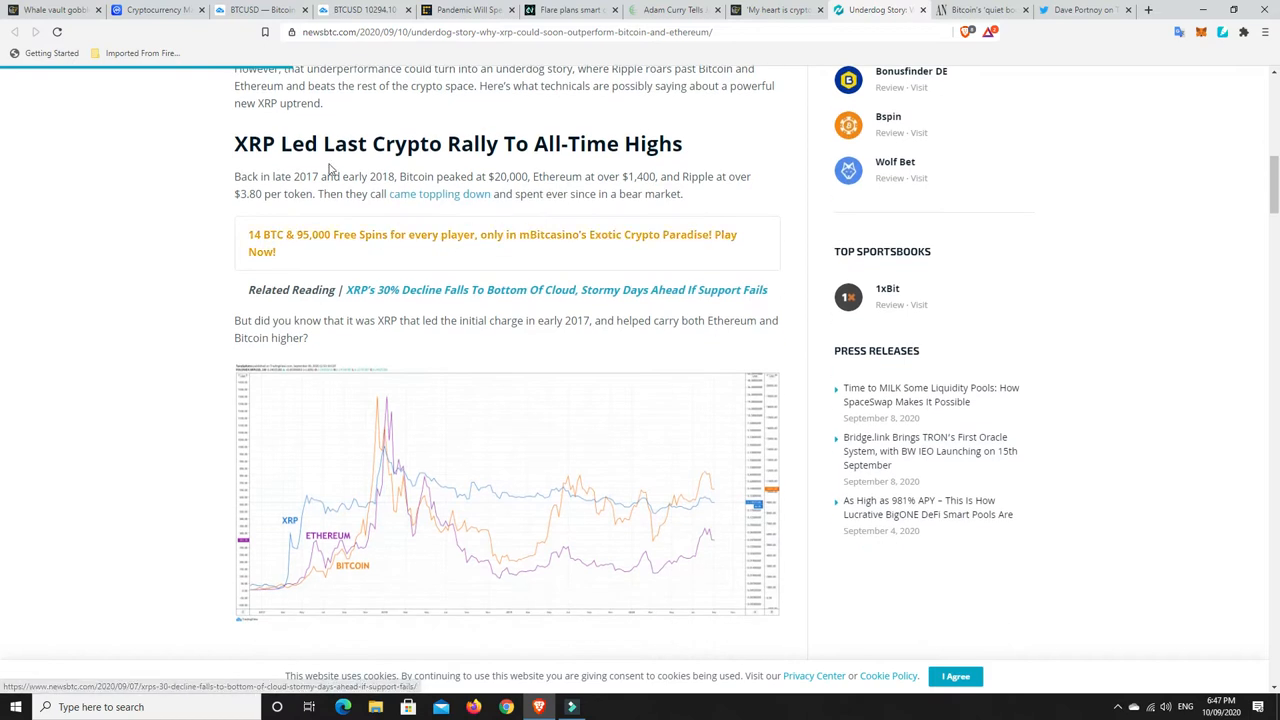
mouse_move(527, 155)
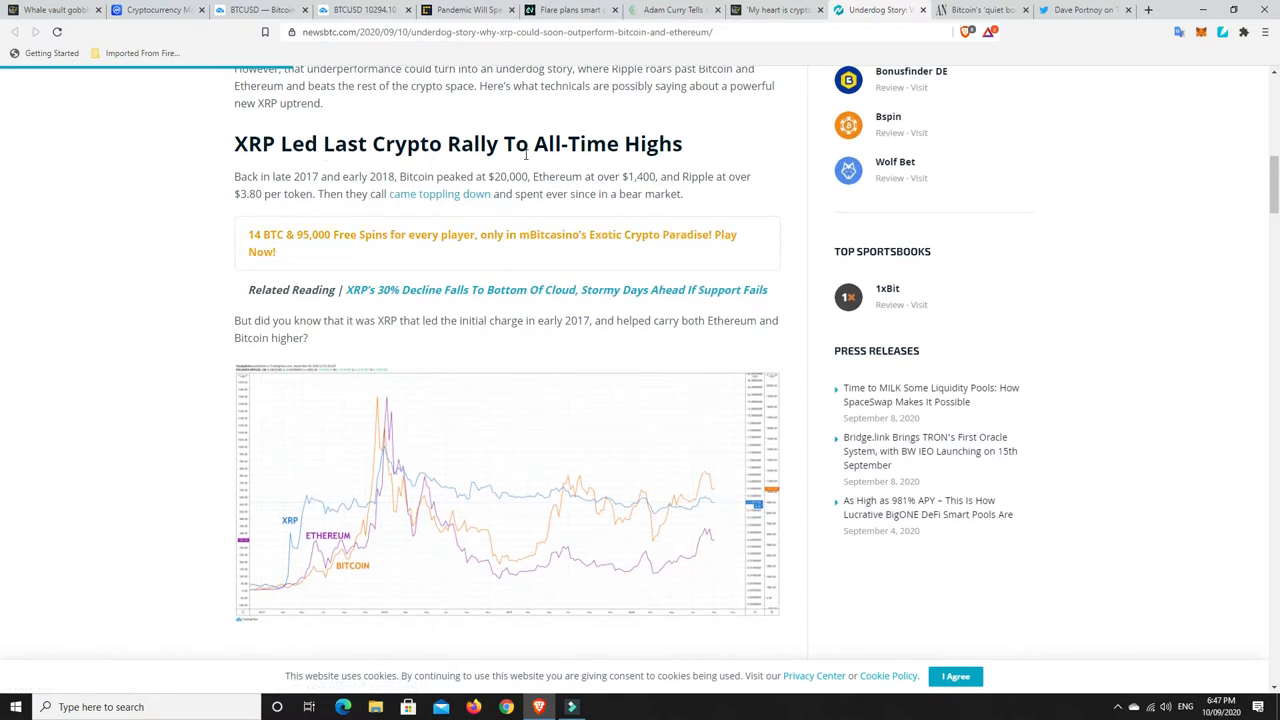
mouse_move(745, 148)
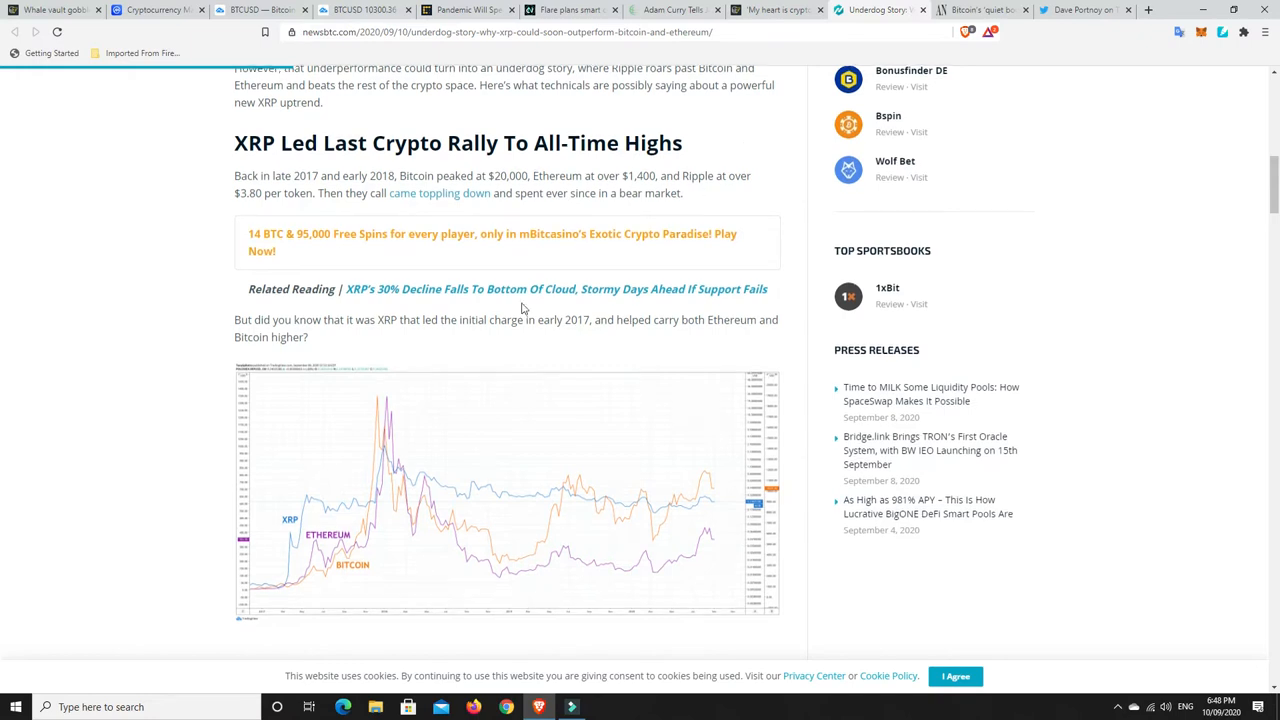
scroll("down", 3)
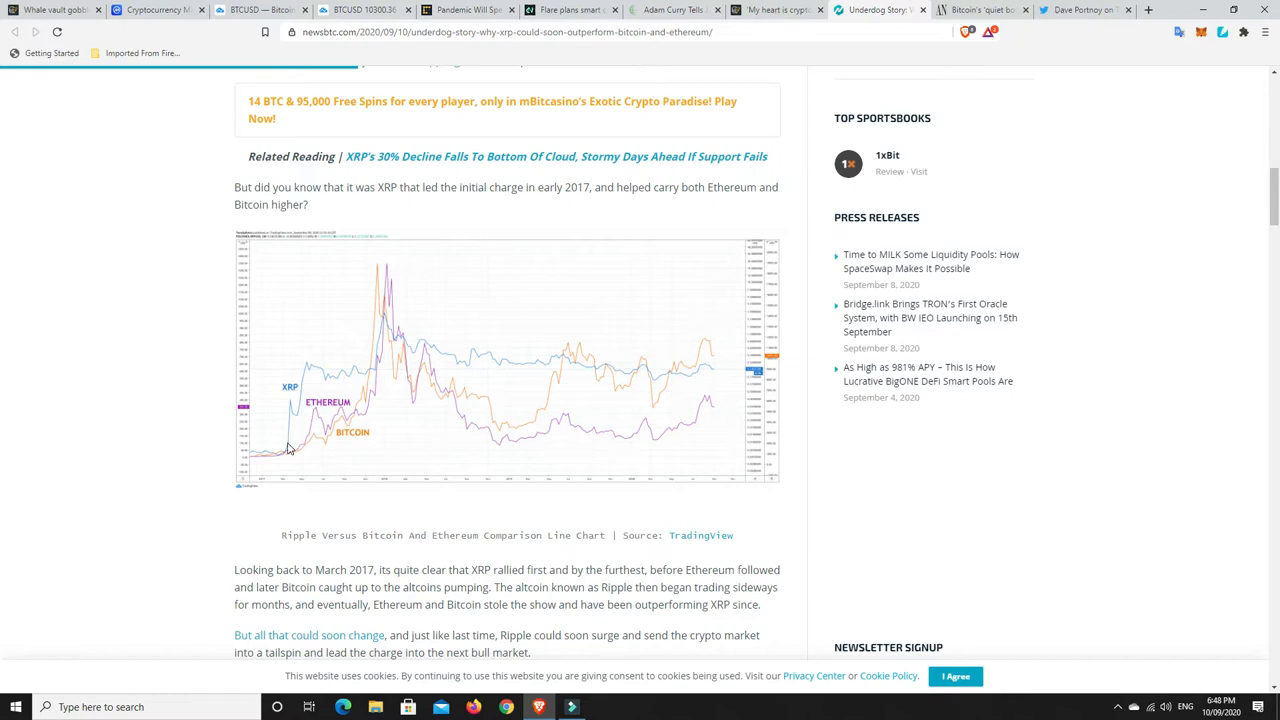
mouse_move(290, 415)
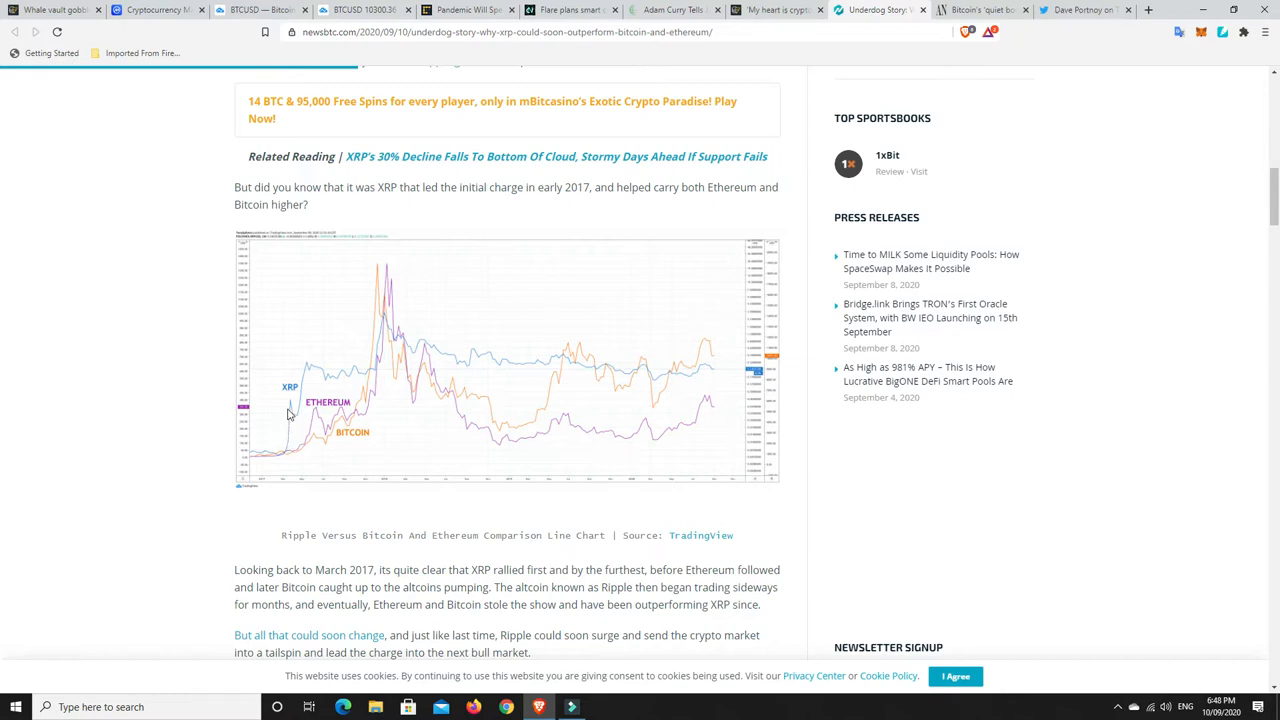
mouse_move(313, 443)
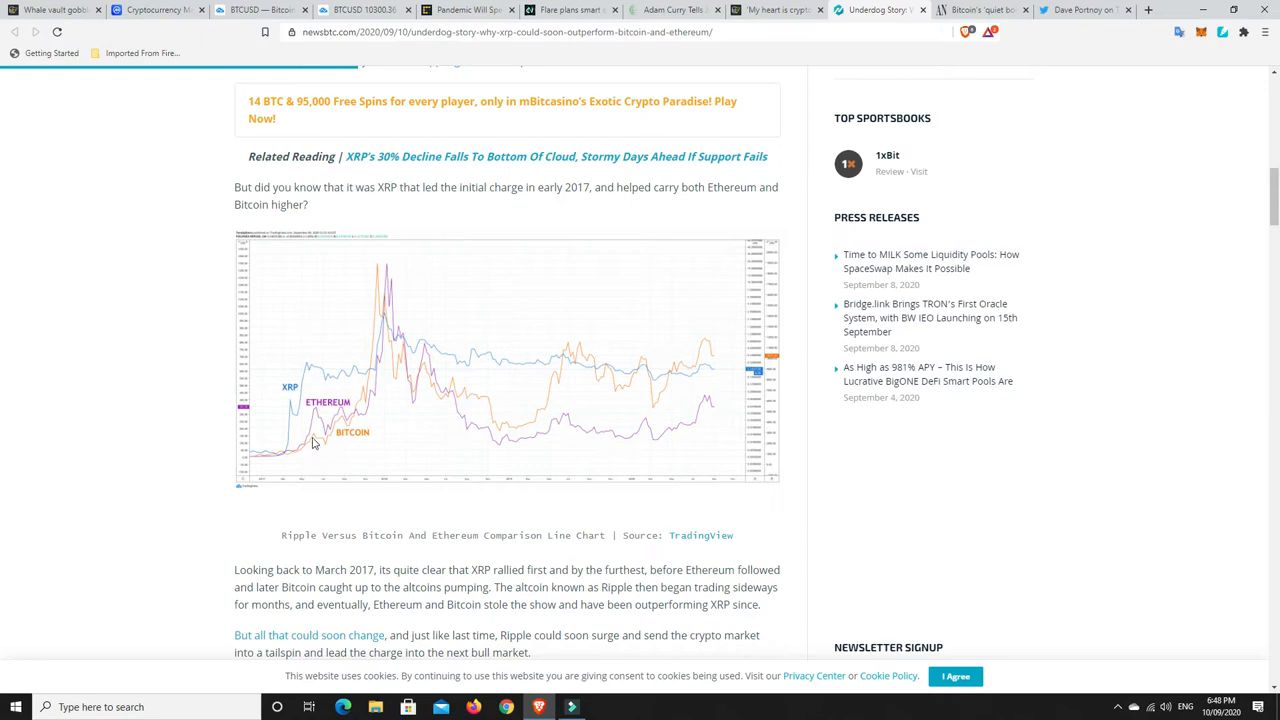
mouse_move(399, 337)
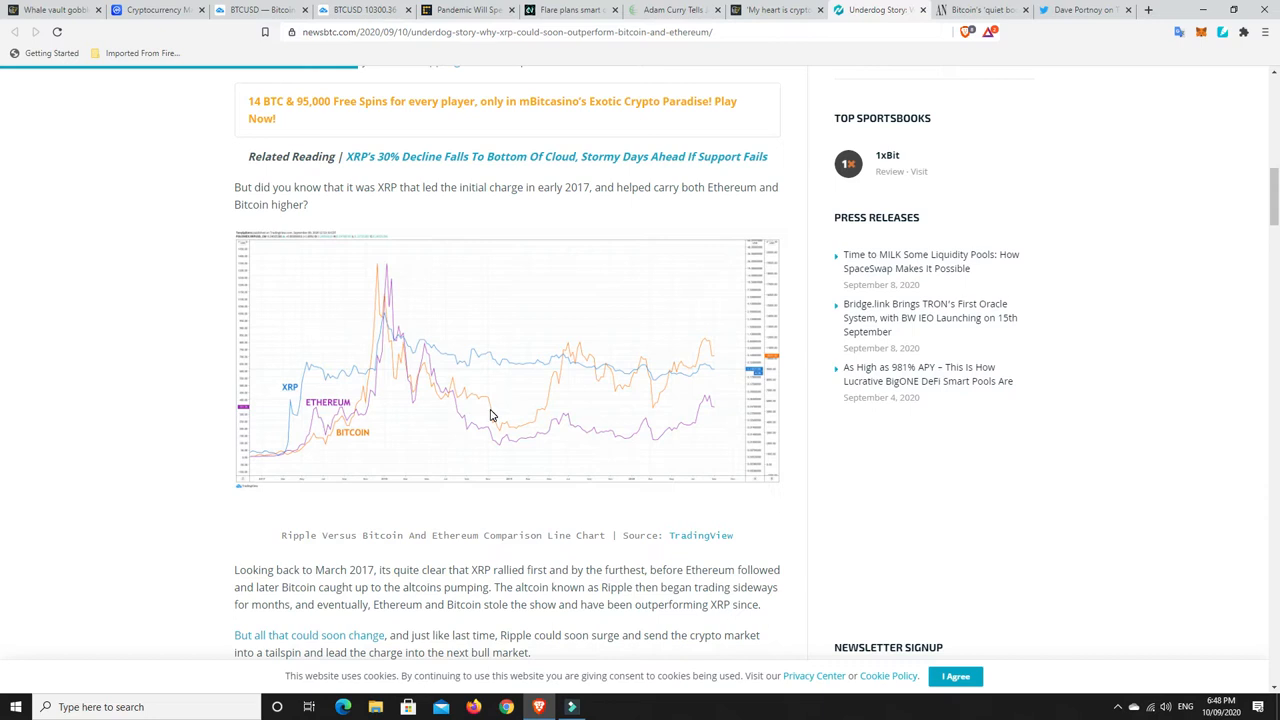
mouse_move(450, 403)
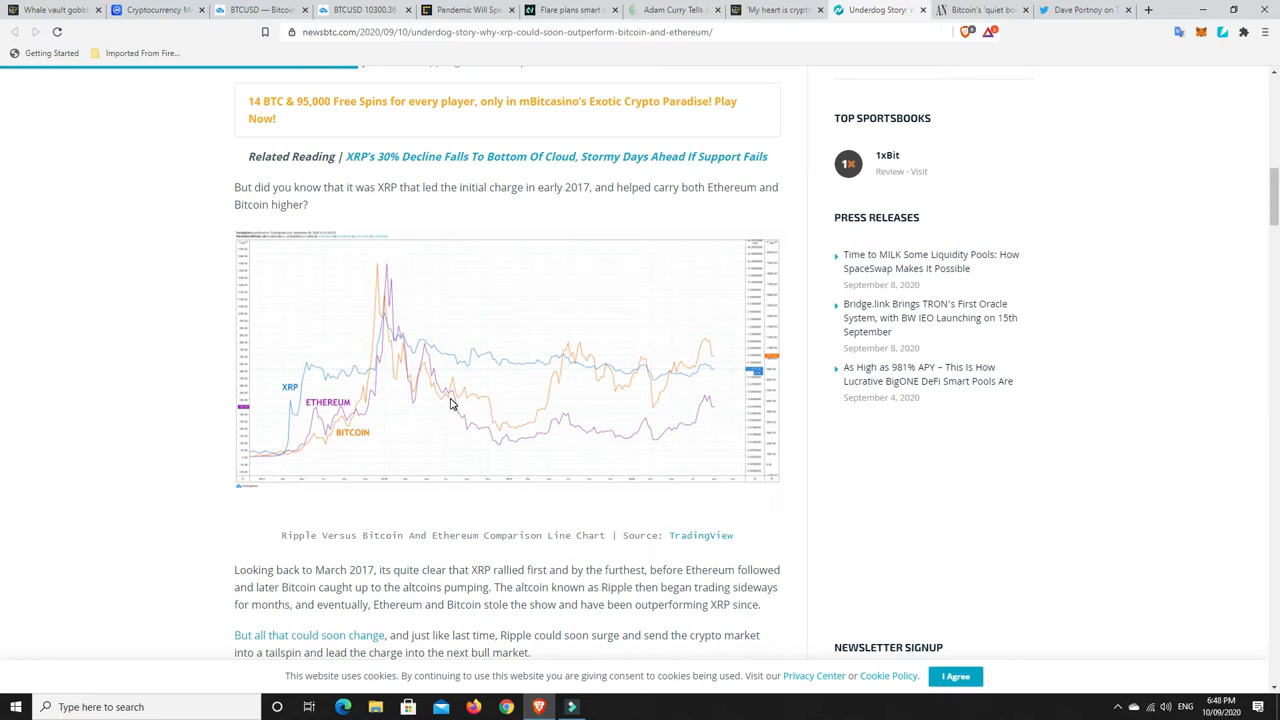
mouse_move(463, 391)
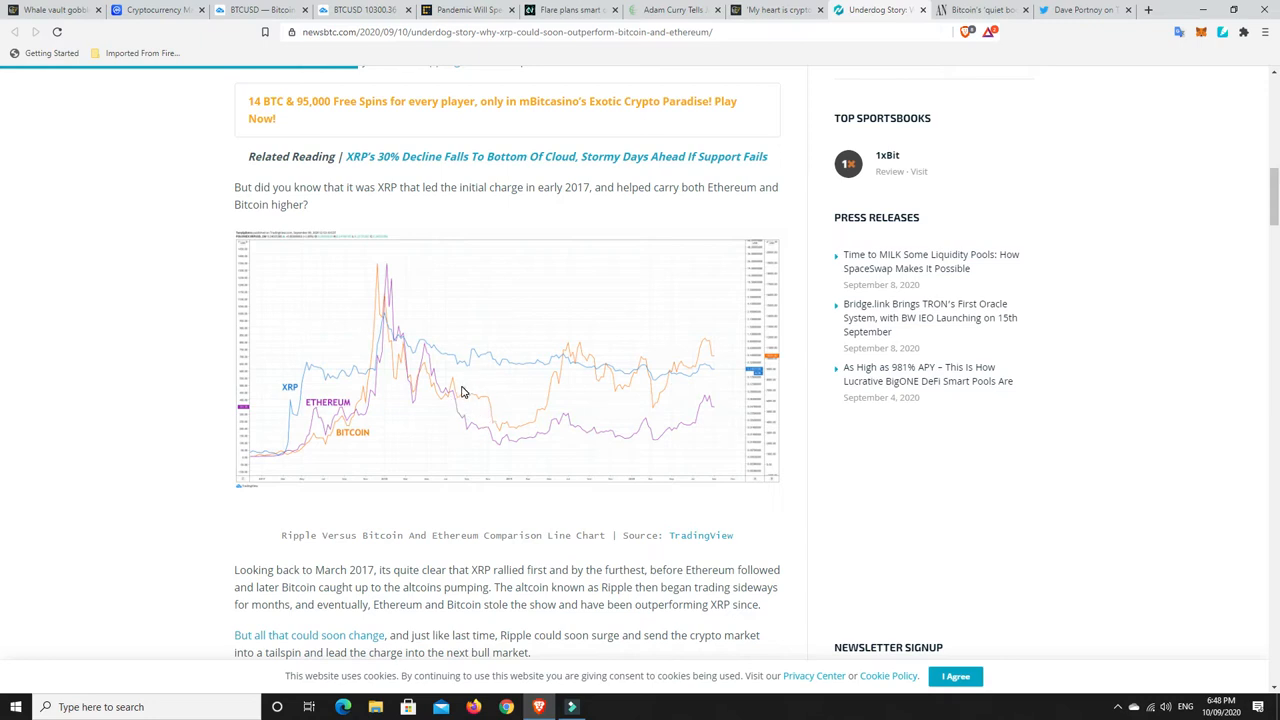
mouse_move(470, 365)
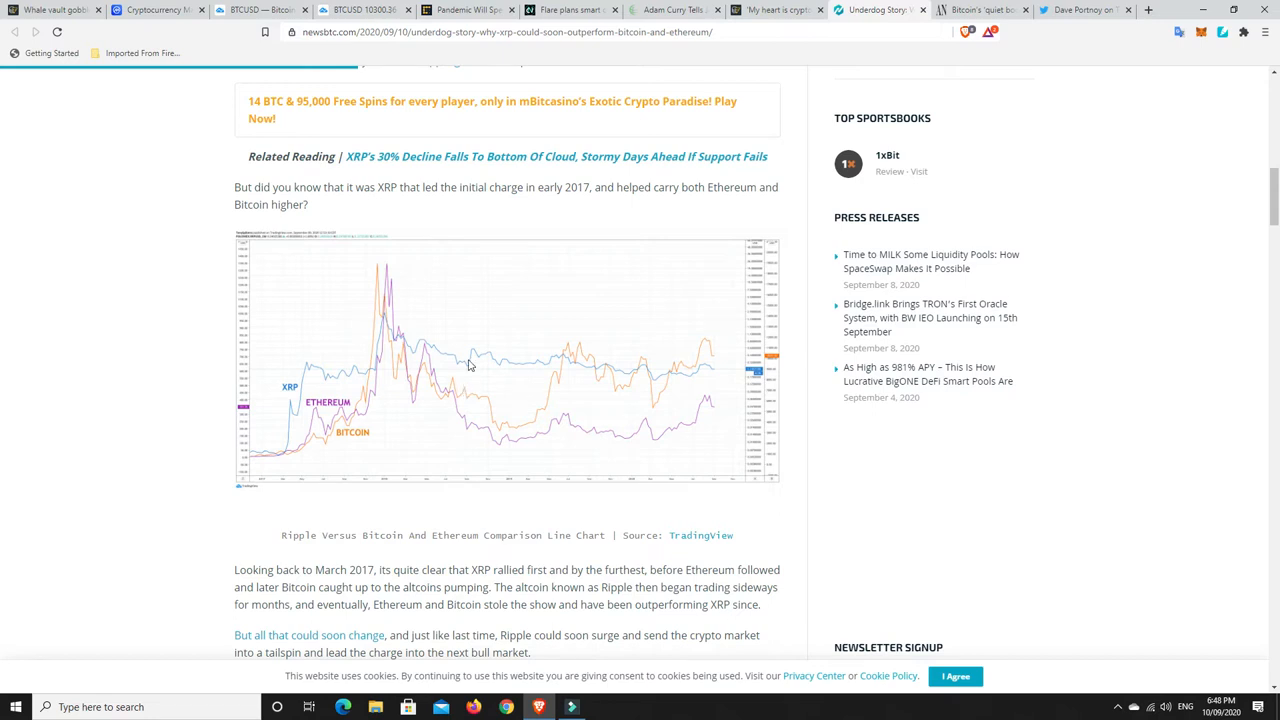
Step: Scroll further to 'Ripple To Rip Past Bitcoin and Ethereum' with its XRPBTC and XRPETH weekly charts
scroll("down", 3)
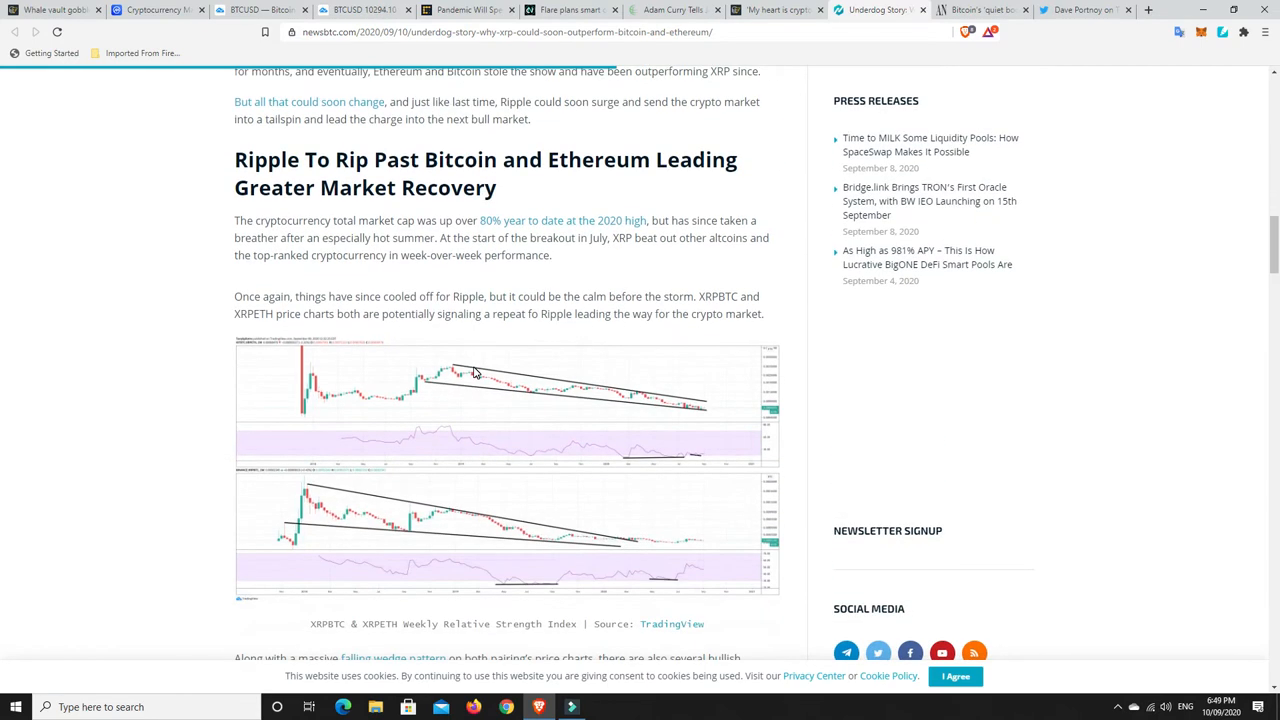
scroll("down", 3)
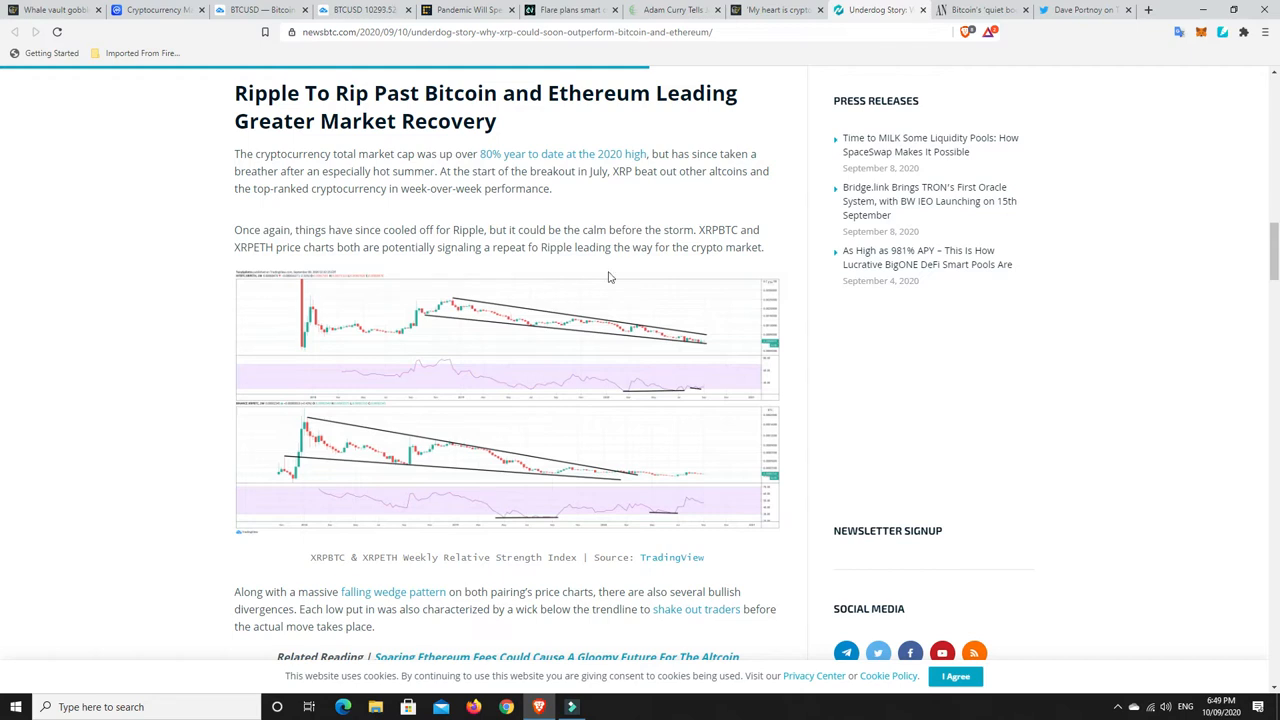
mouse_move(712, 336)
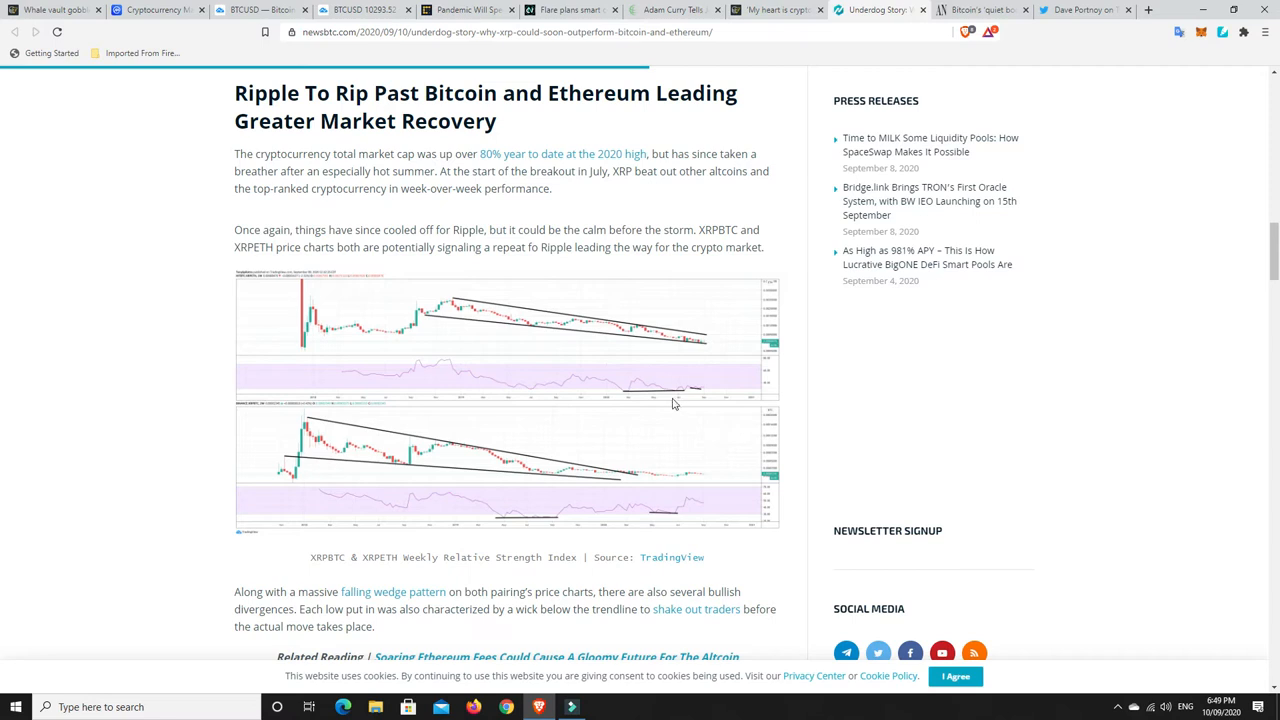
Step: Scroll to the article's monthly TD Sequential buy-signal charts near the end
scroll("down", 3)
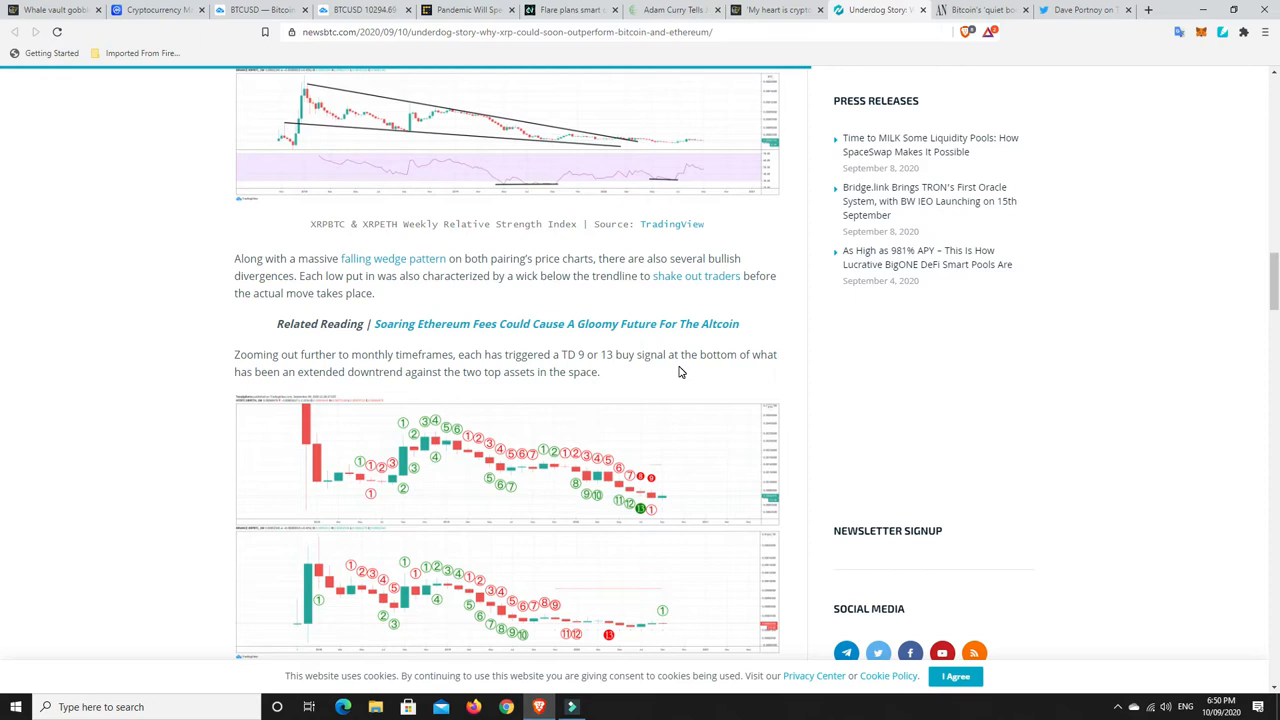
mouse_move(672, 373)
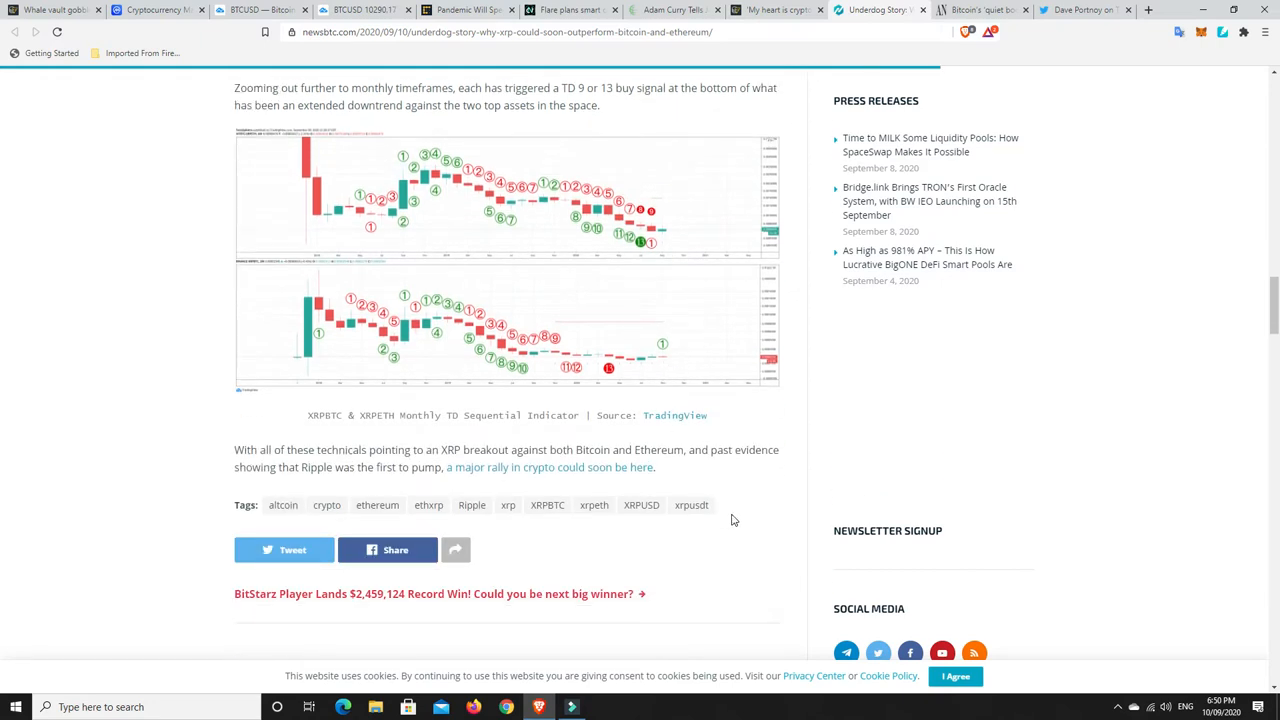
mouse_move(763, 514)
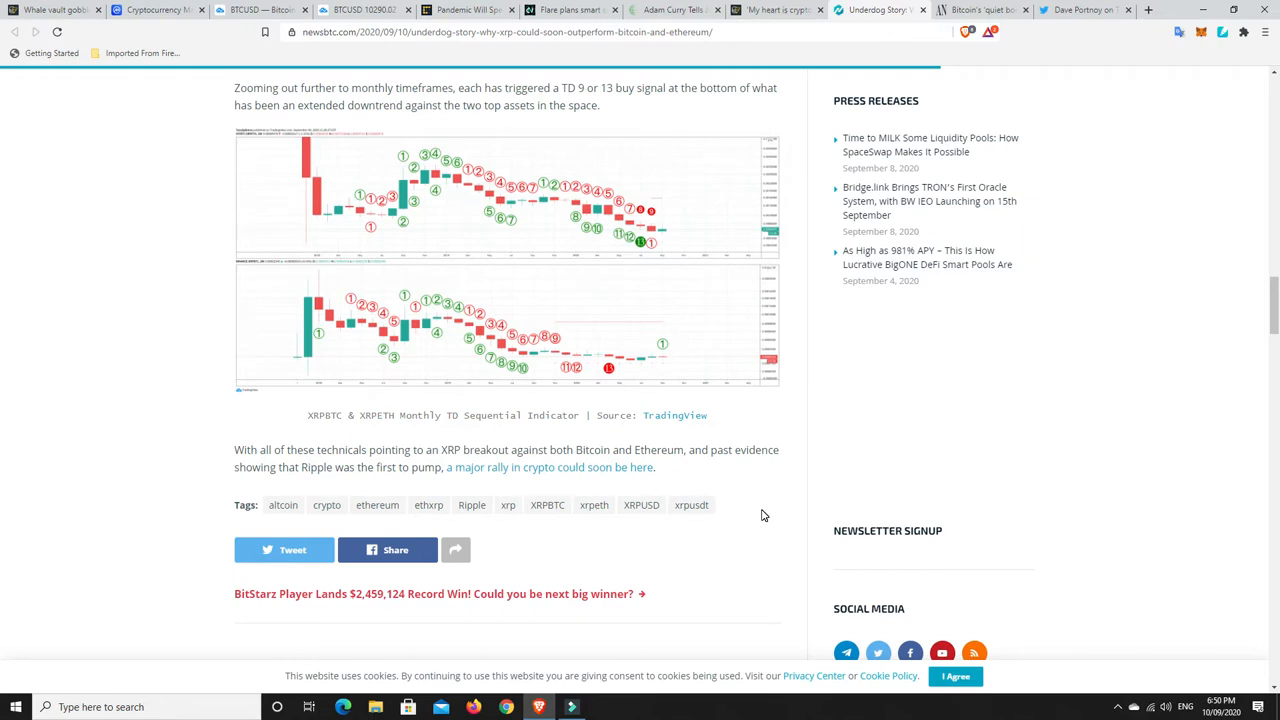
mouse_move(750, 499)
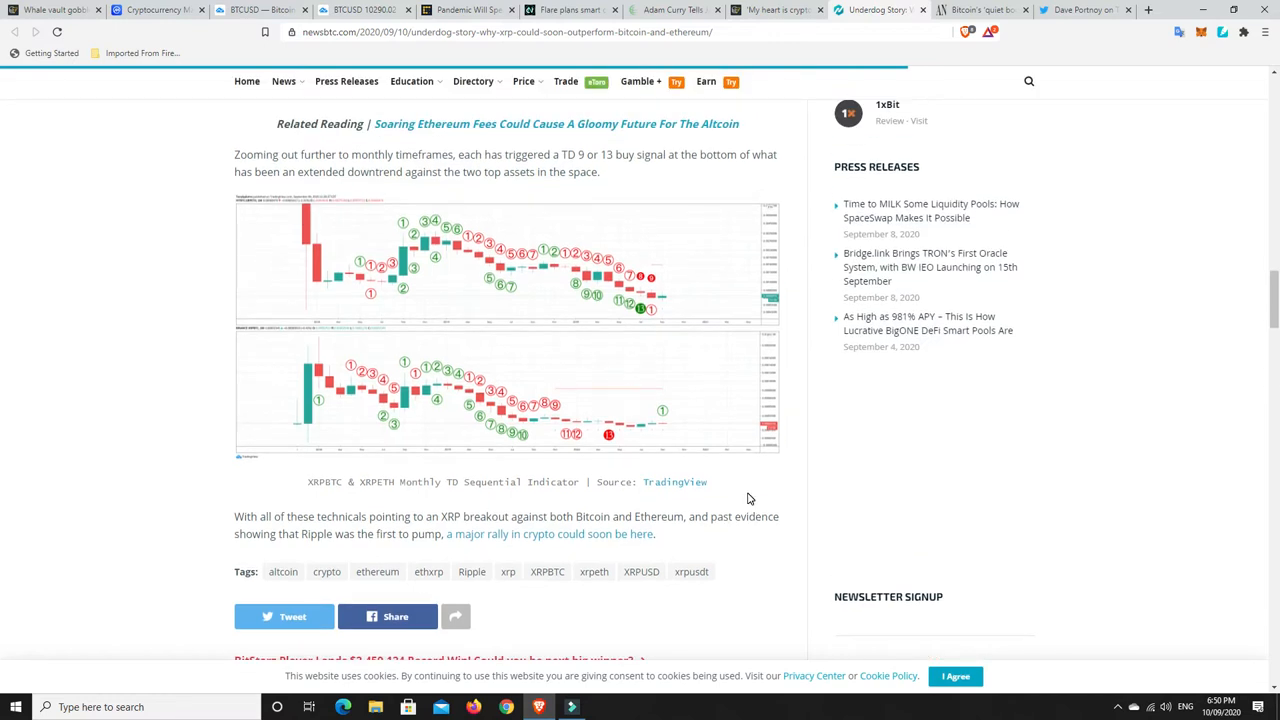
mouse_move(742, 494)
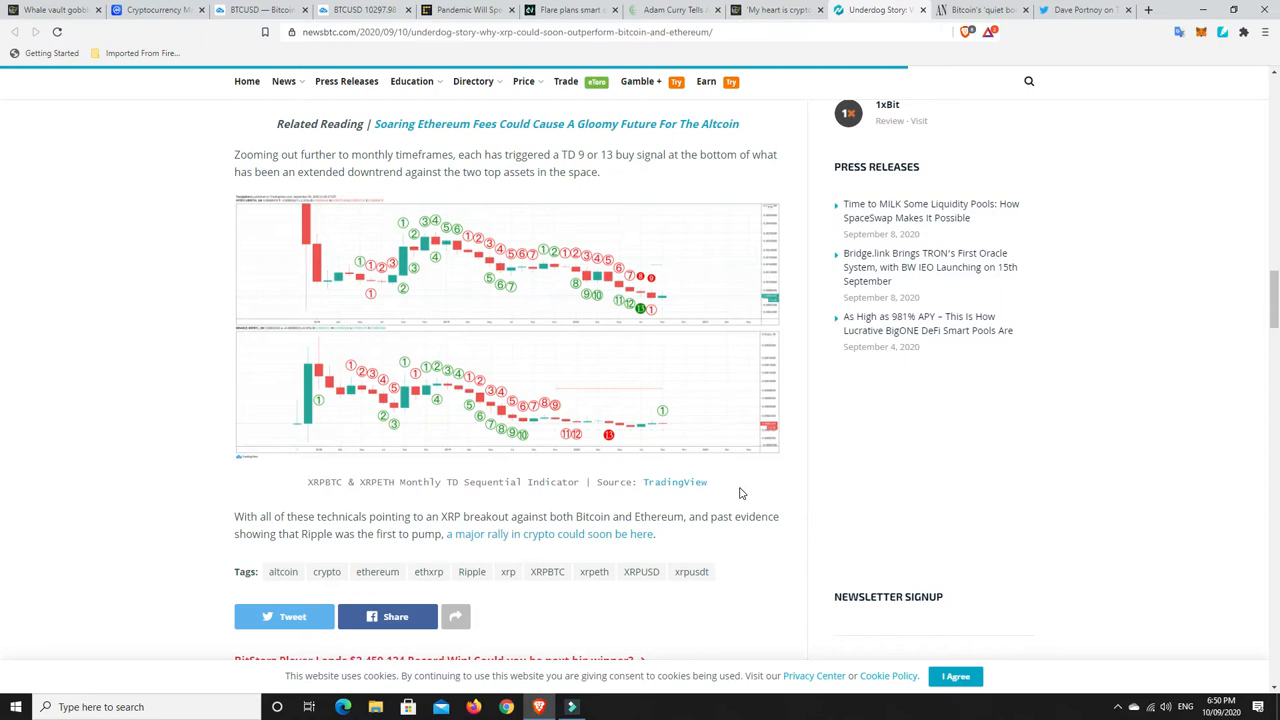
mouse_move(740, 493)
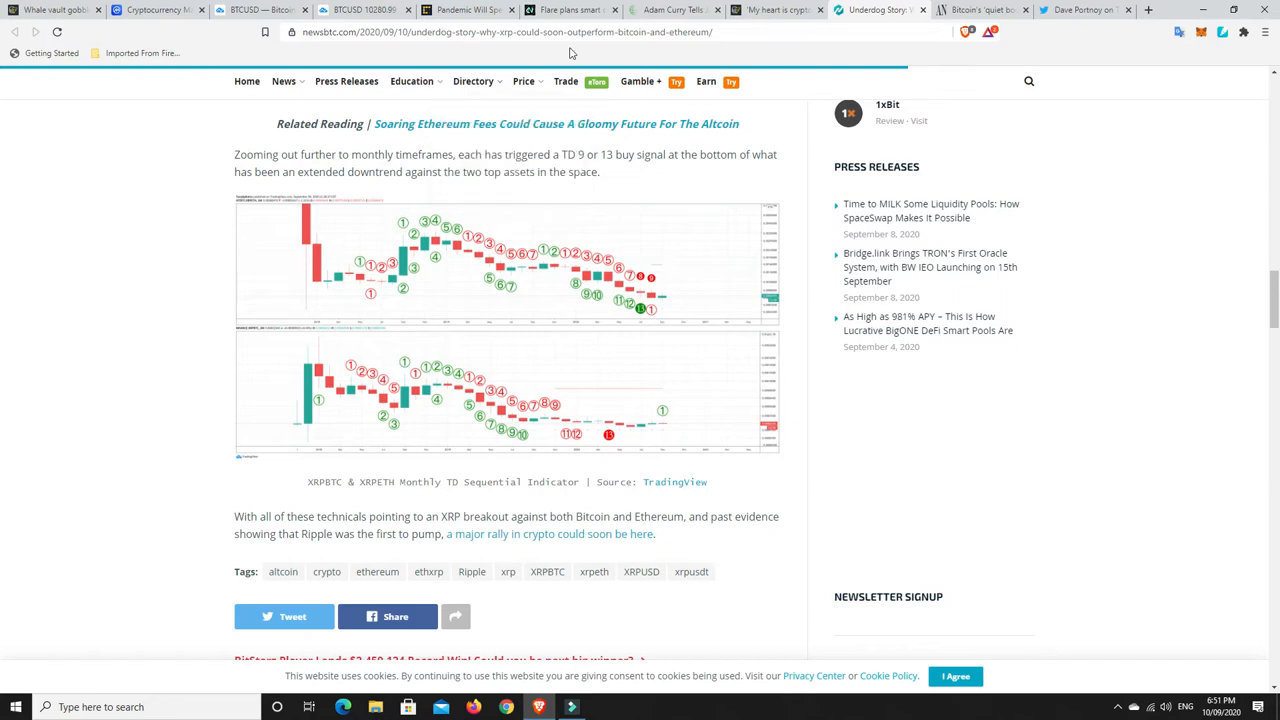
Step: Switch to the Crypto News Flash tab on Flare's smart contracts for XRPL, Bitcoin and Litecoin
left_click(570, 10)
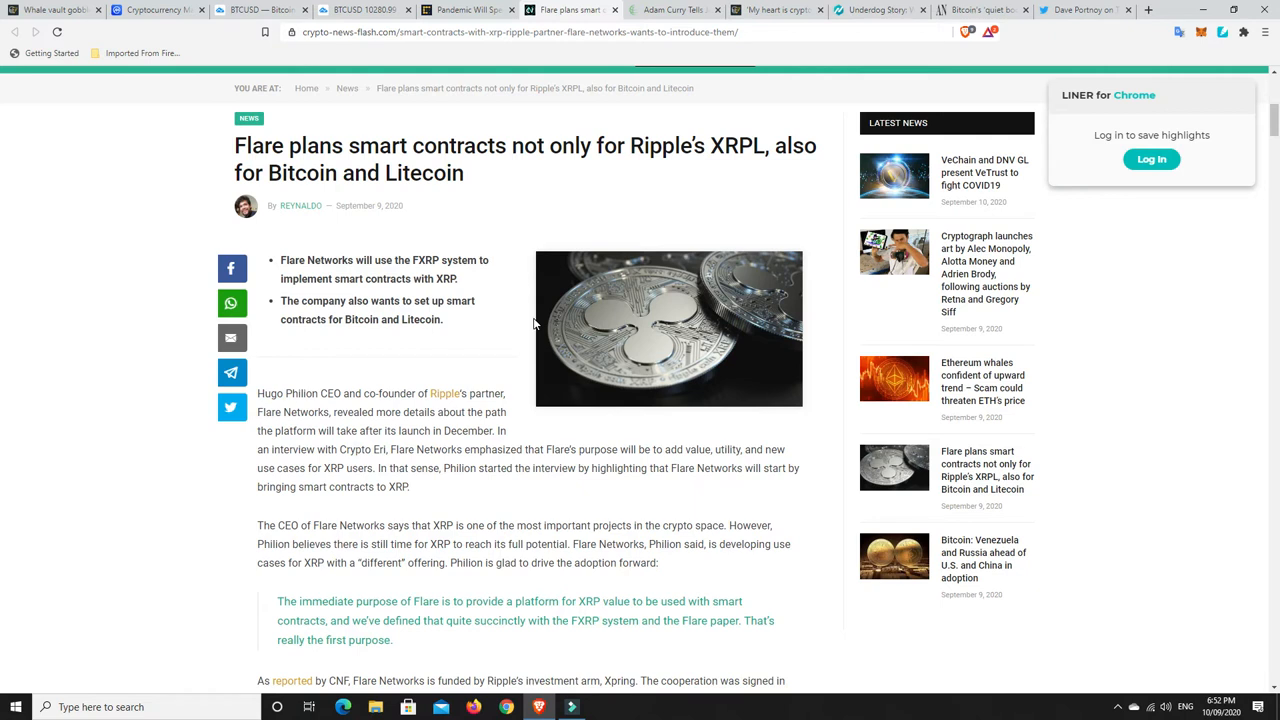
mouse_move(494, 318)
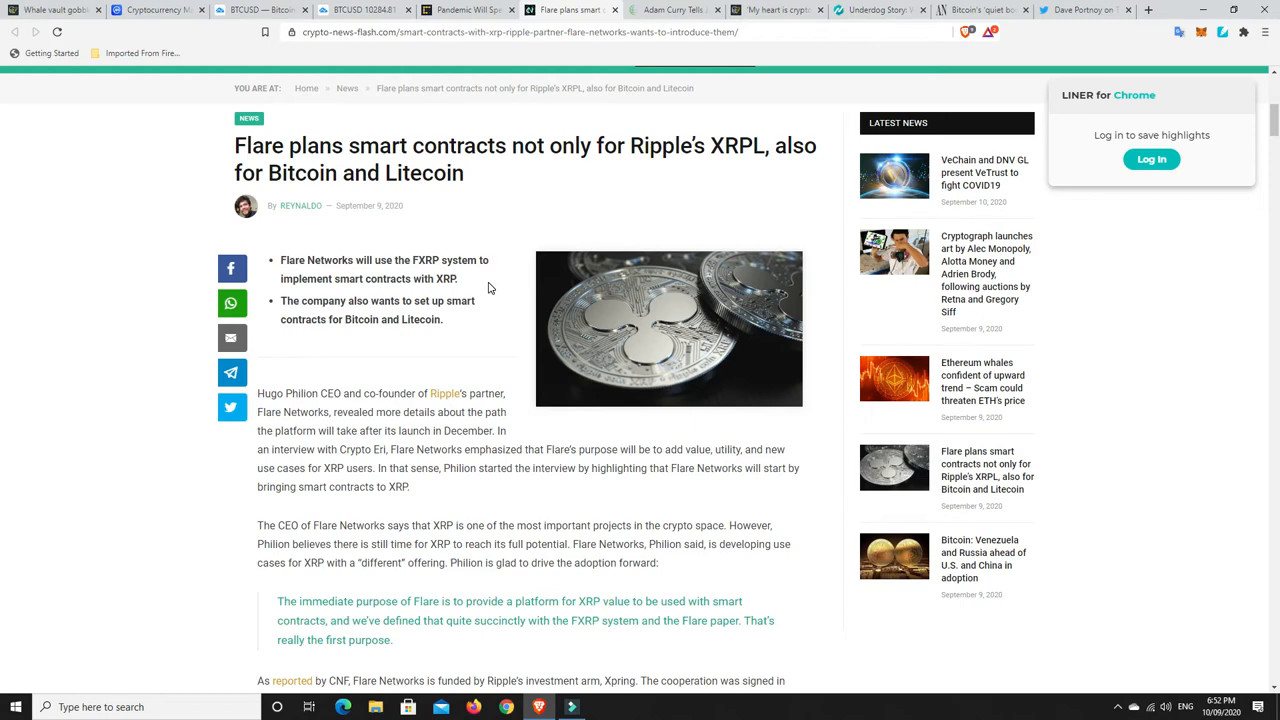
Step: Scroll the Flare article to 'Smart contracts on Bitcoin and Litecoin' and the interview video
scroll("down", 3)
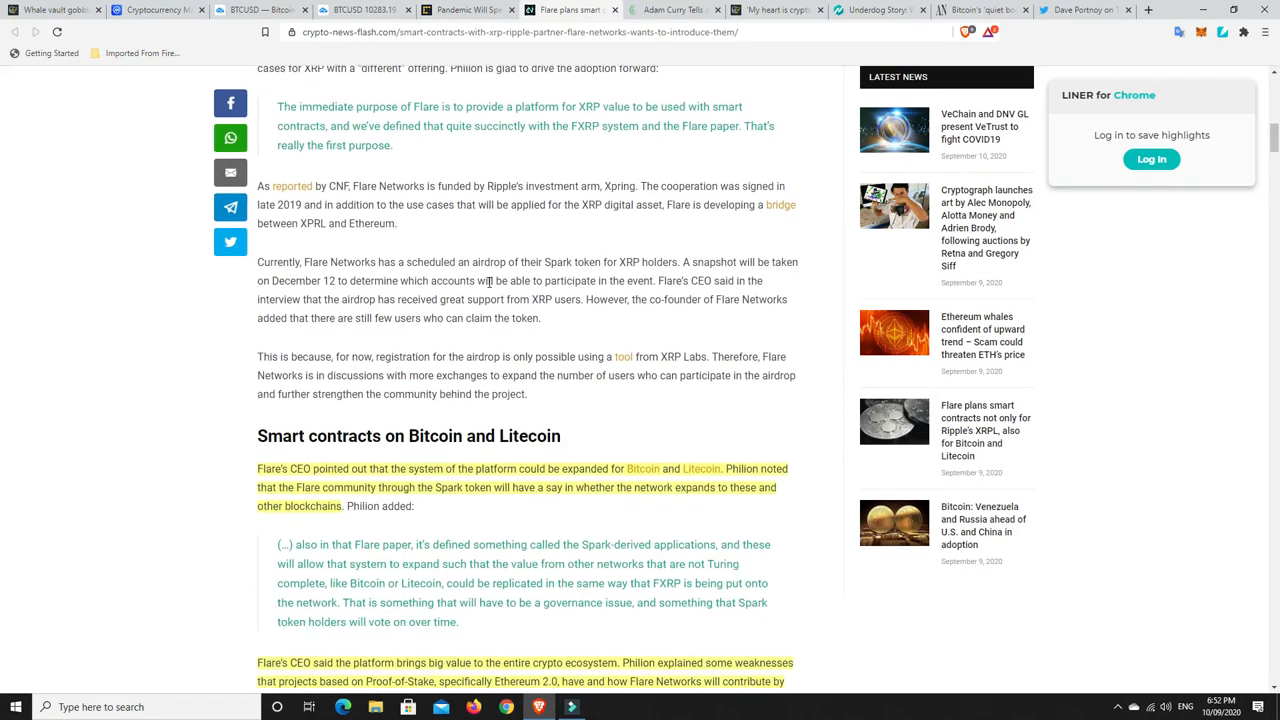
scroll("down", 3)
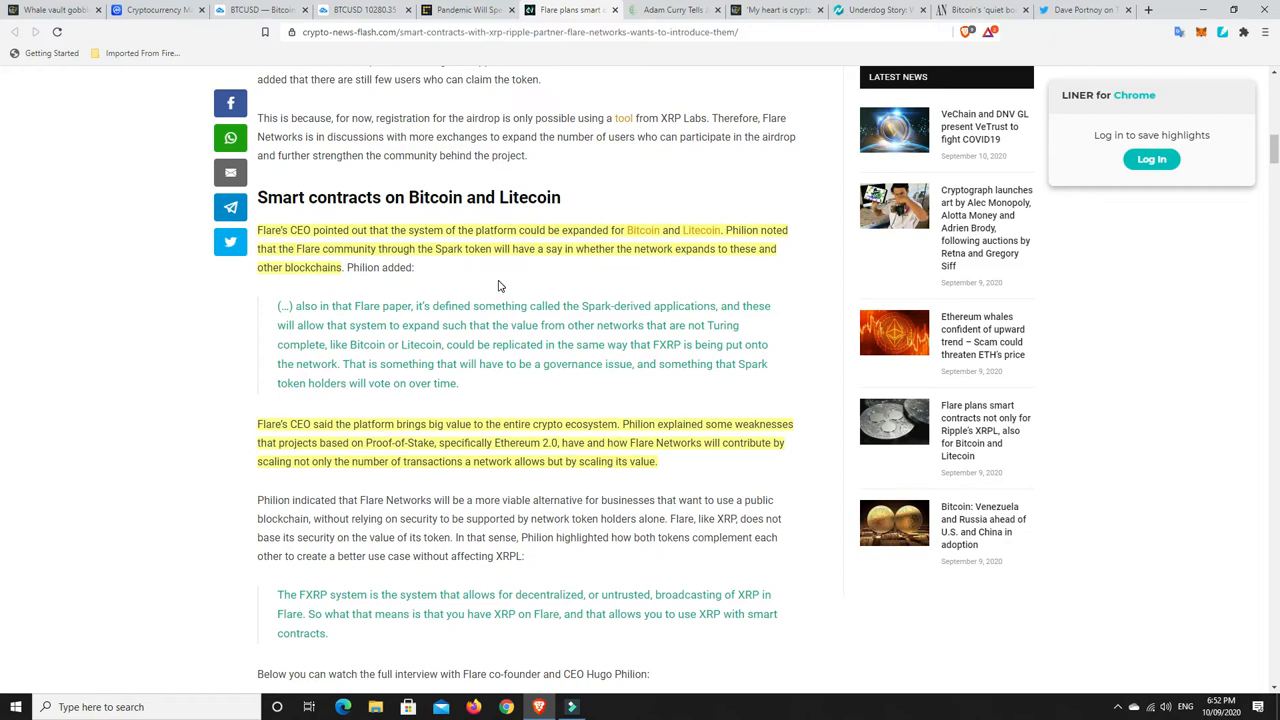
mouse_move(485, 280)
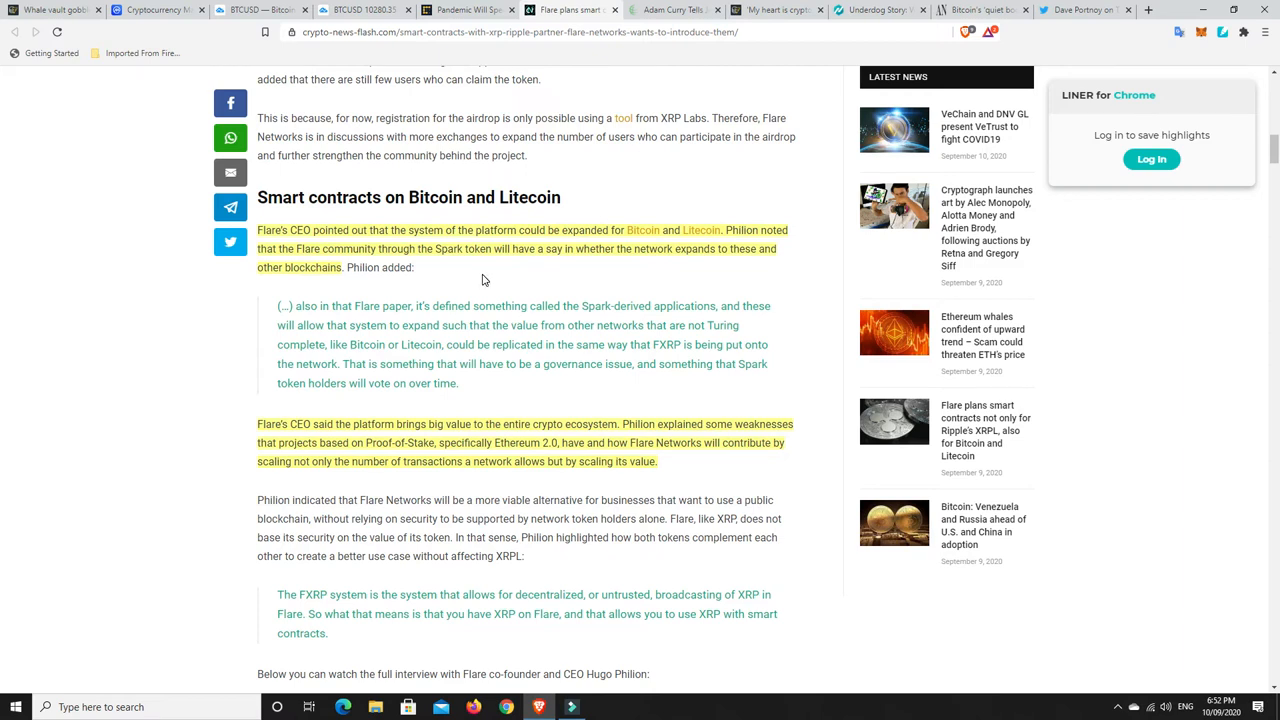
mouse_move(567, 258)
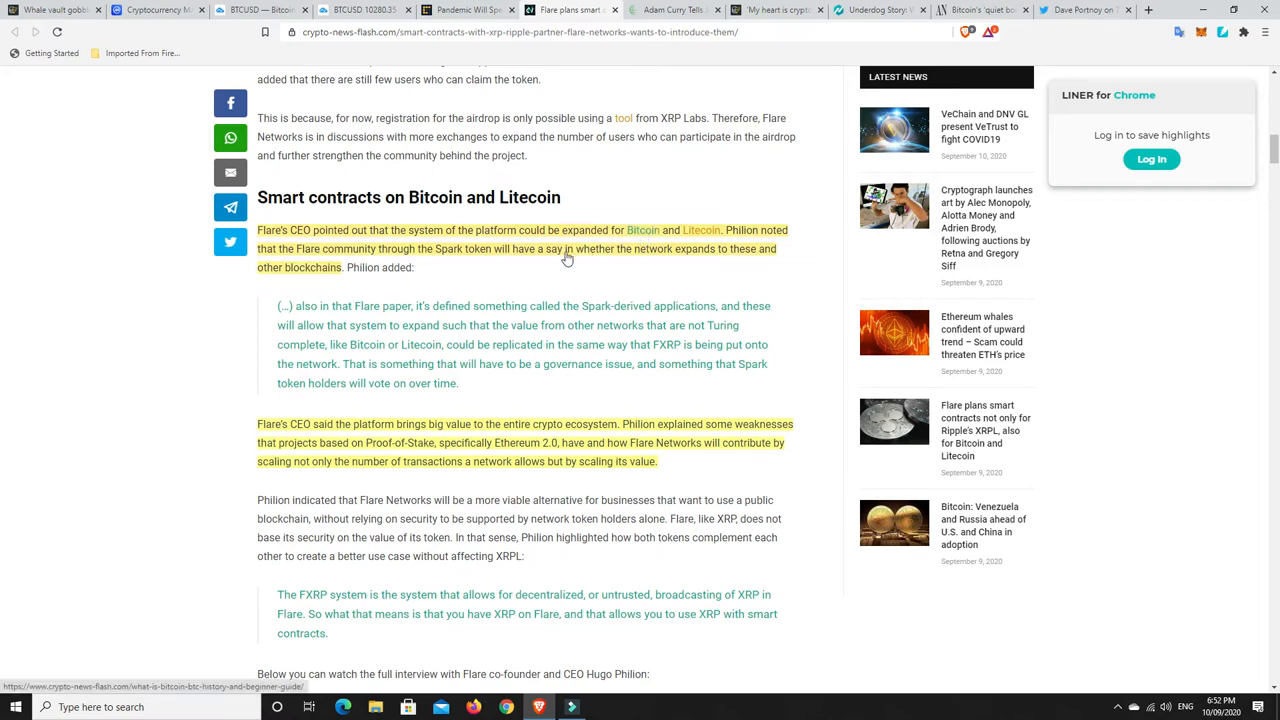
scroll("down", 3)
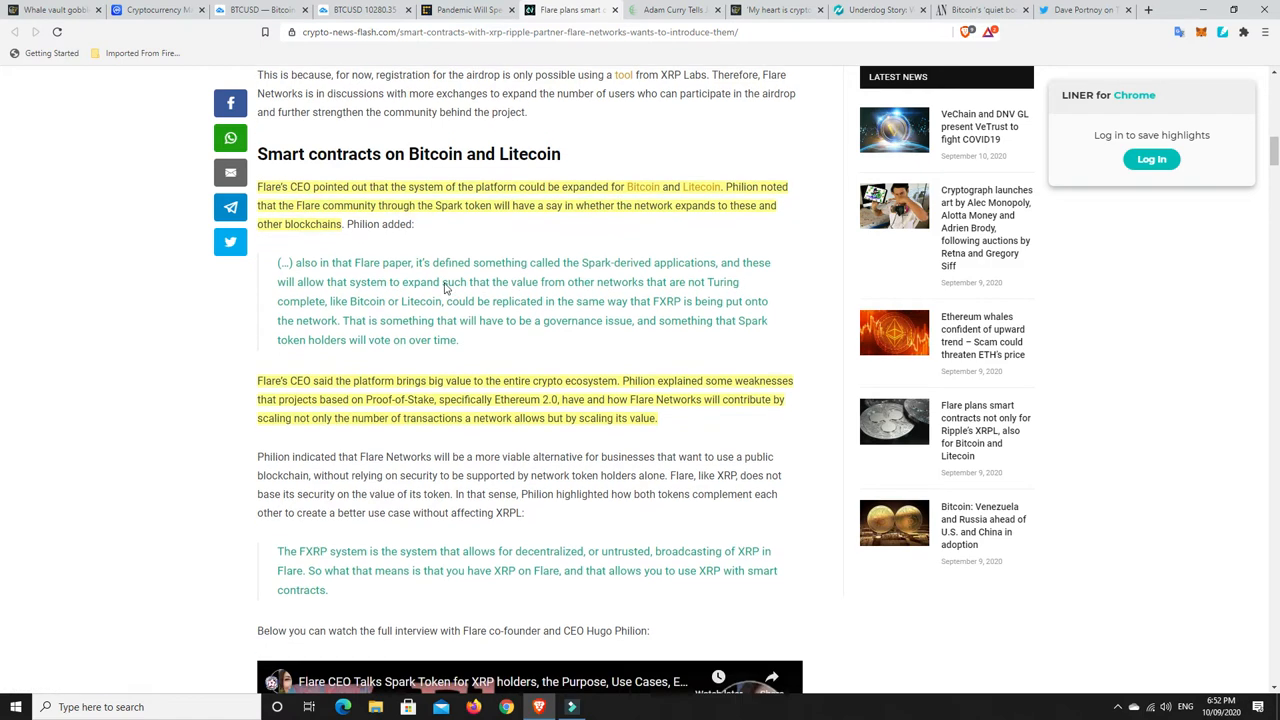
scroll("down", 3)
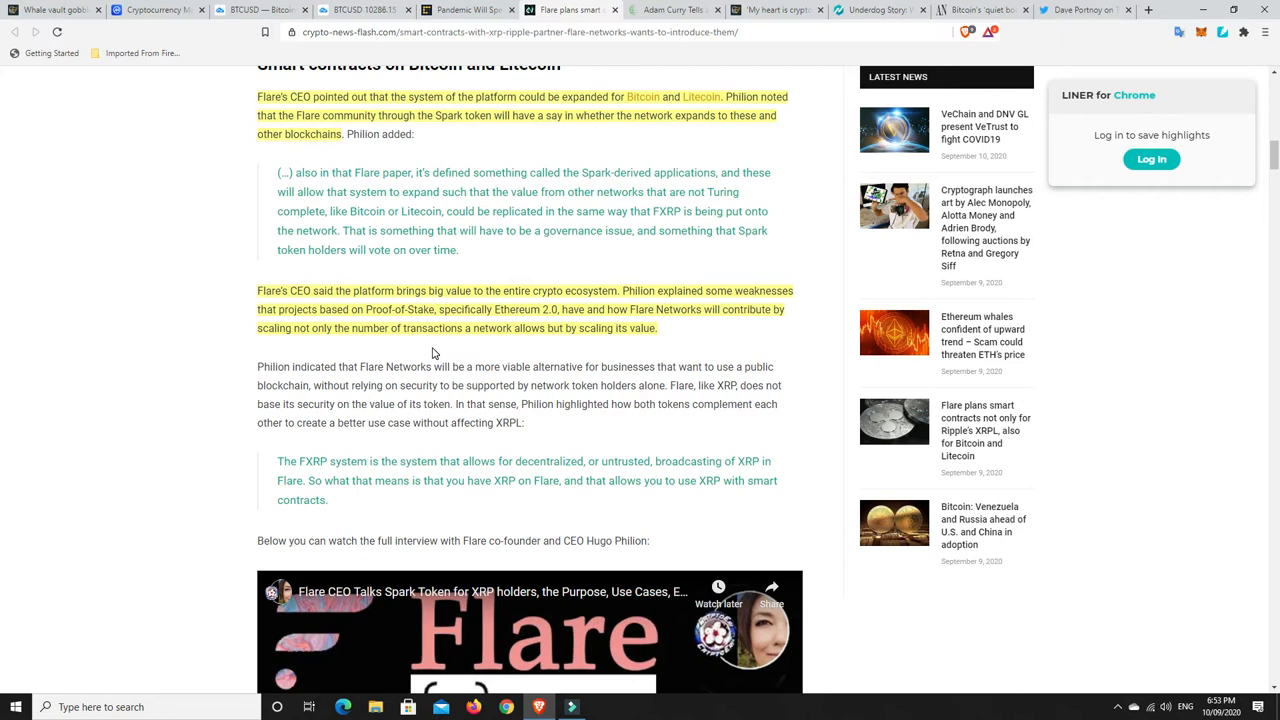
mouse_move(669, 358)
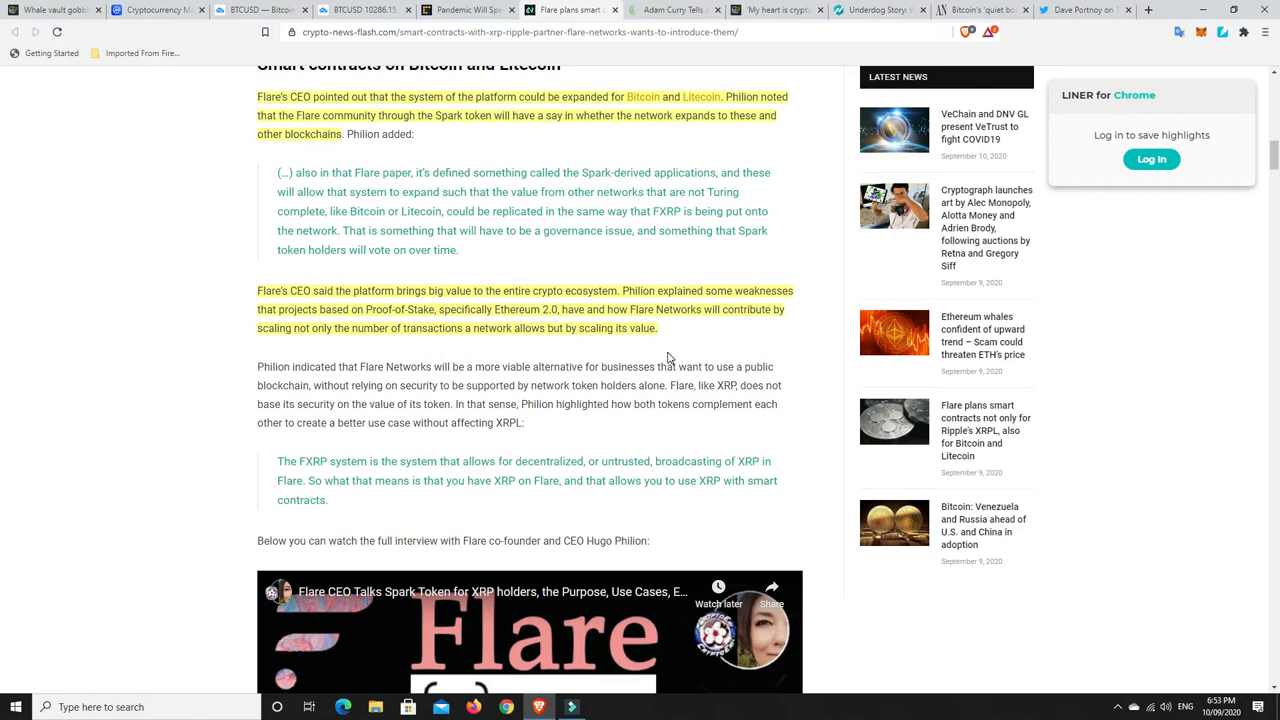
mouse_move(726, 331)
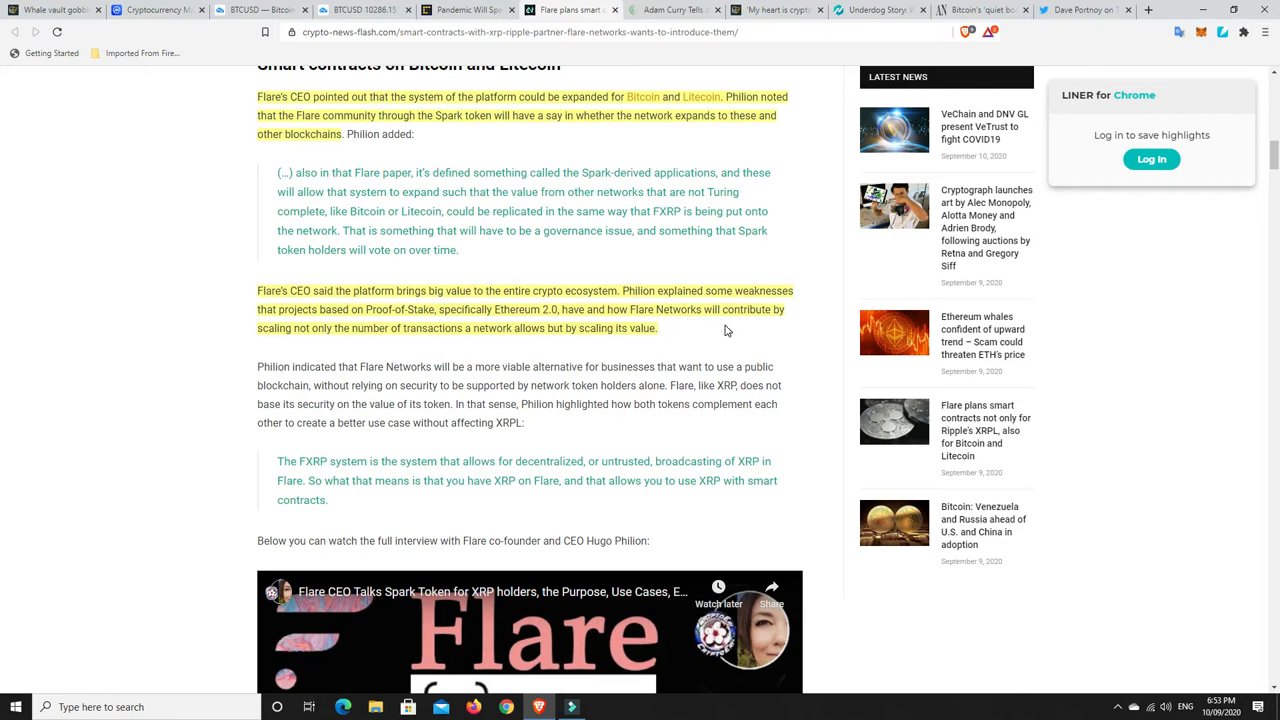
mouse_move(440, 337)
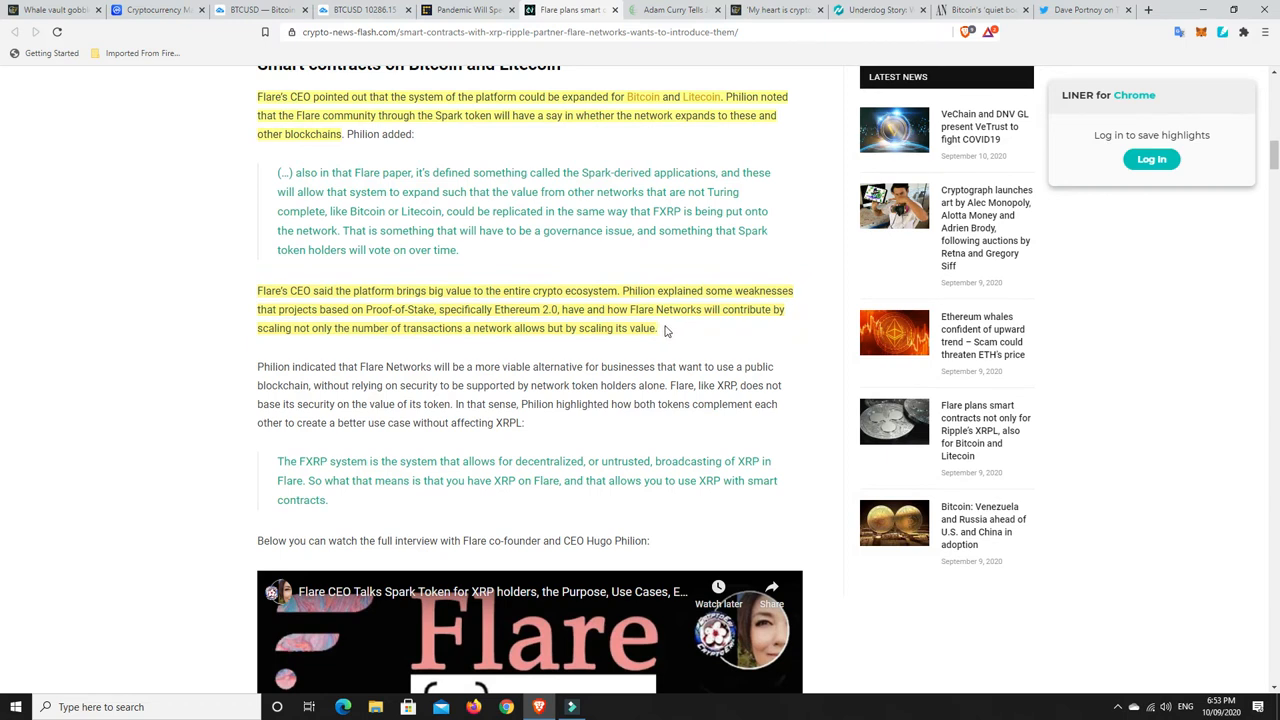
mouse_move(573, 322)
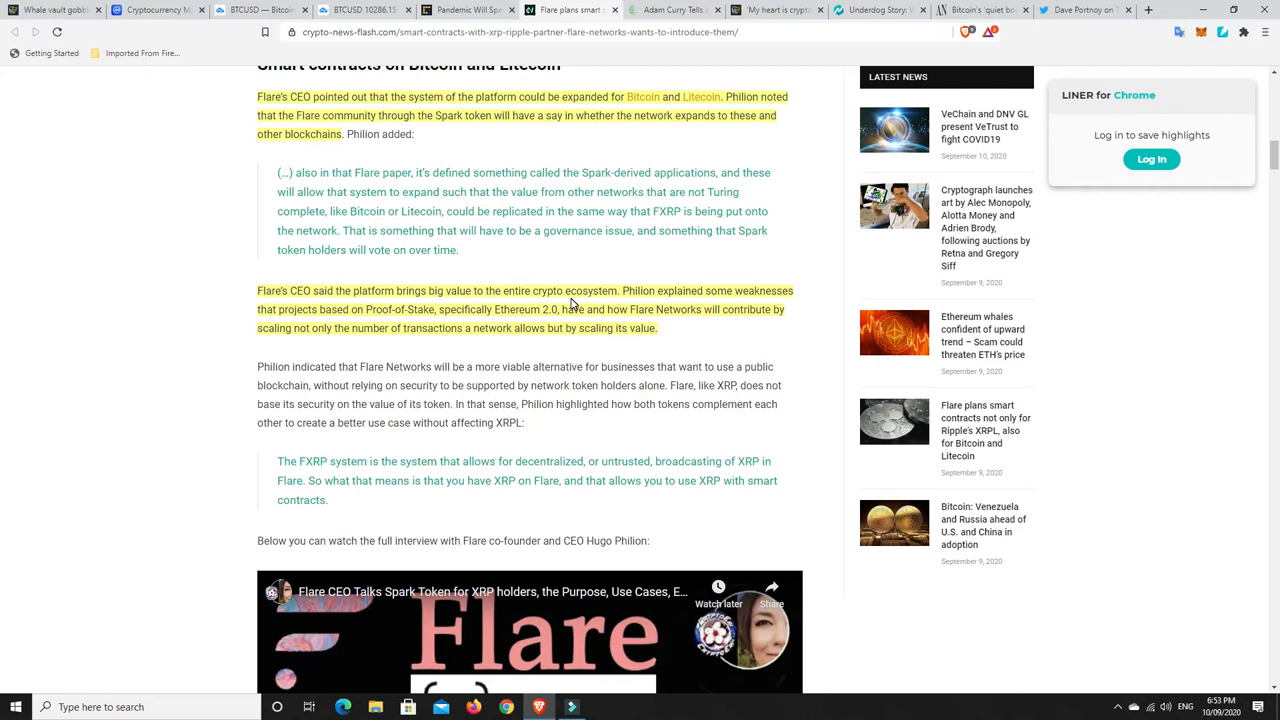
mouse_move(640, 280)
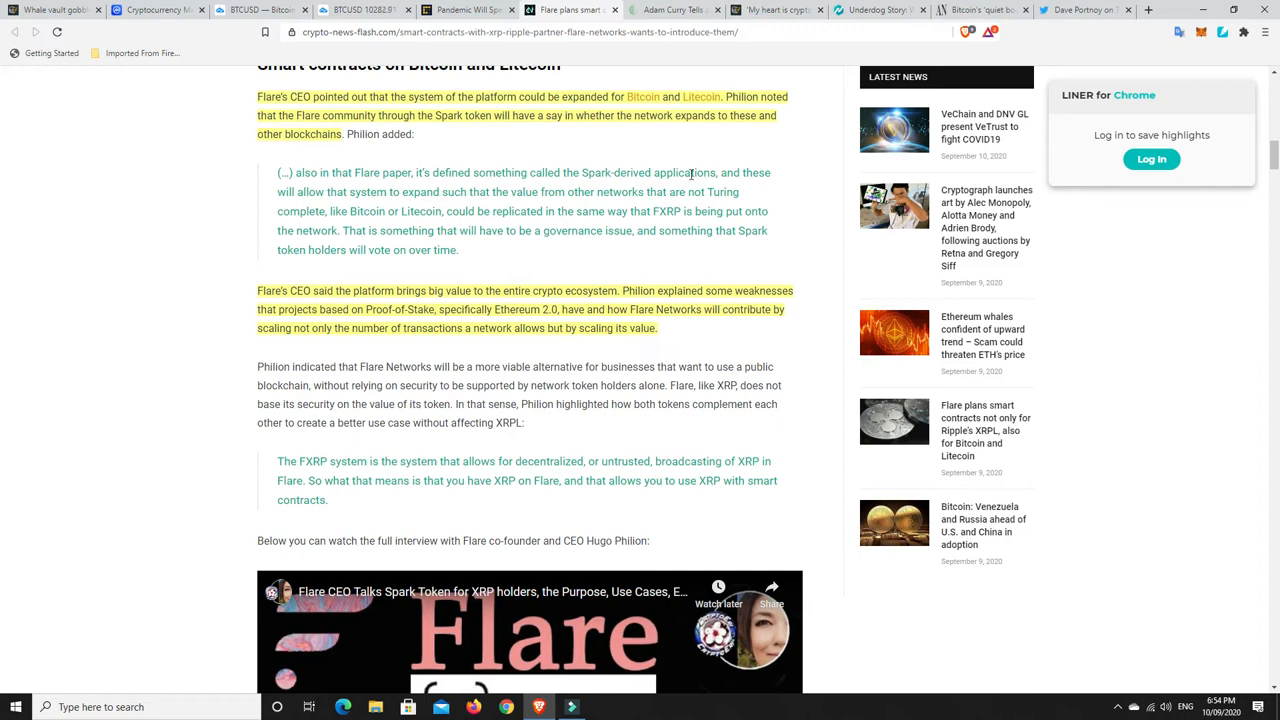
Step: Read CryptoGlobe's podcast article on getting one Bitcoin, then switch to Dave Portnoy's crypto-trading tweet
left_click(672, 10)
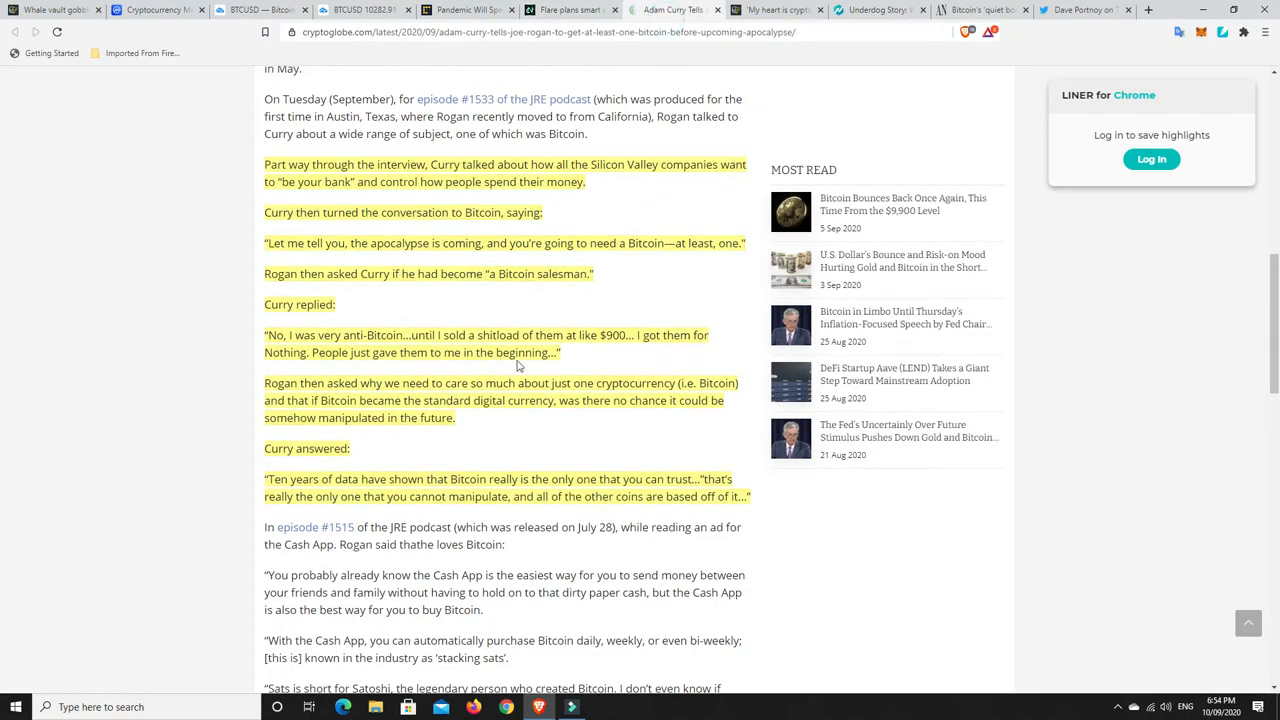
mouse_move(651, 311)
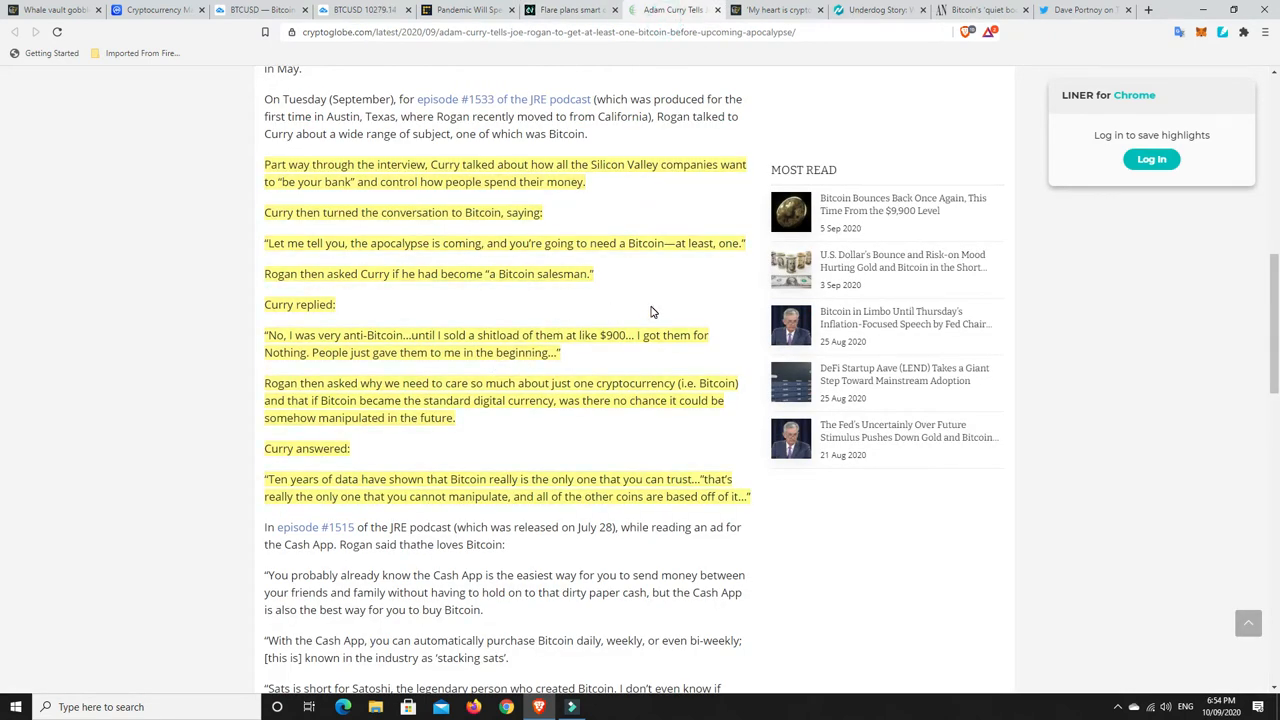
mouse_move(625, 296)
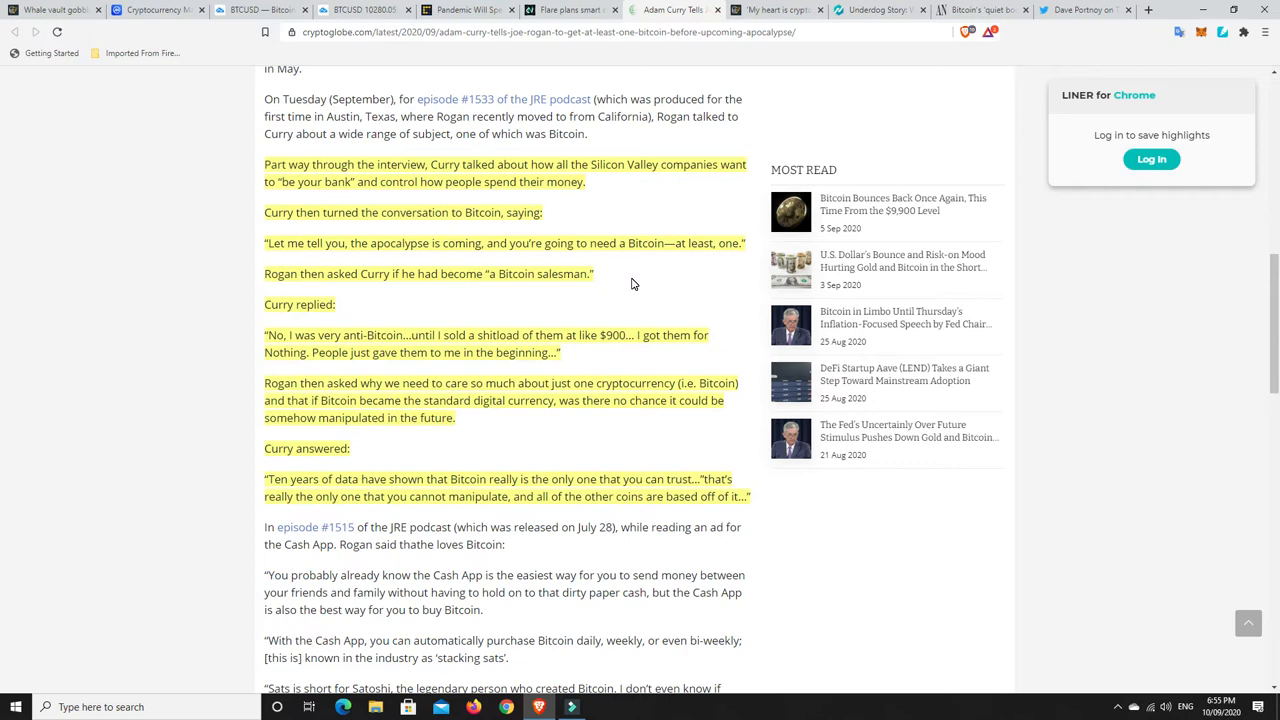
scroll("down", 3)
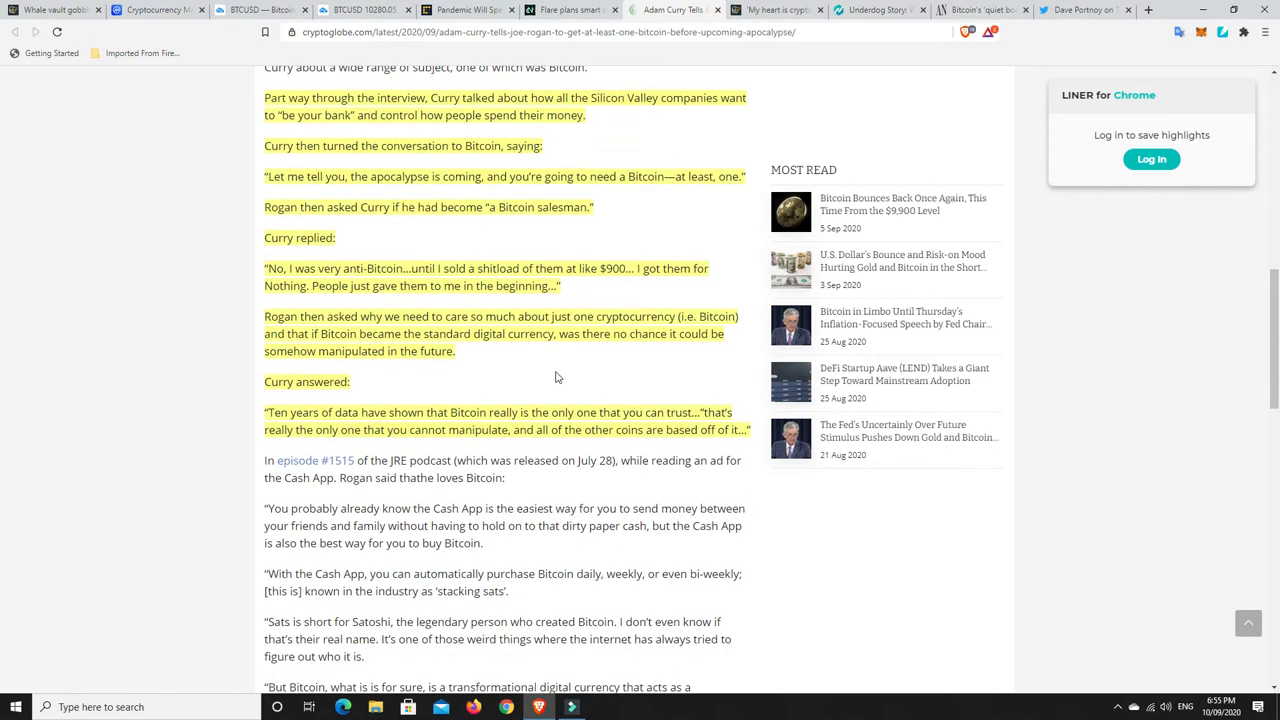
mouse_move(560, 368)
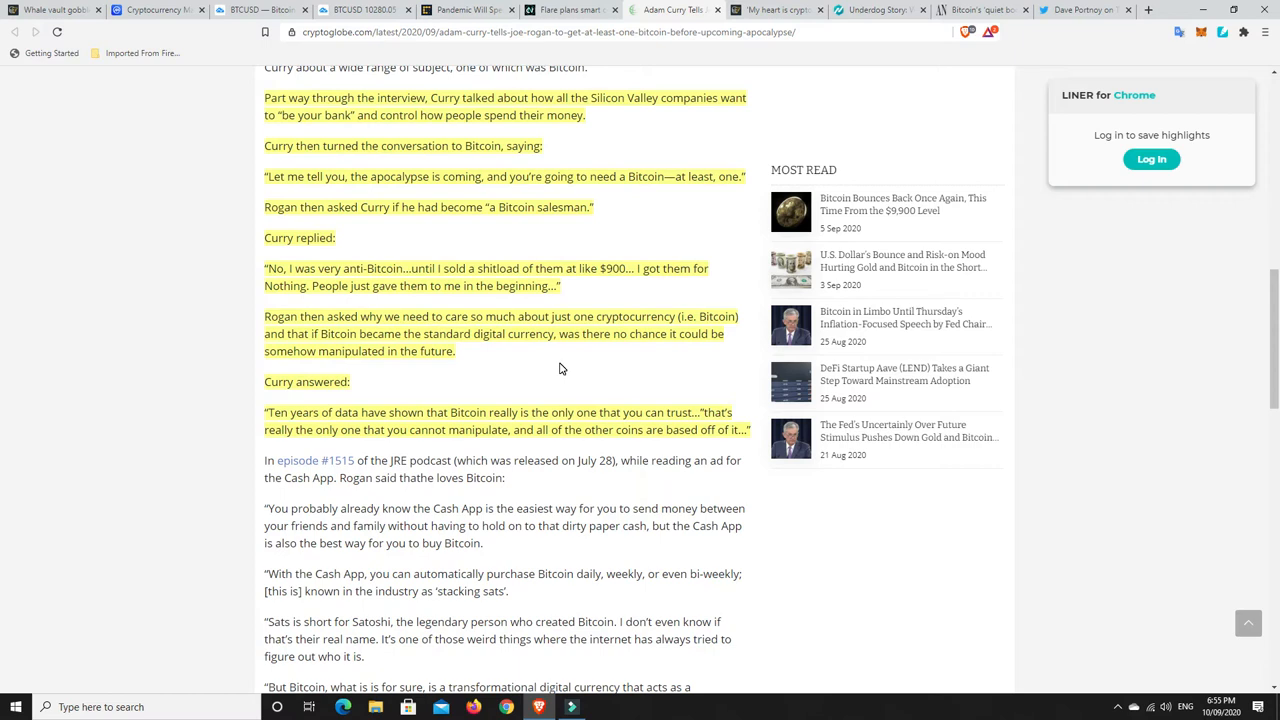
mouse_move(543, 363)
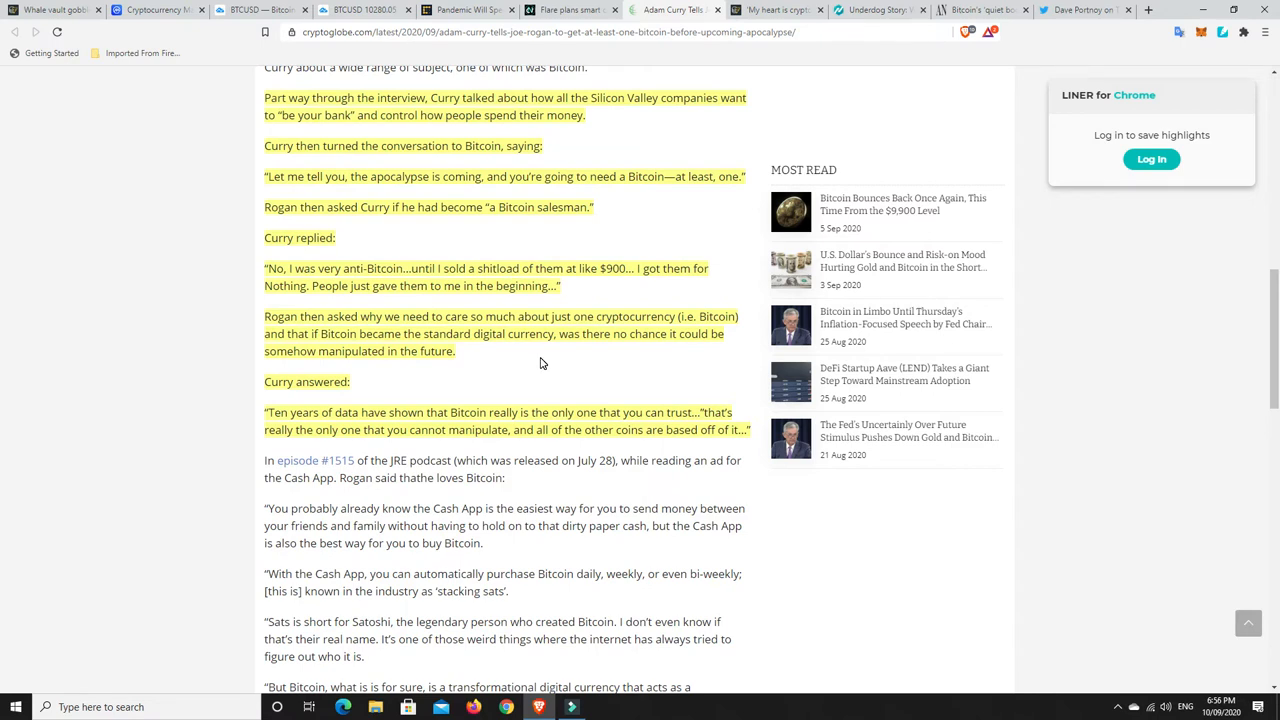
mouse_move(554, 378)
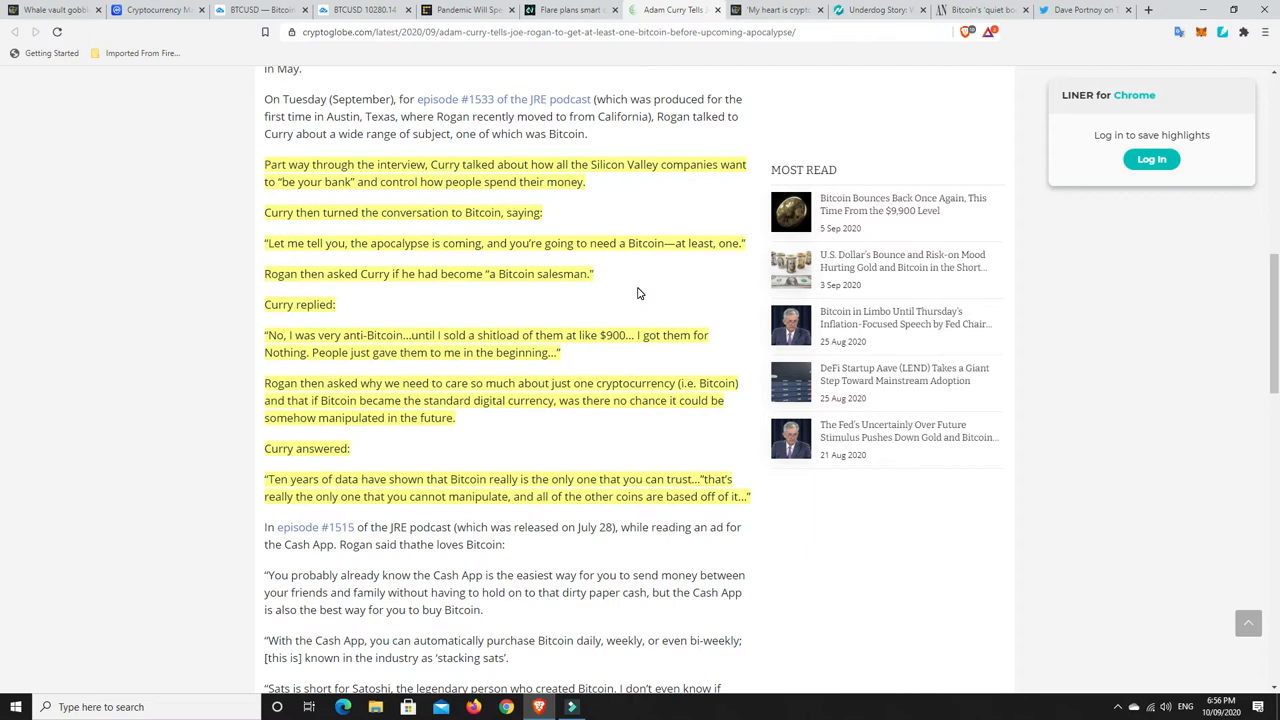
mouse_move(620, 301)
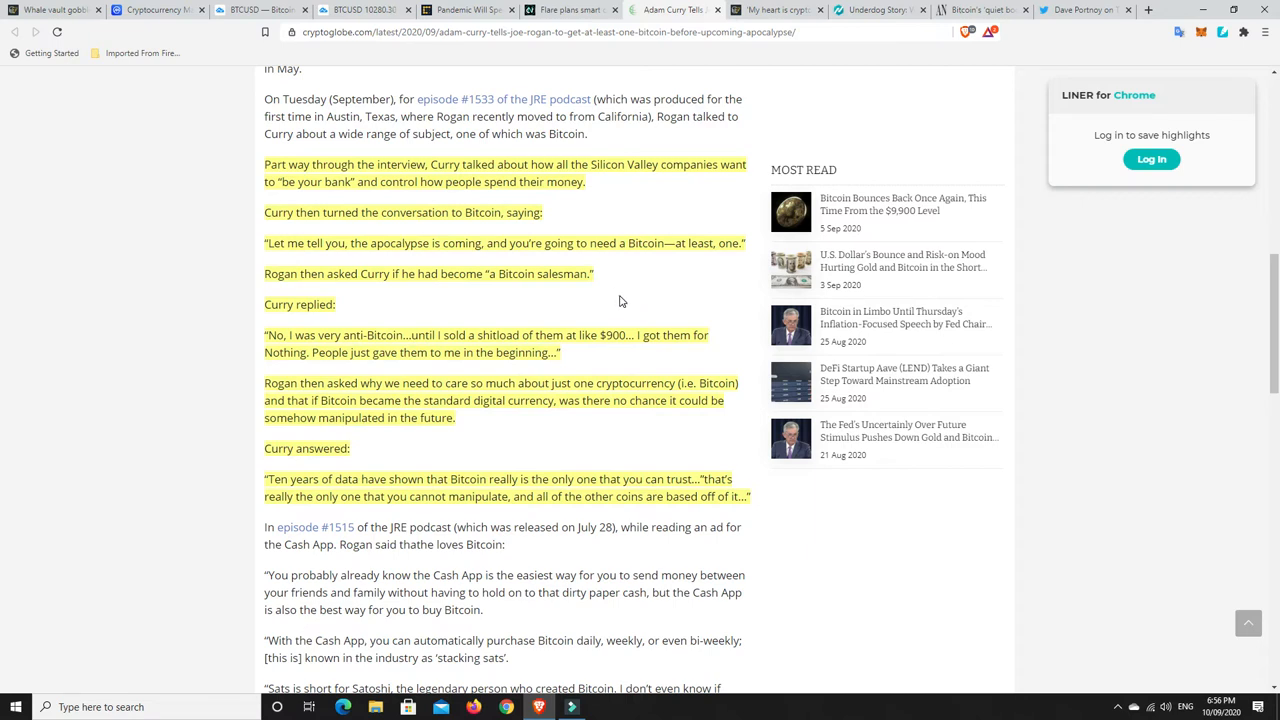
mouse_move(625, 195)
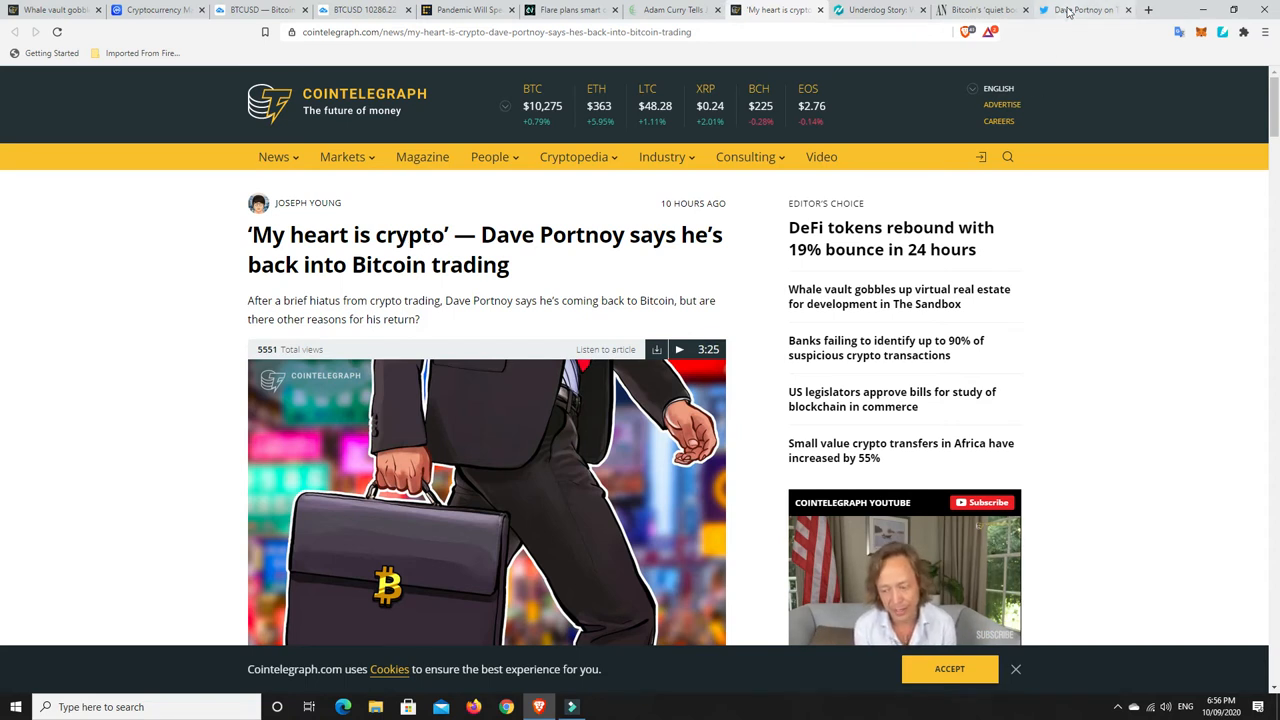
left_click(1085, 9)
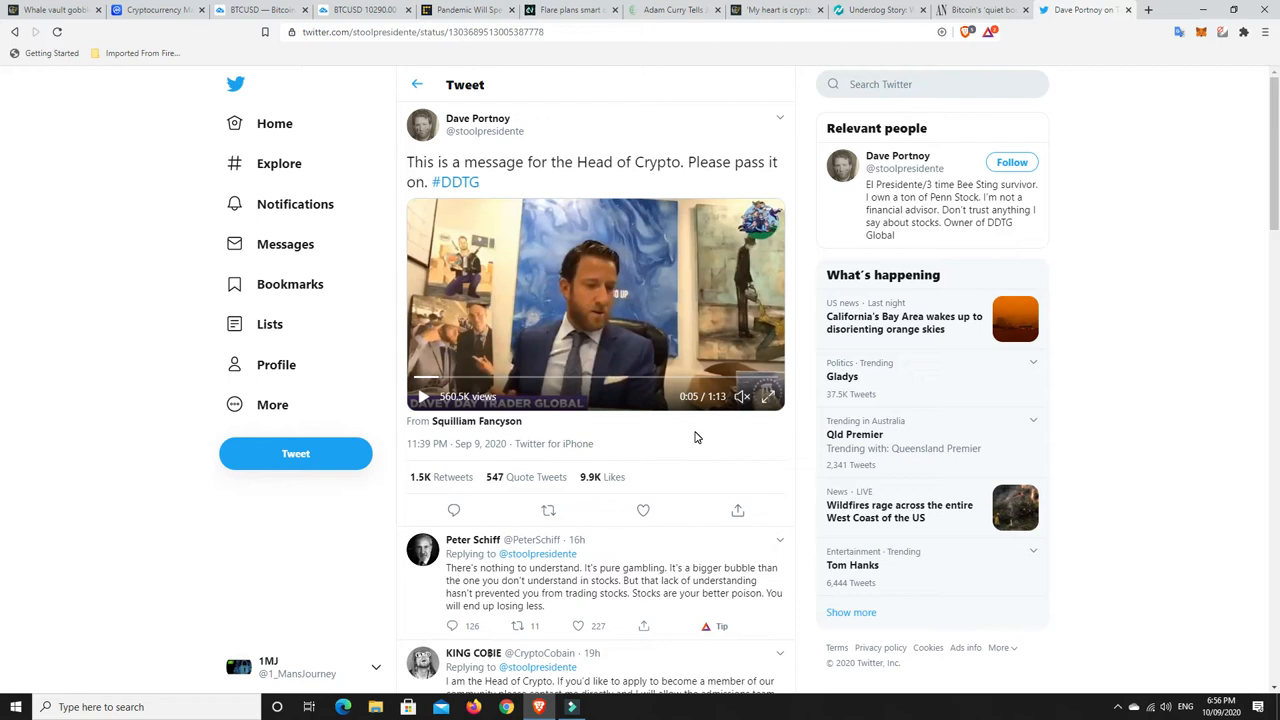
mouse_move(664, 438)
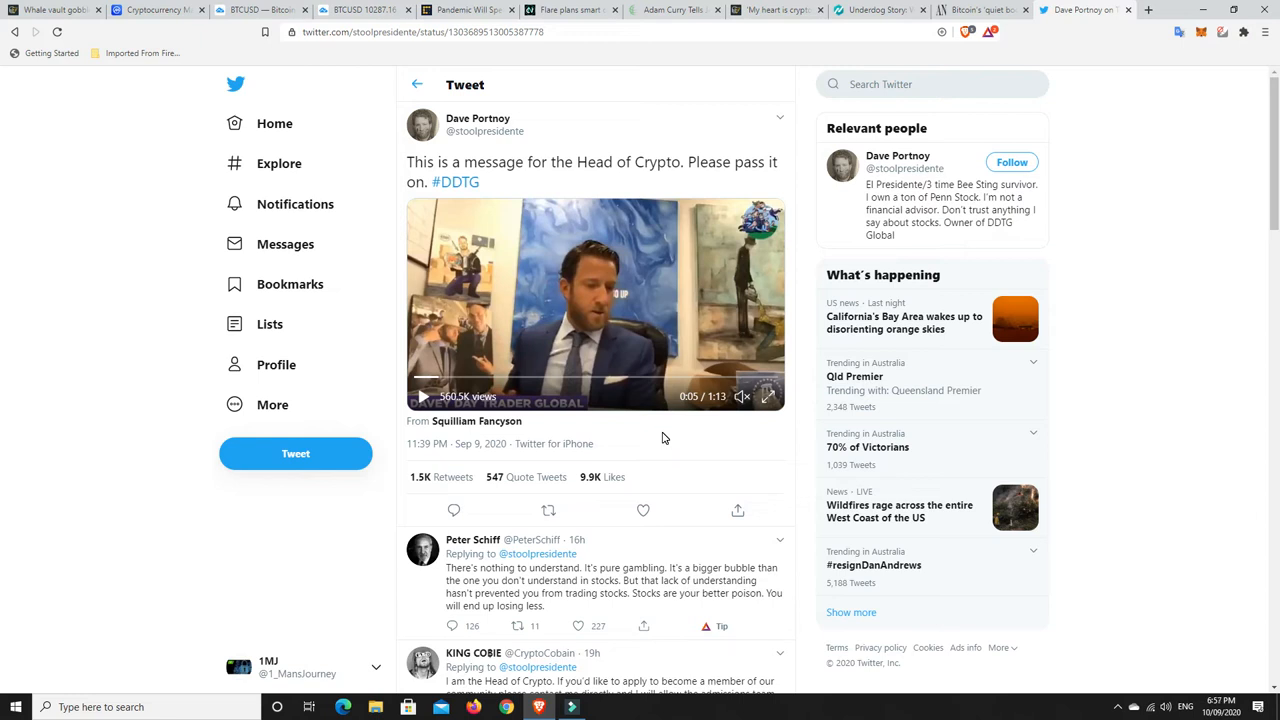
mouse_move(650, 440)
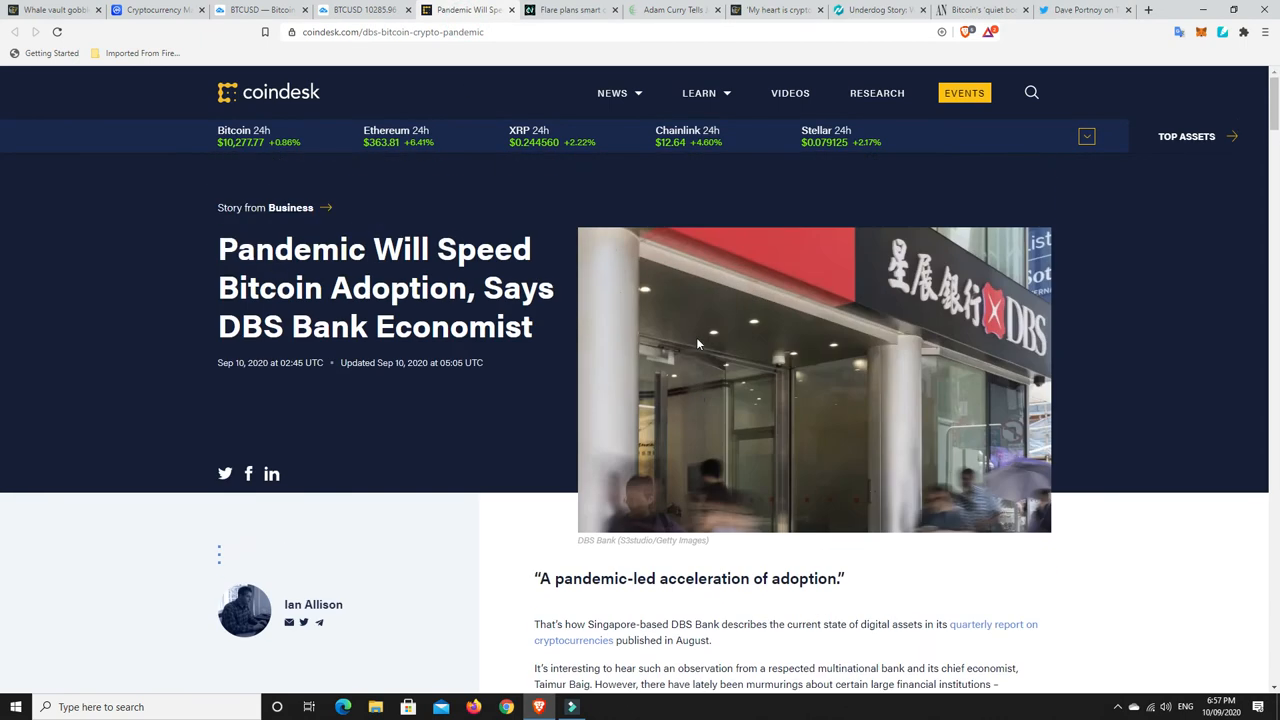
Step: Scroll CoinDesk's pandemic adoption article to 'Digital gold', then switch to Cointelegraph's Whale vault article
scroll("down", 3)
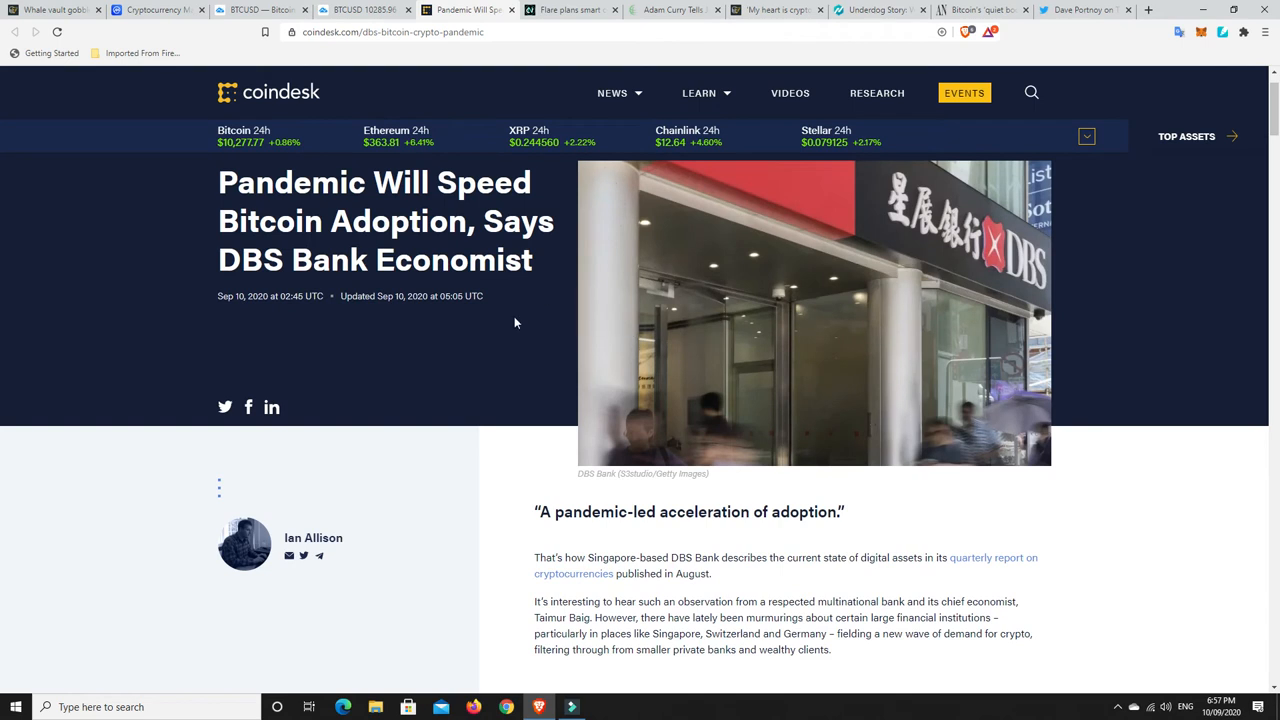
mouse_move(517, 315)
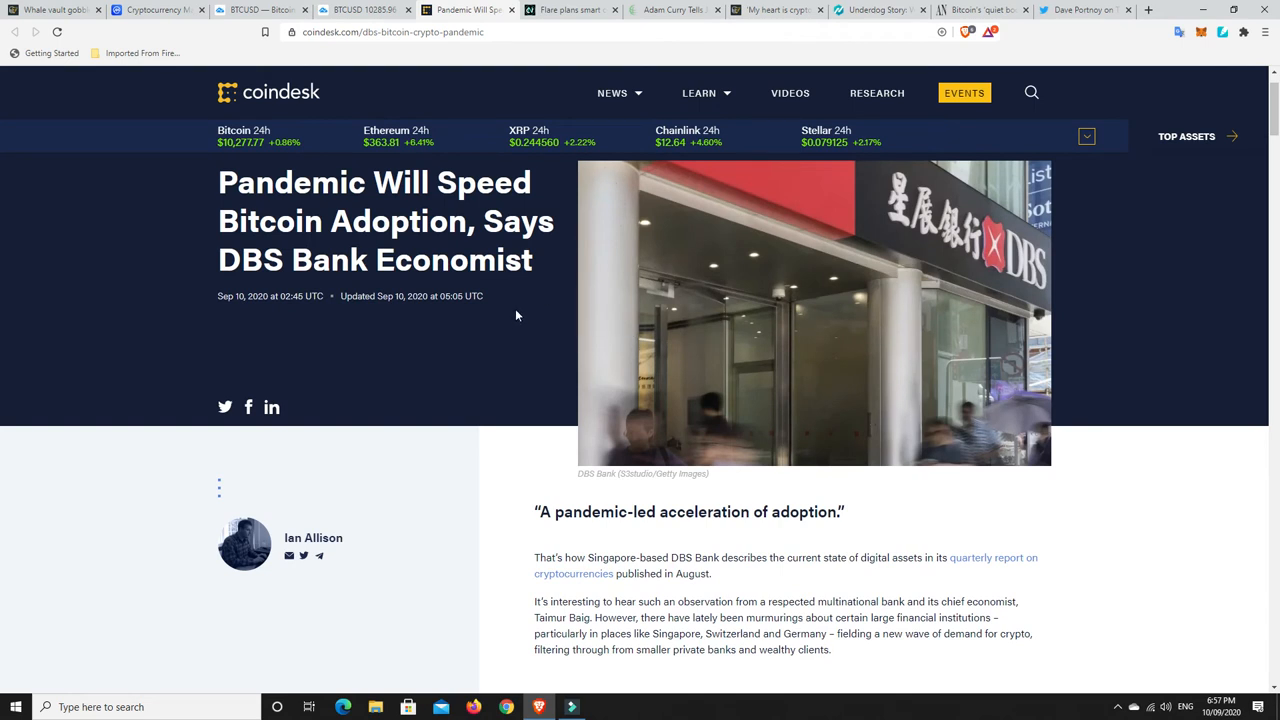
scroll("down", 3)
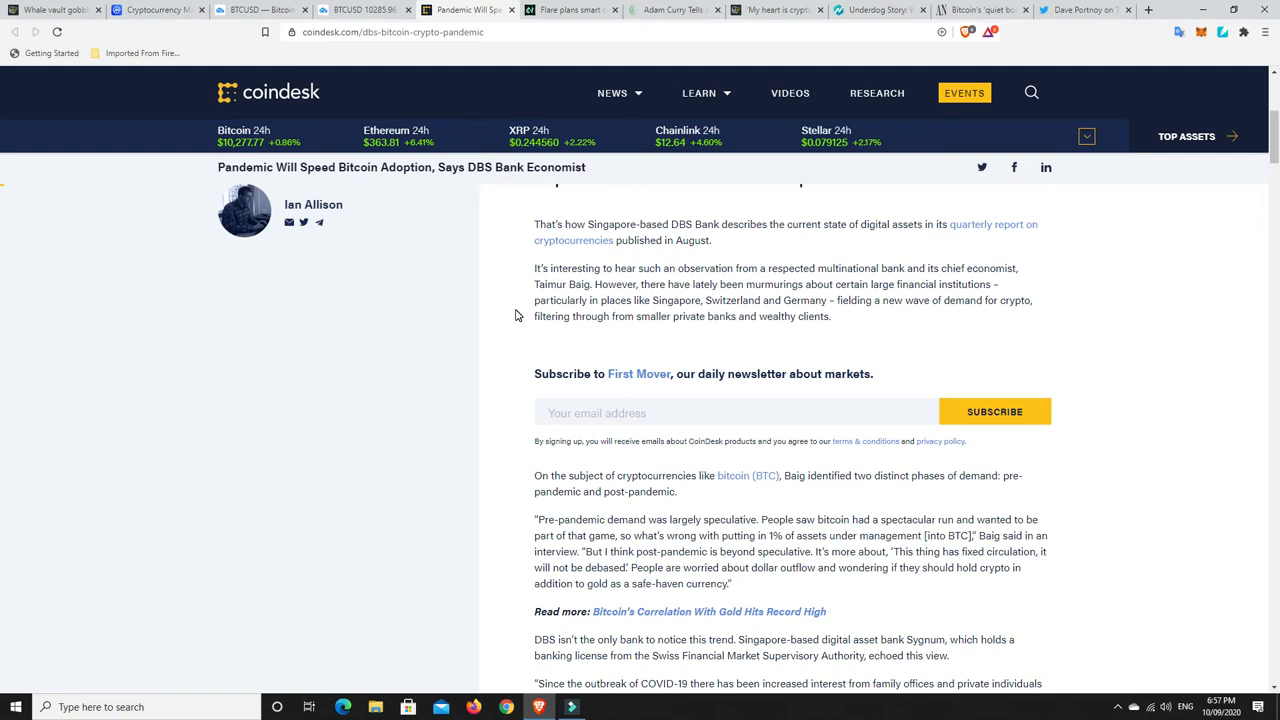
scroll("down", 3)
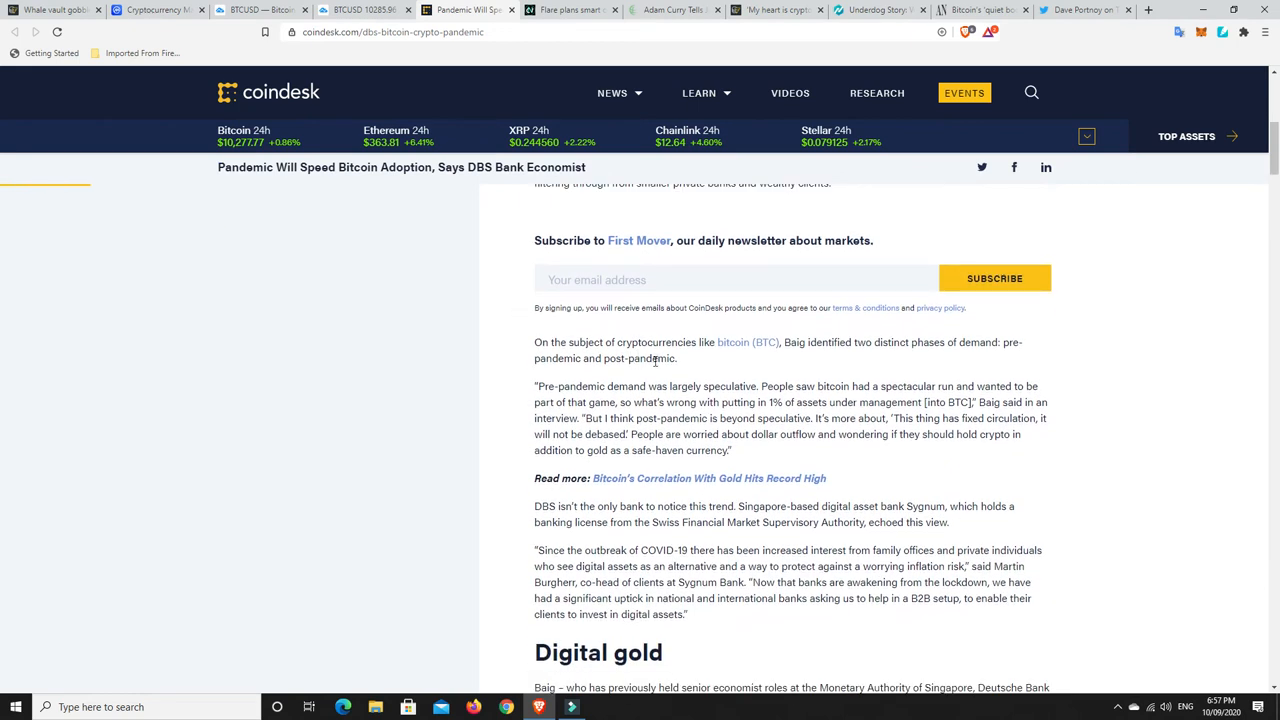
scroll("down", 3)
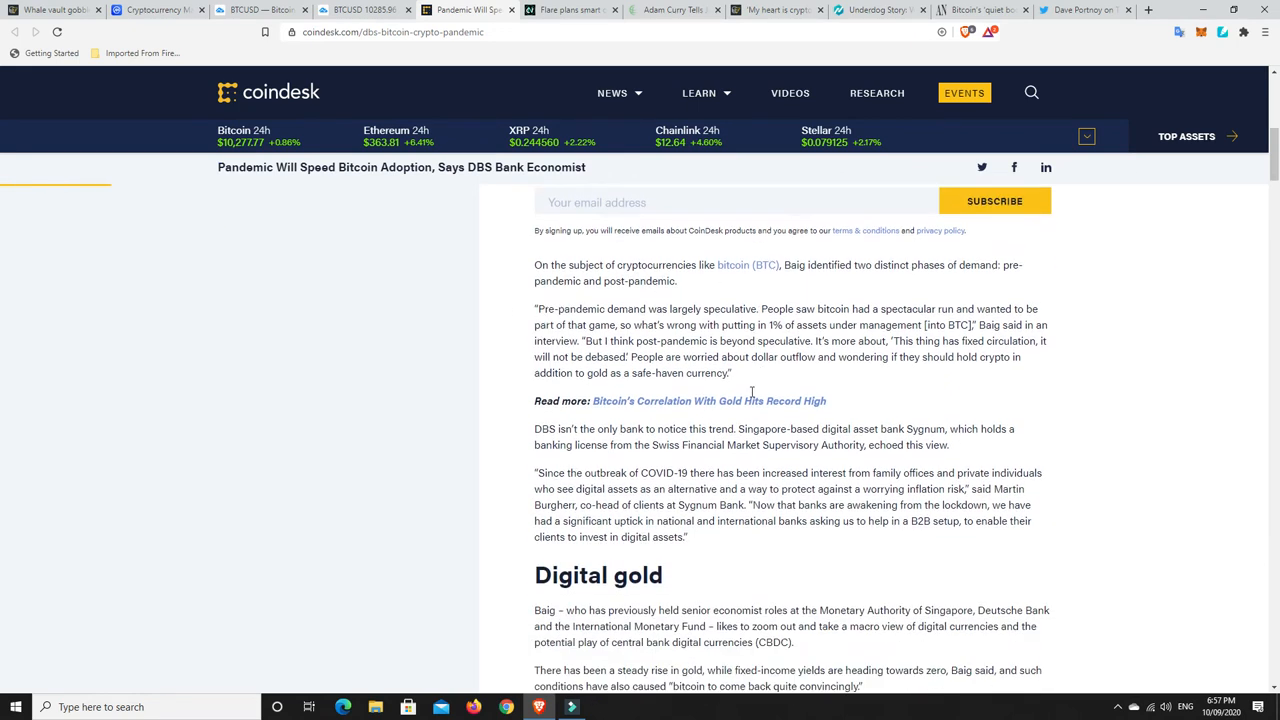
scroll("down", 3)
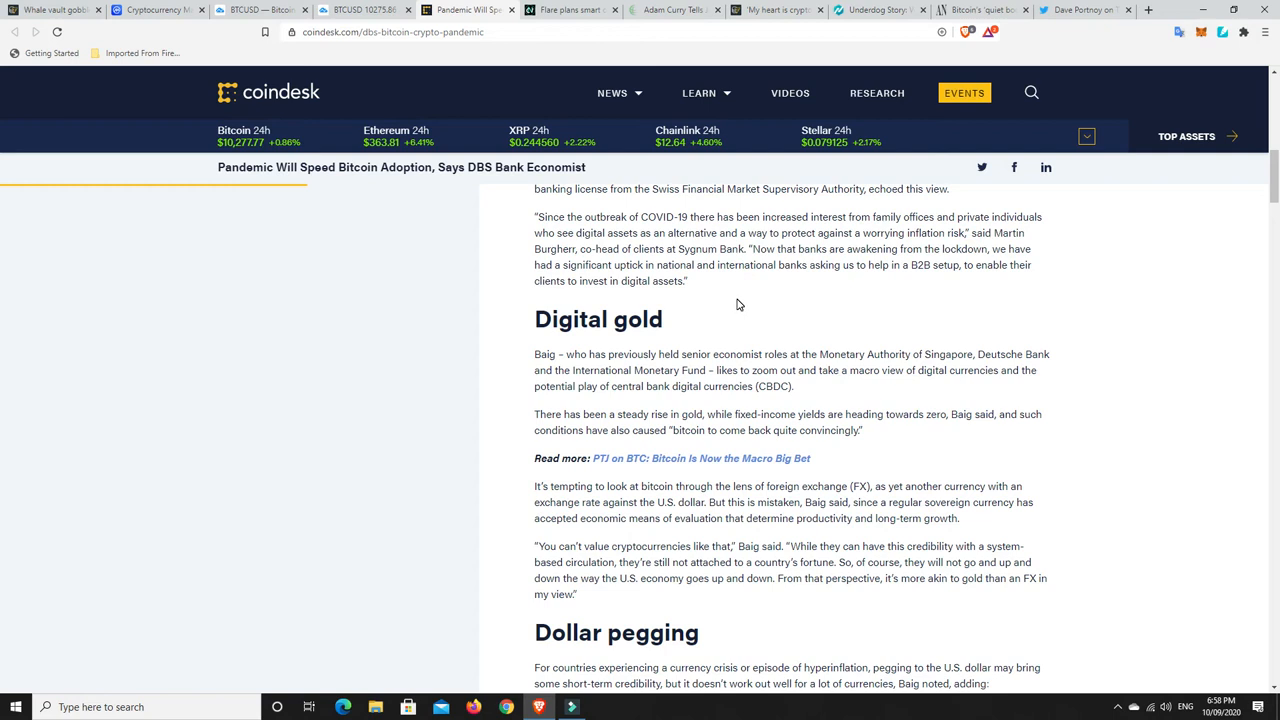
mouse_move(853, 333)
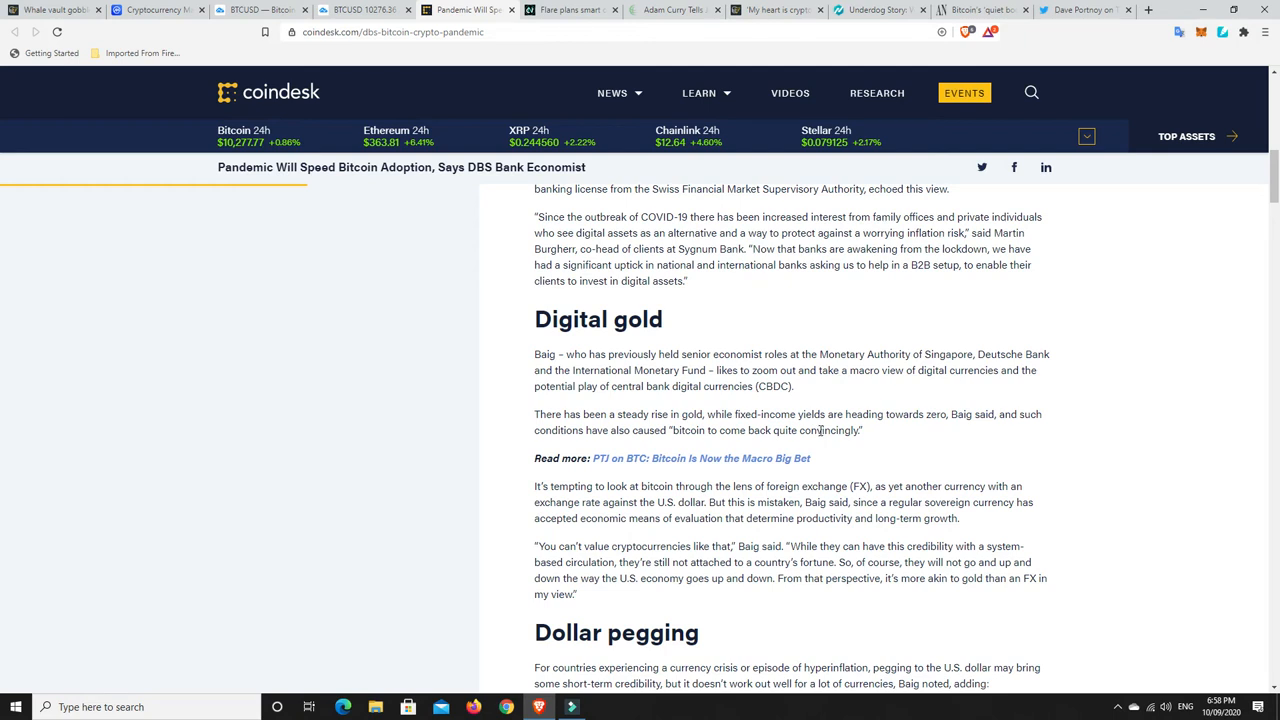
mouse_move(815, 325)
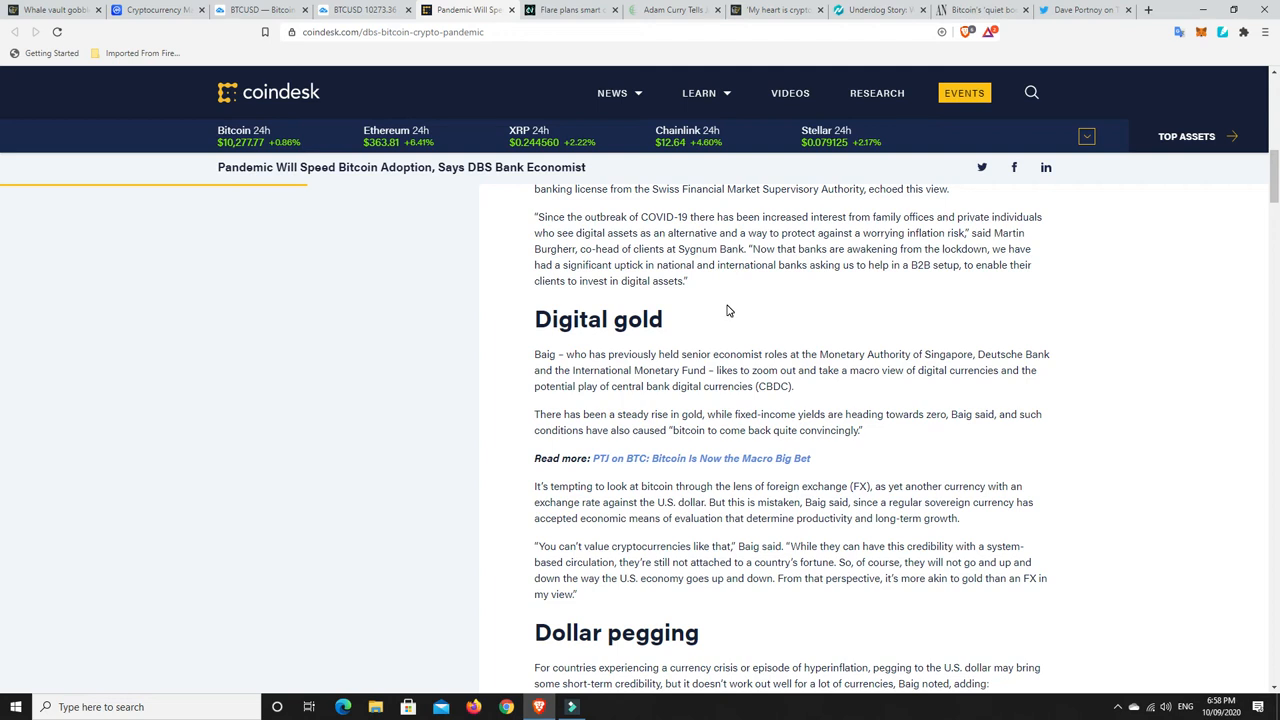
mouse_move(730, 309)
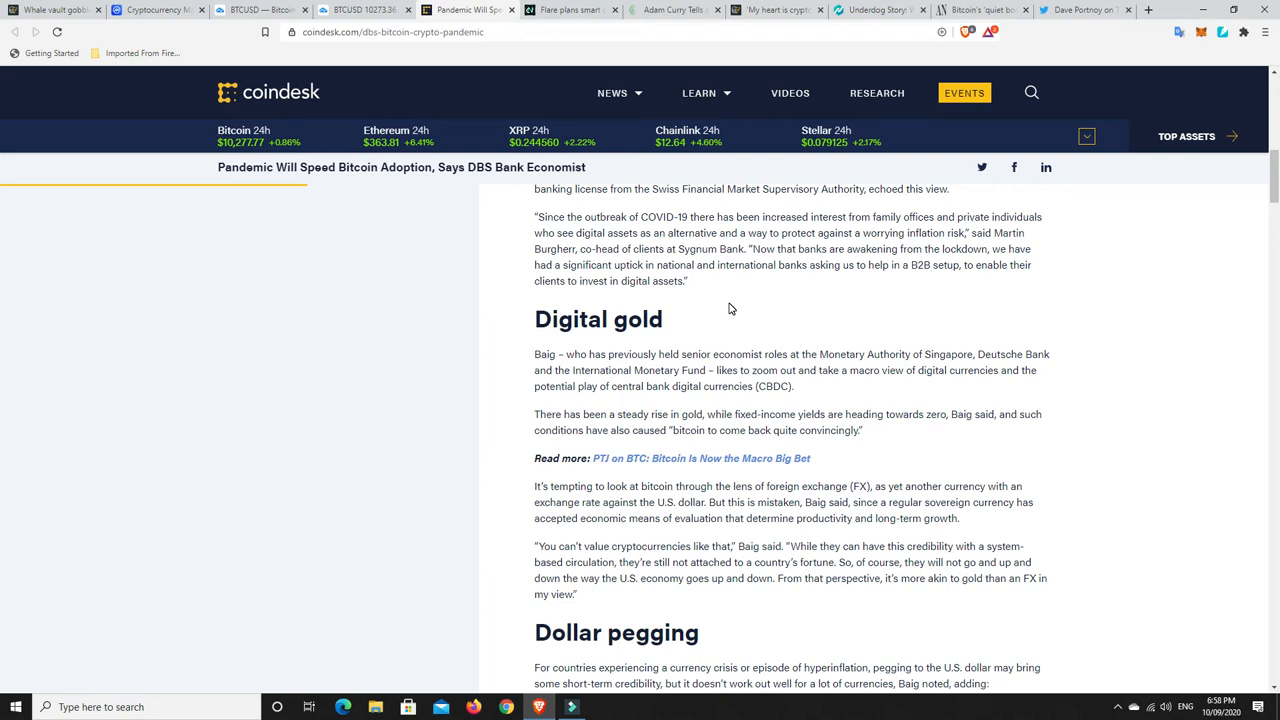
mouse_move(720, 317)
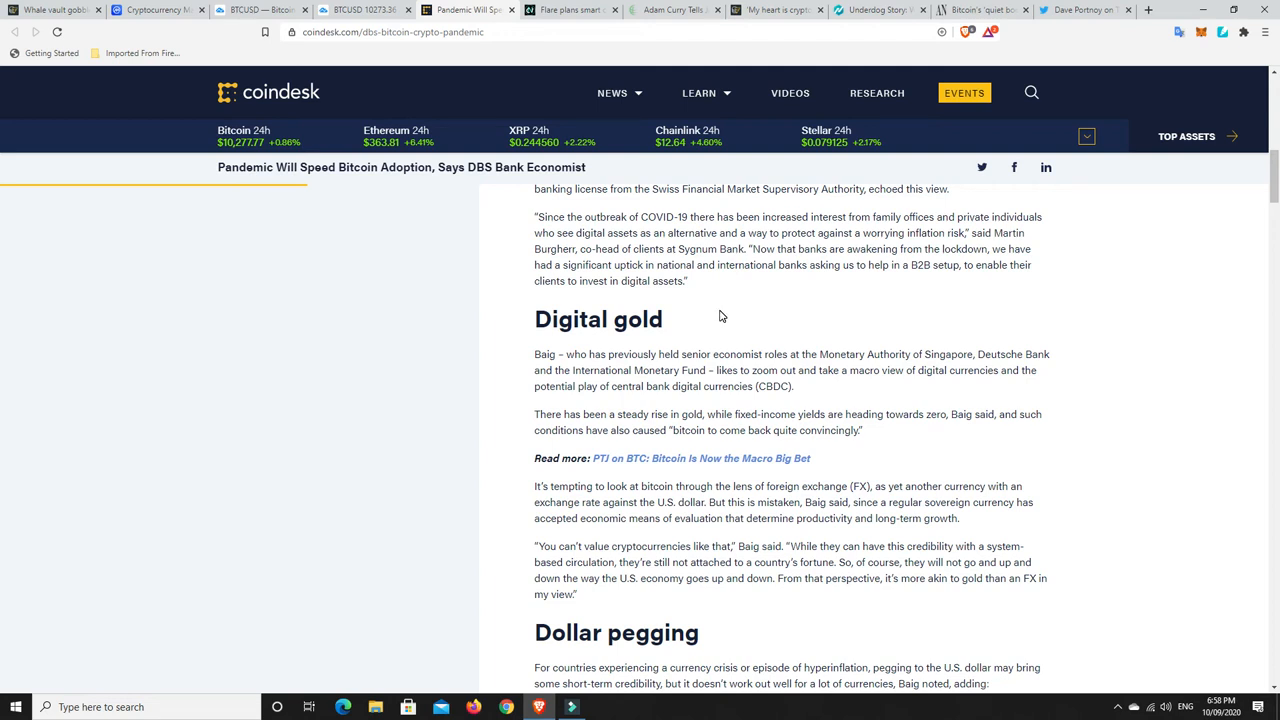
mouse_move(753, 350)
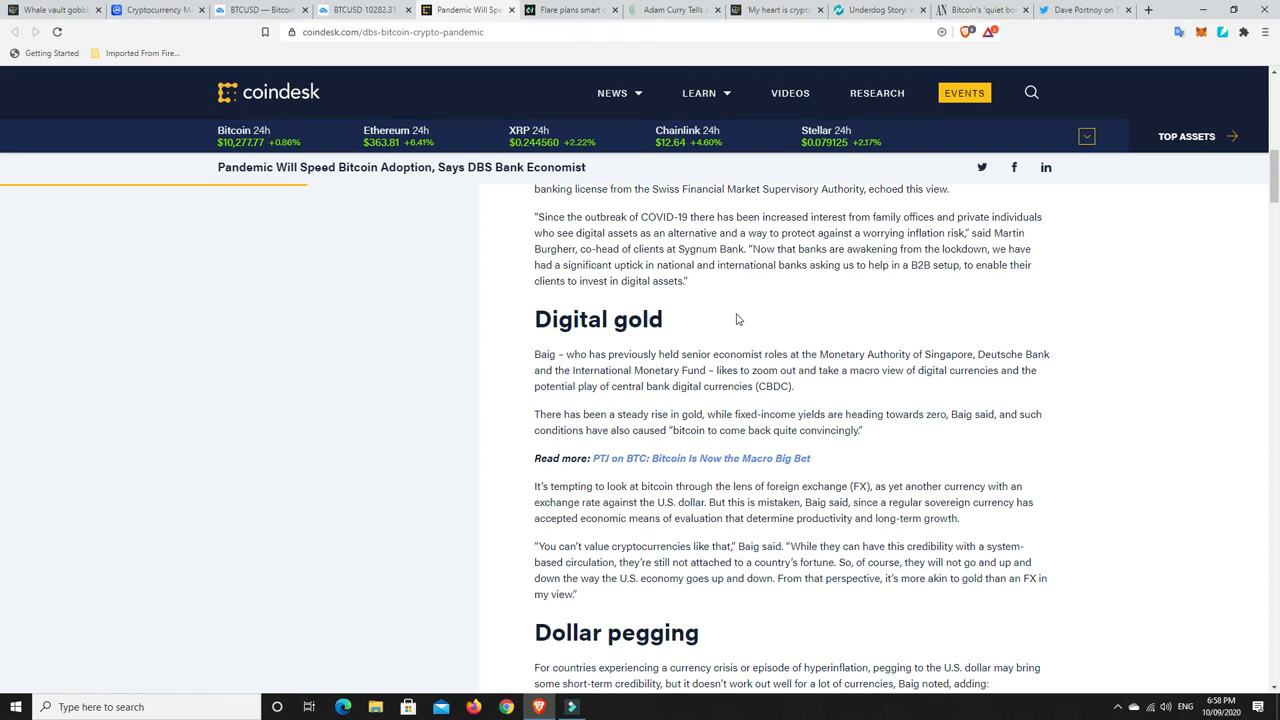
mouse_move(723, 320)
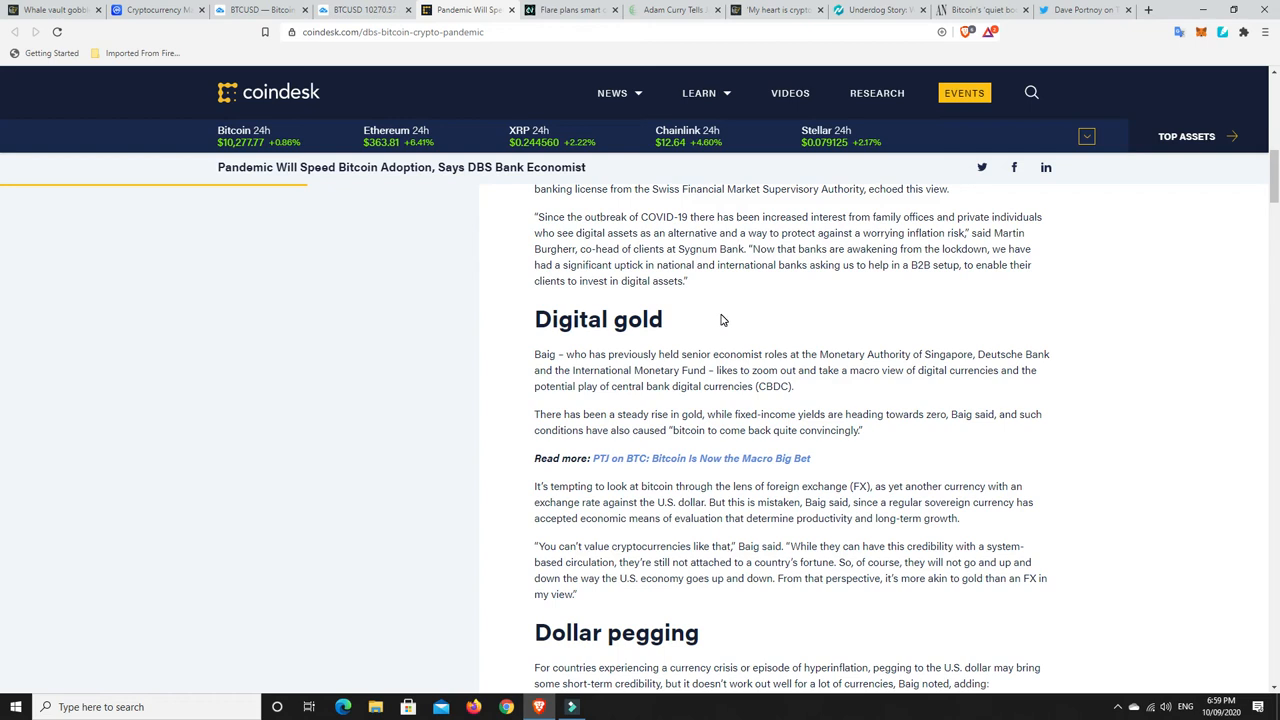
mouse_move(708, 331)
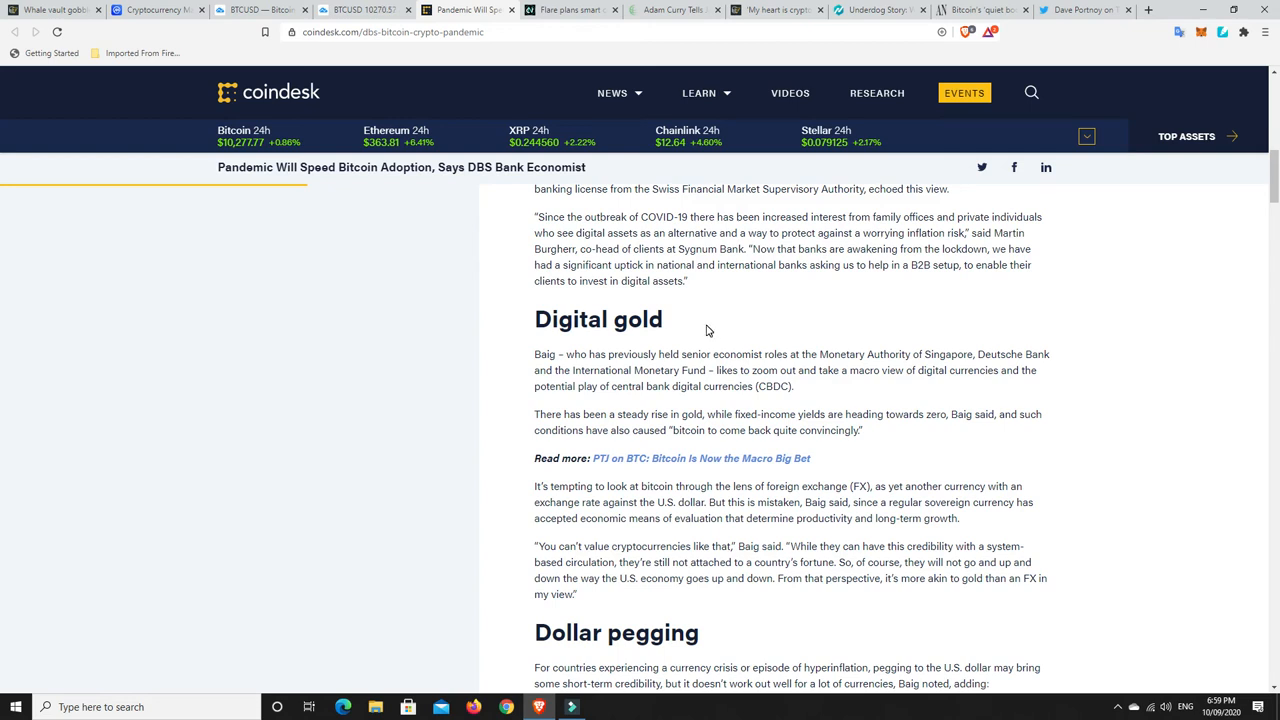
mouse_move(714, 330)
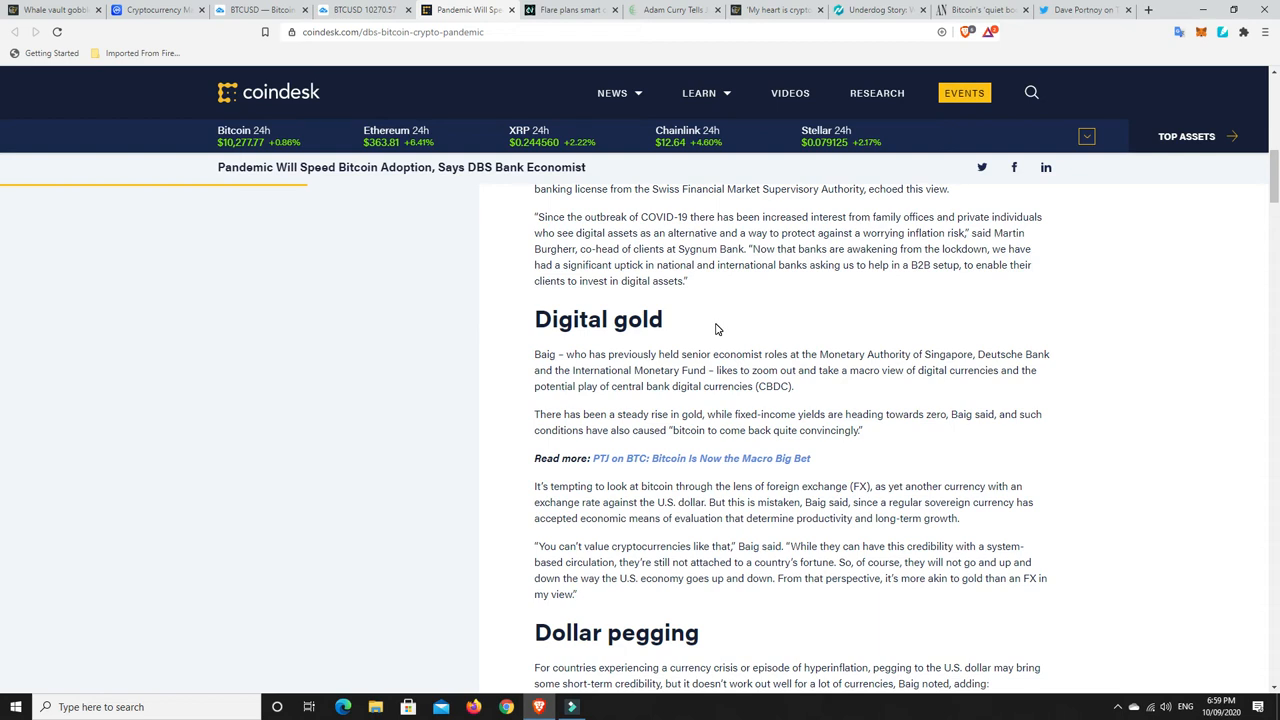
mouse_move(783, 307)
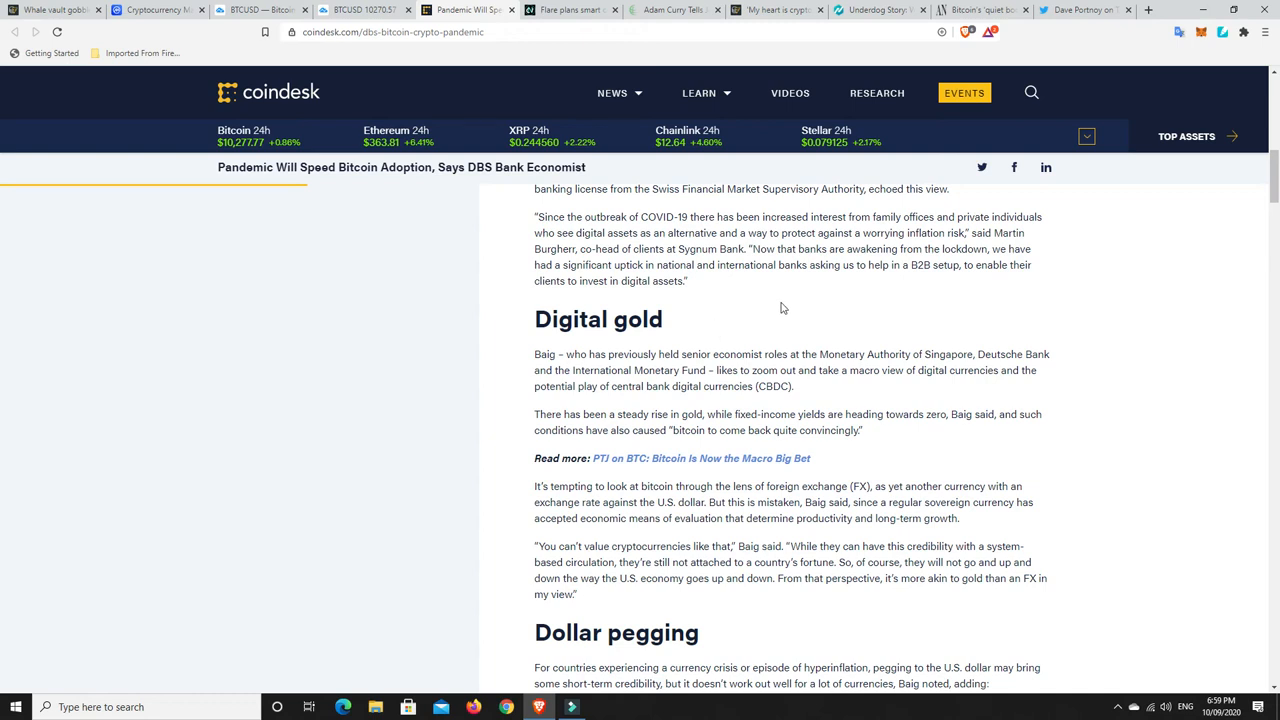
left_click(55, 10)
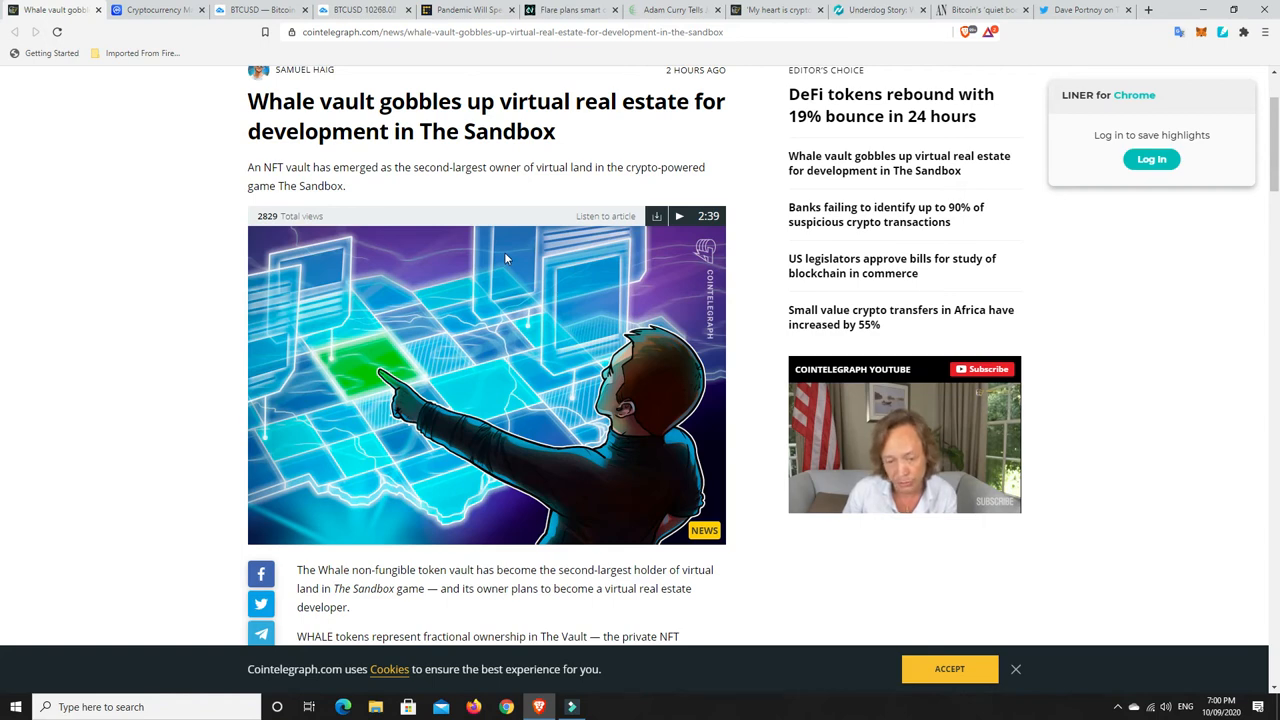
scroll("down", 3)
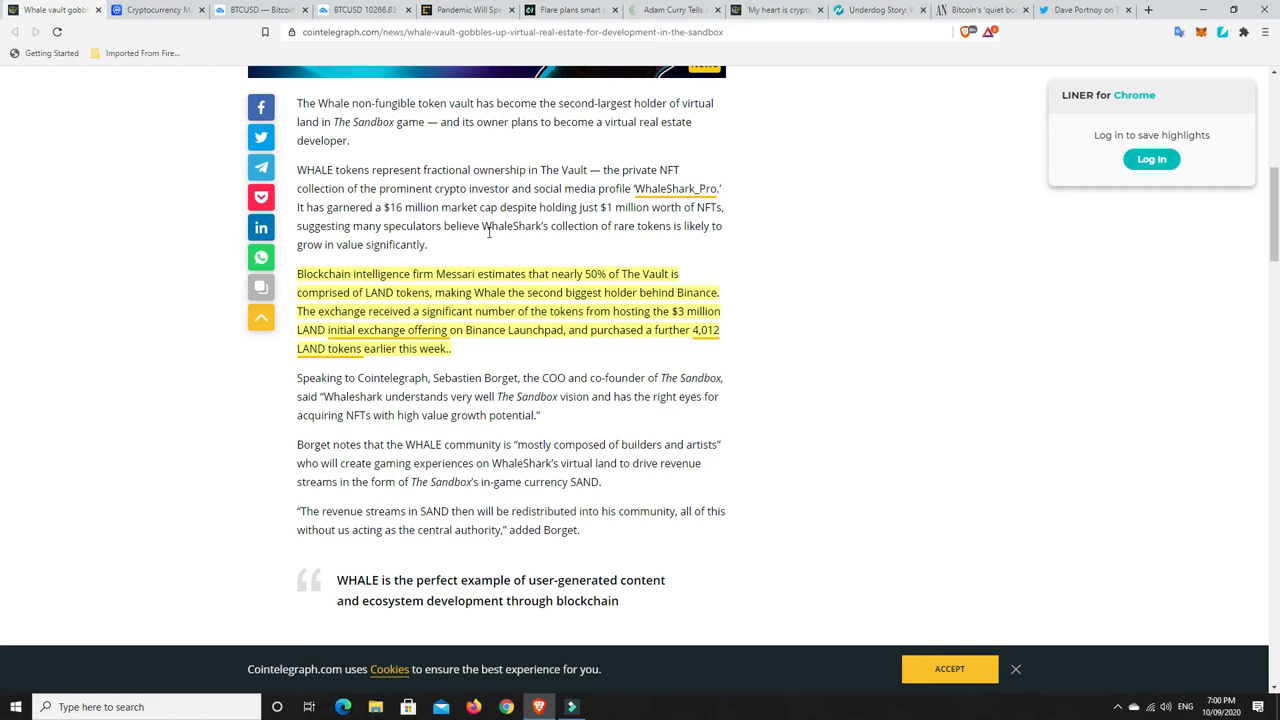
mouse_move(798, 302)
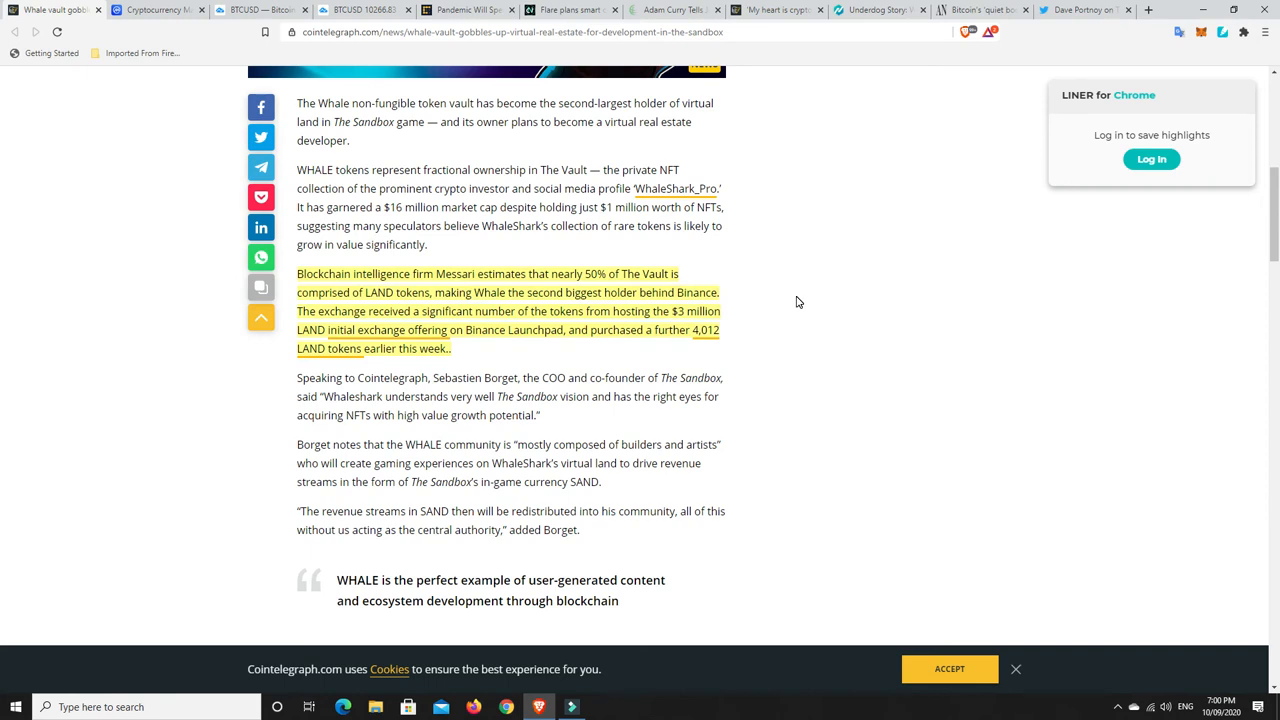
mouse_move(765, 307)
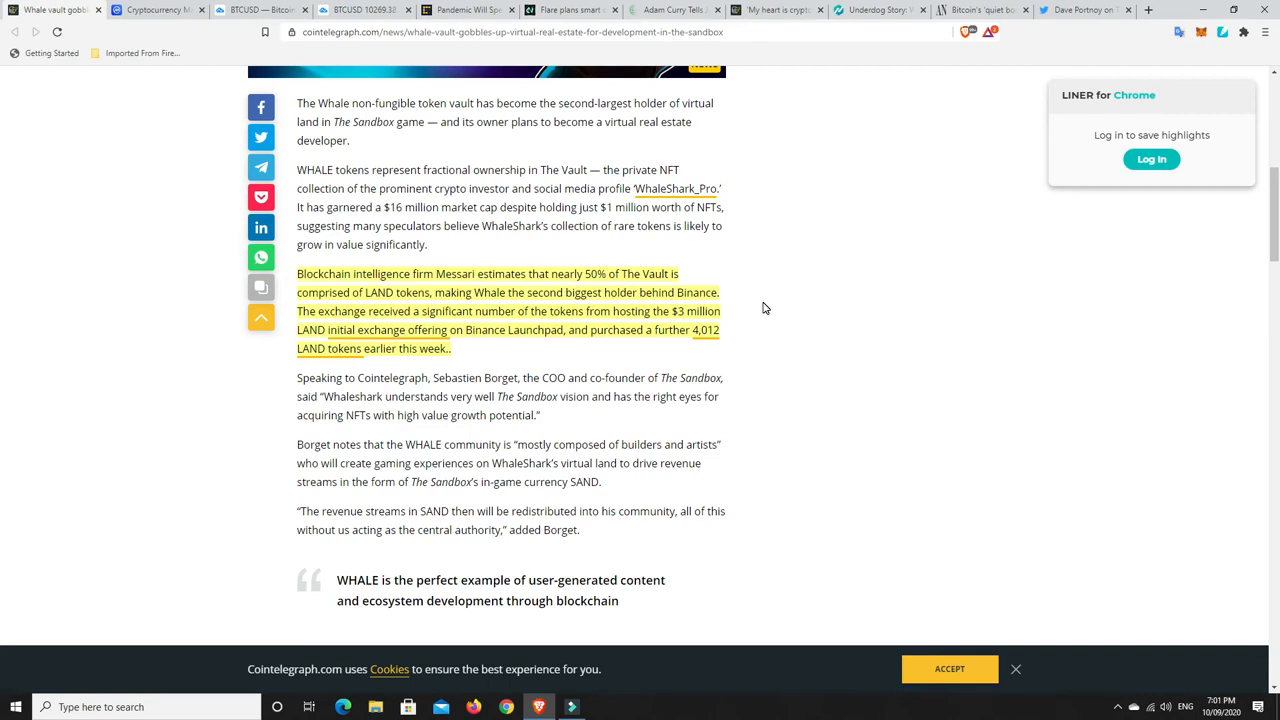
mouse_move(775, 341)
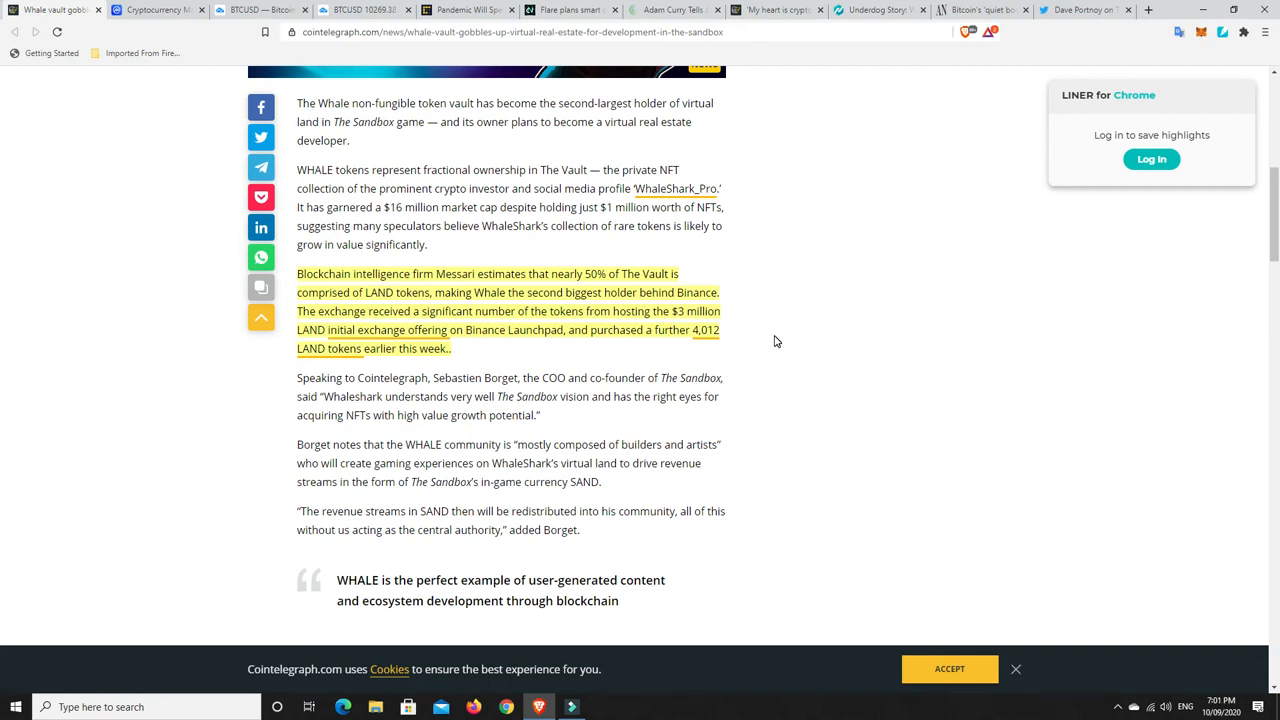
scroll("up", 3)
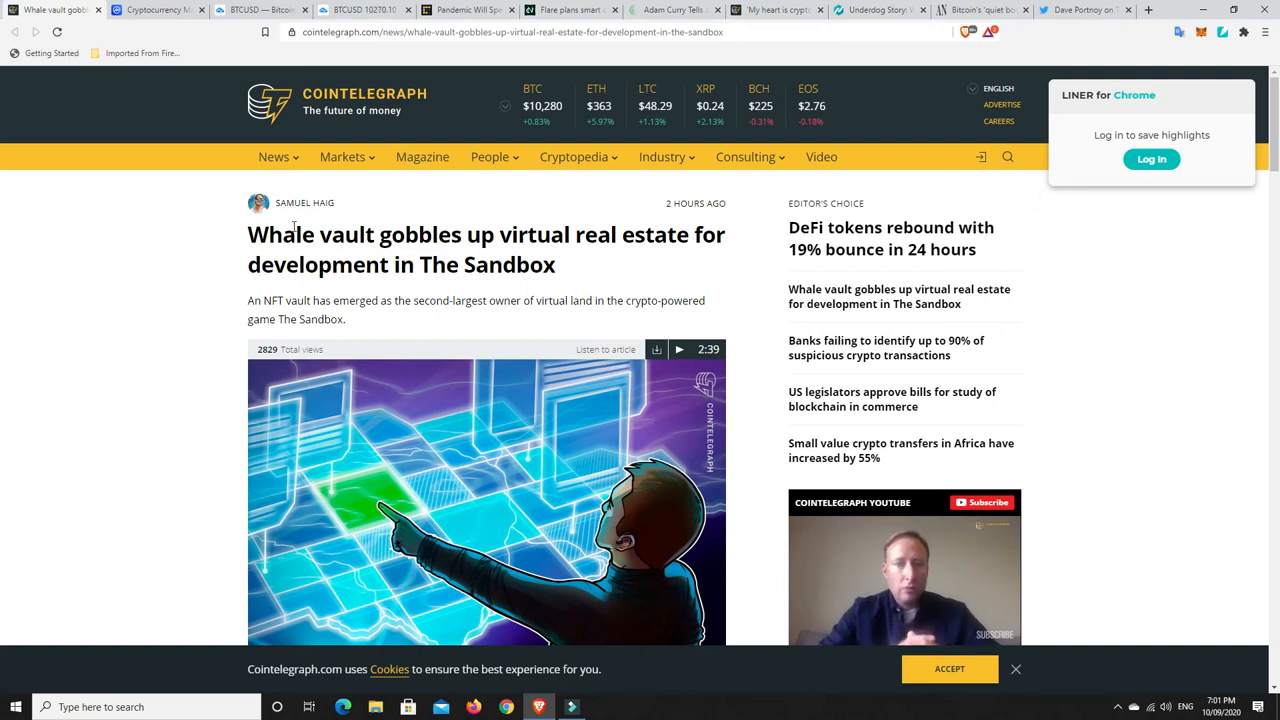
mouse_move(760, 295)
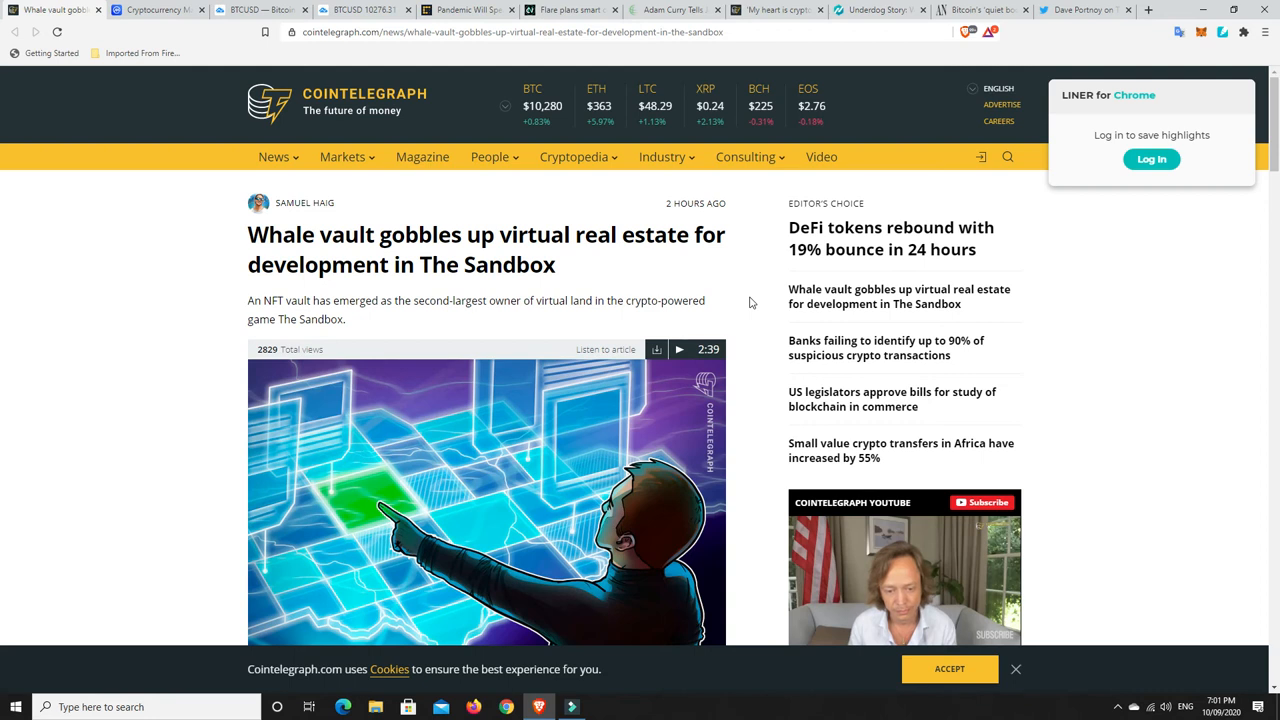
scroll("down", 3)
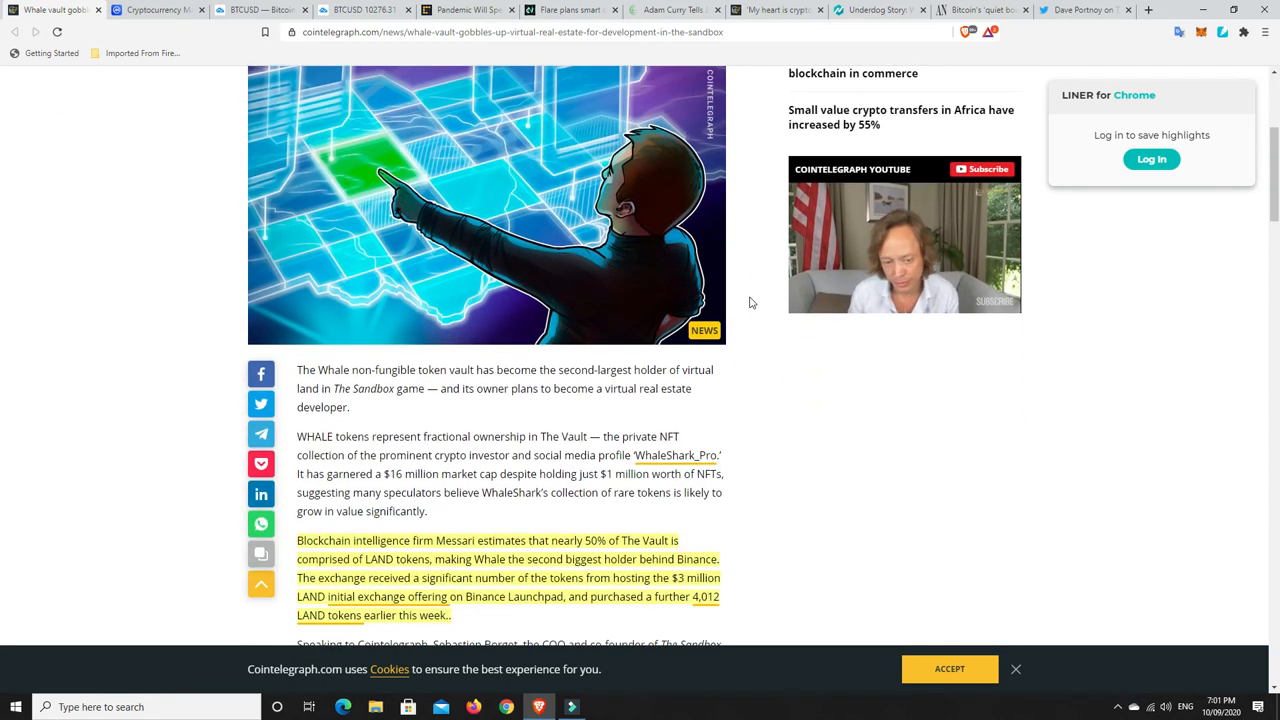
scroll("down", 3)
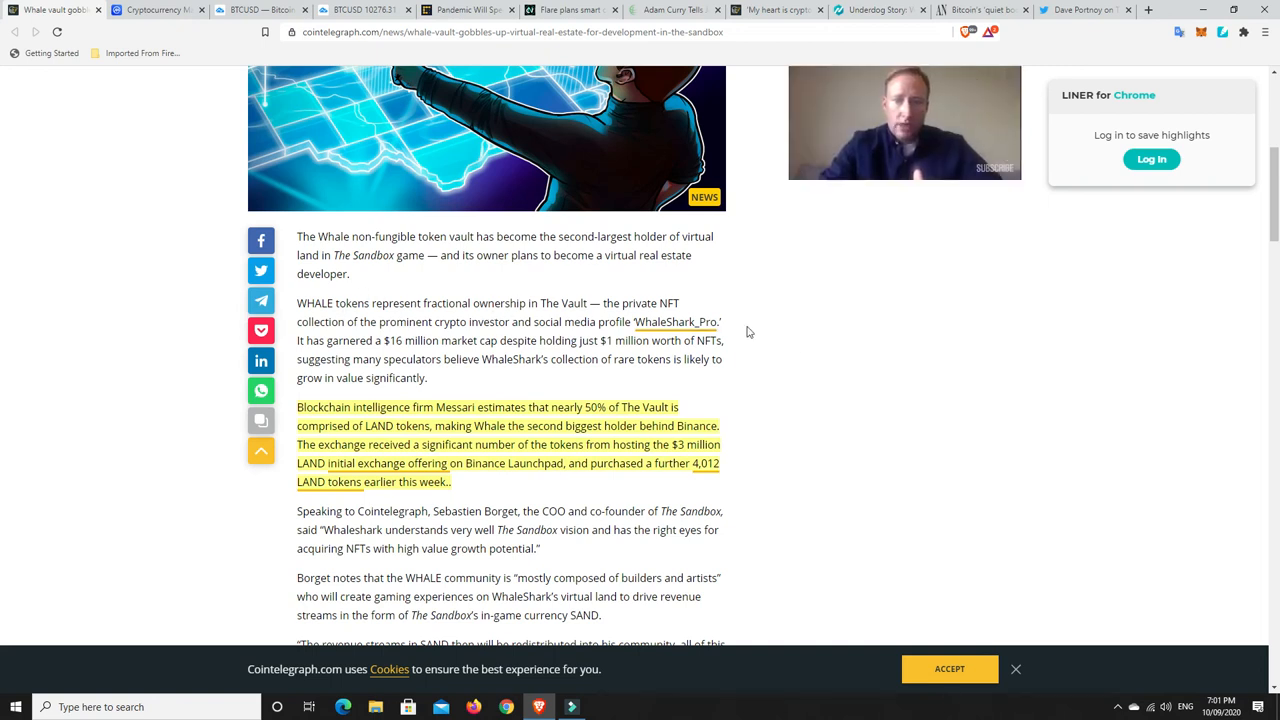
mouse_move(800, 343)
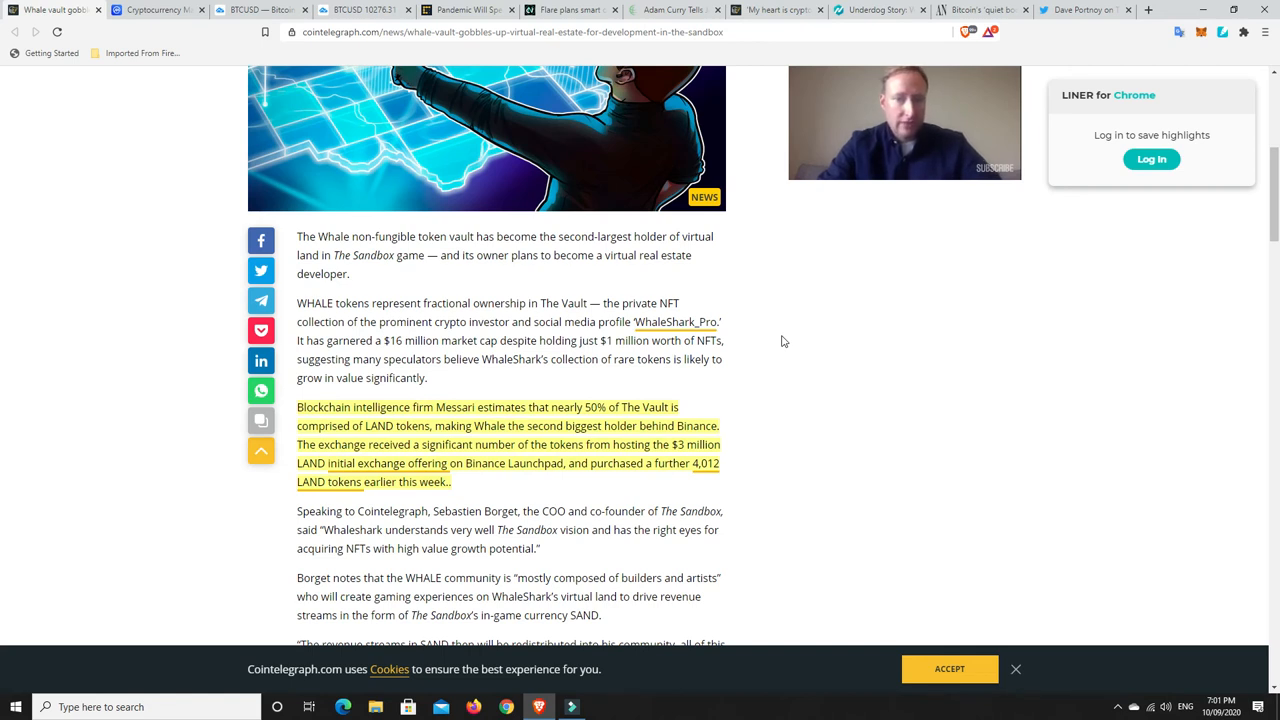
mouse_move(772, 339)
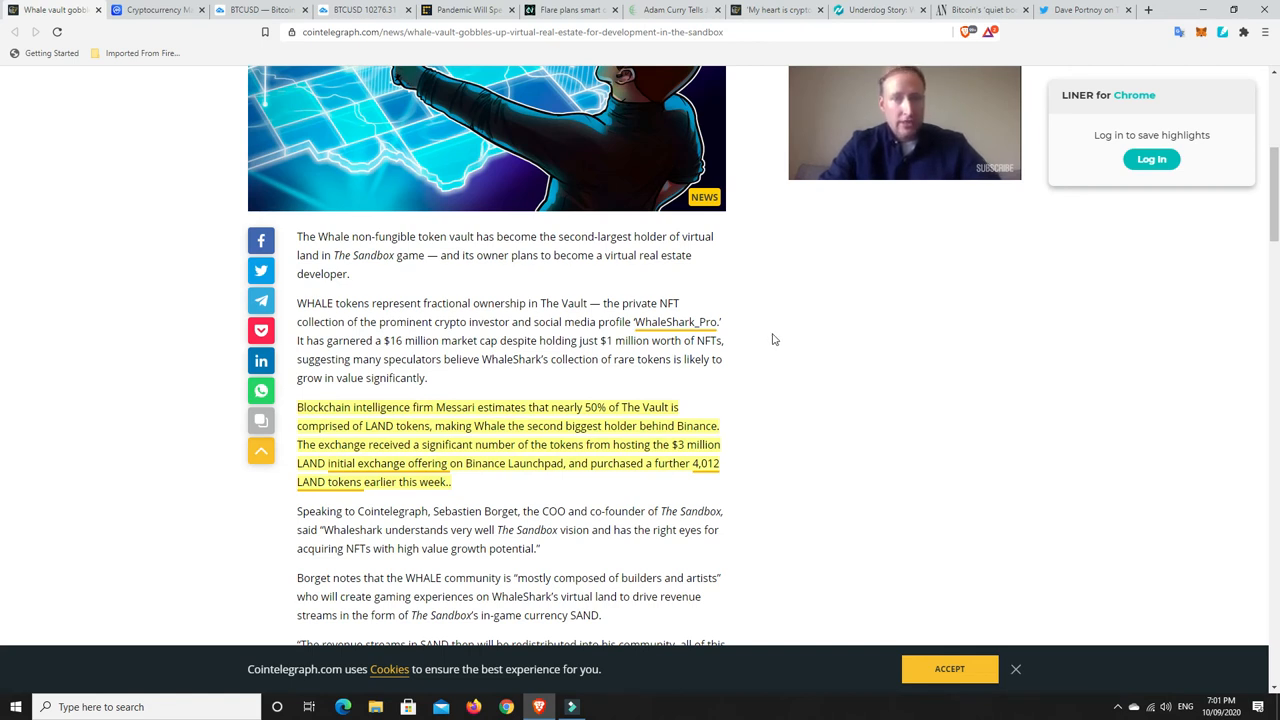
mouse_move(765, 341)
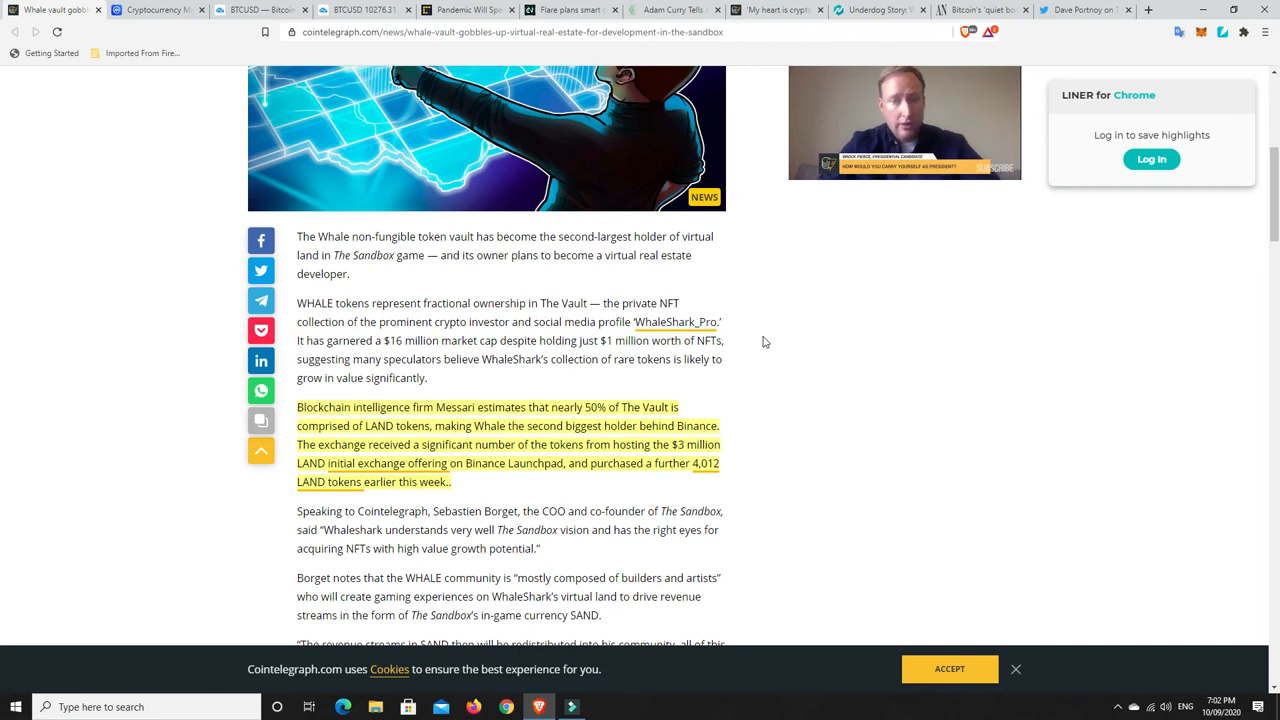
mouse_move(740, 347)
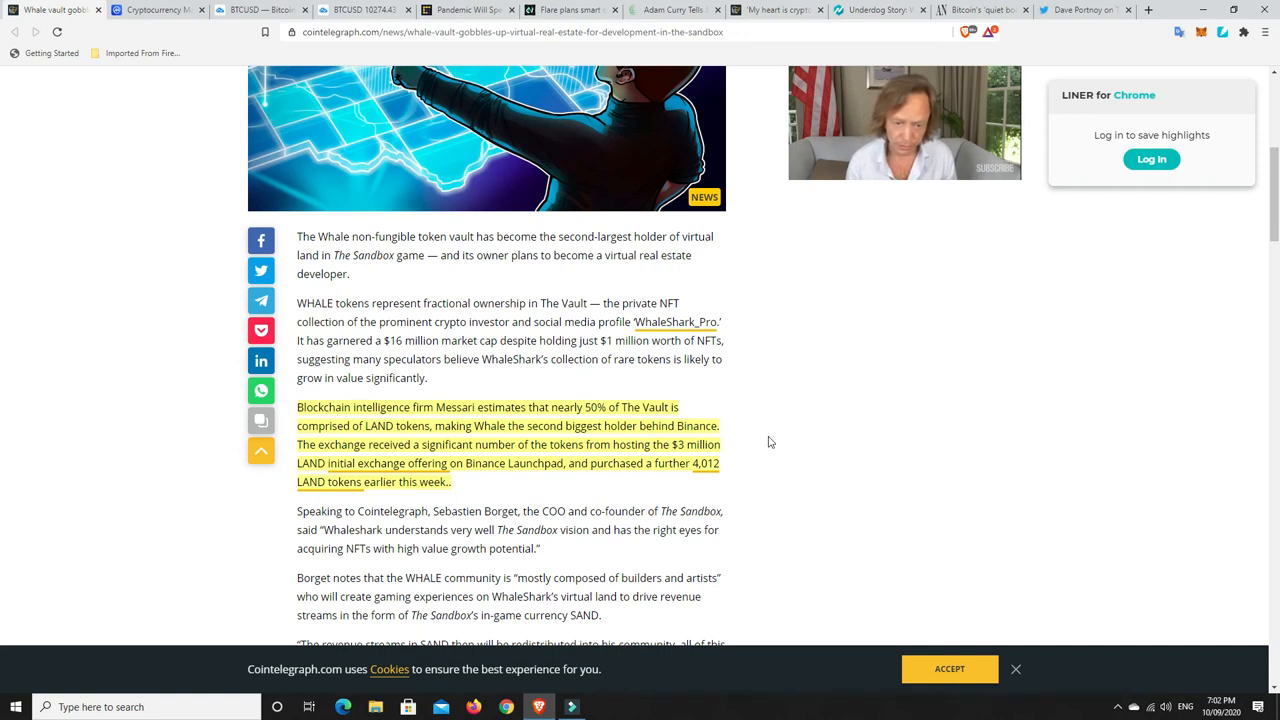
mouse_move(752, 452)
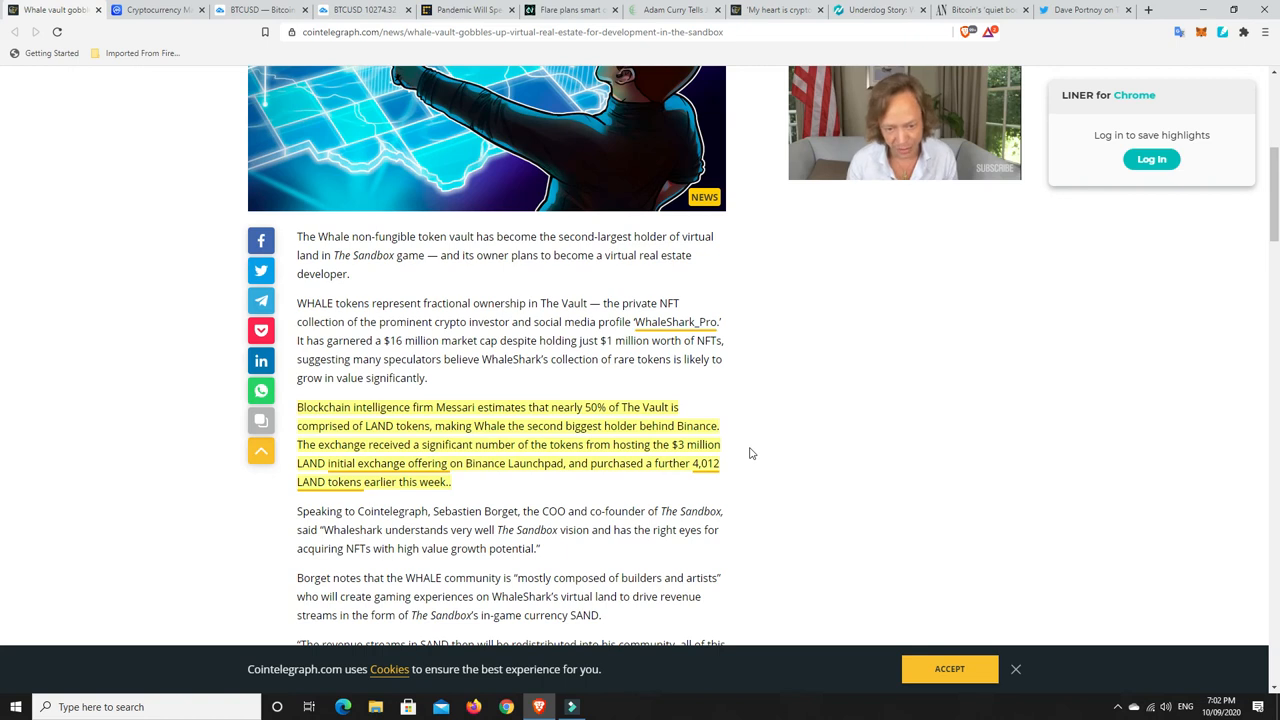
mouse_move(755, 451)
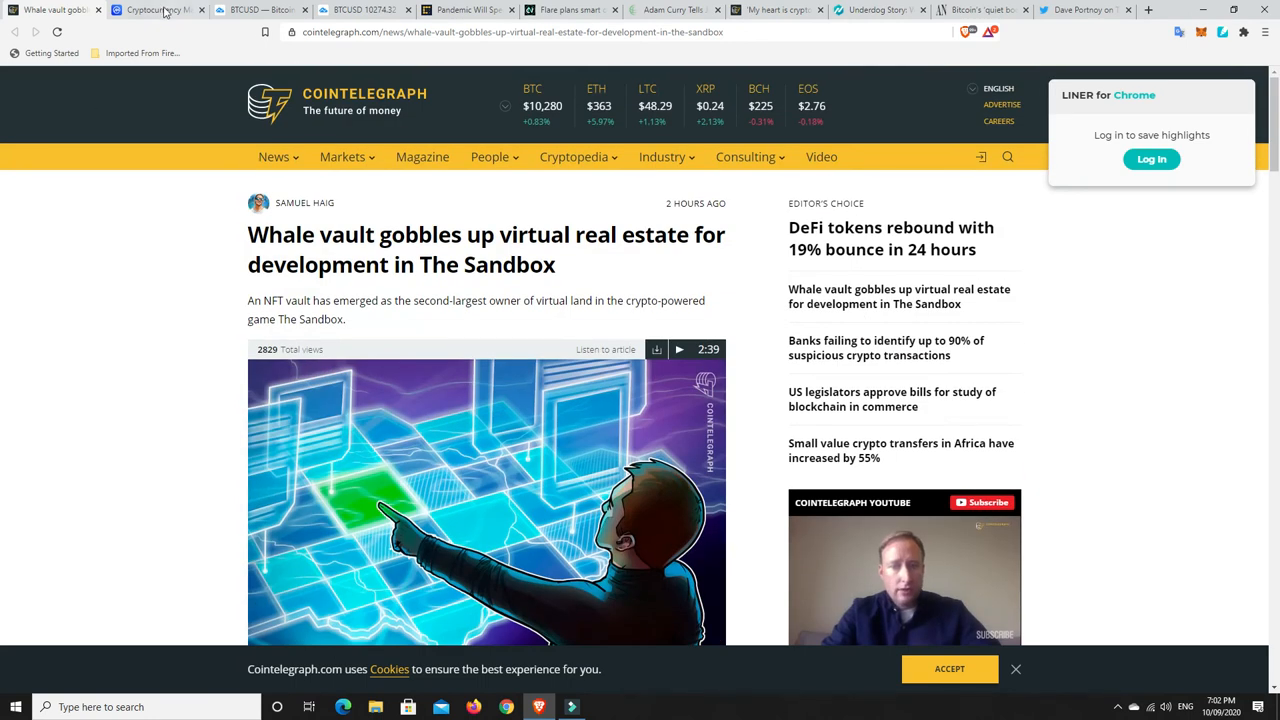
Step: Open CoinMarketCap's DeFi rankings and scroll through the list led by Chainlink, UMA and yearn.finance
left_click(158, 9)
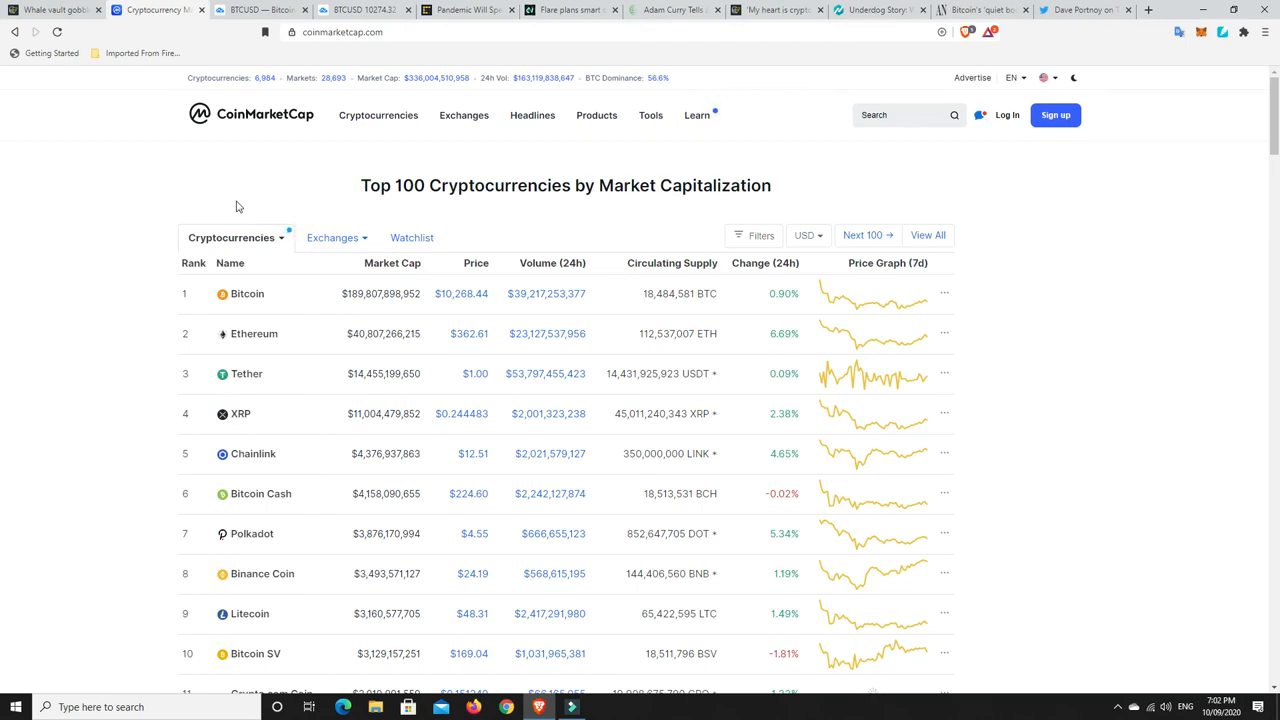
mouse_move(260, 202)
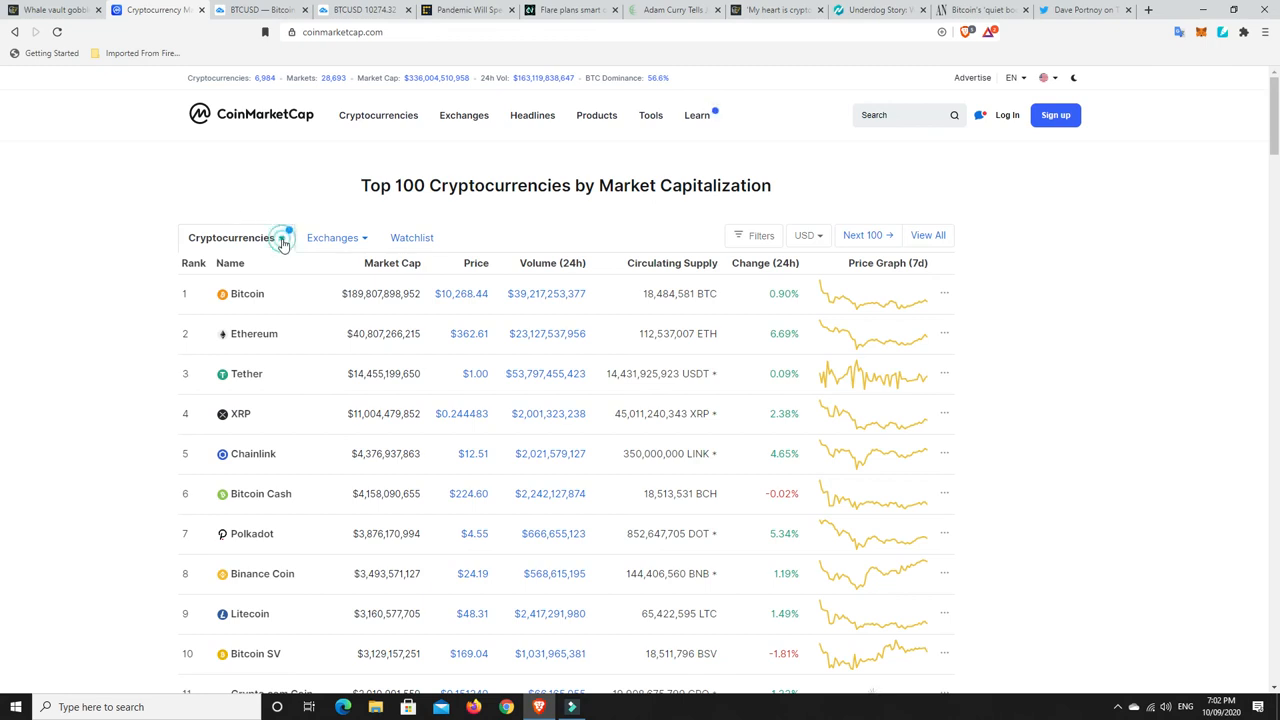
left_click(232, 237)
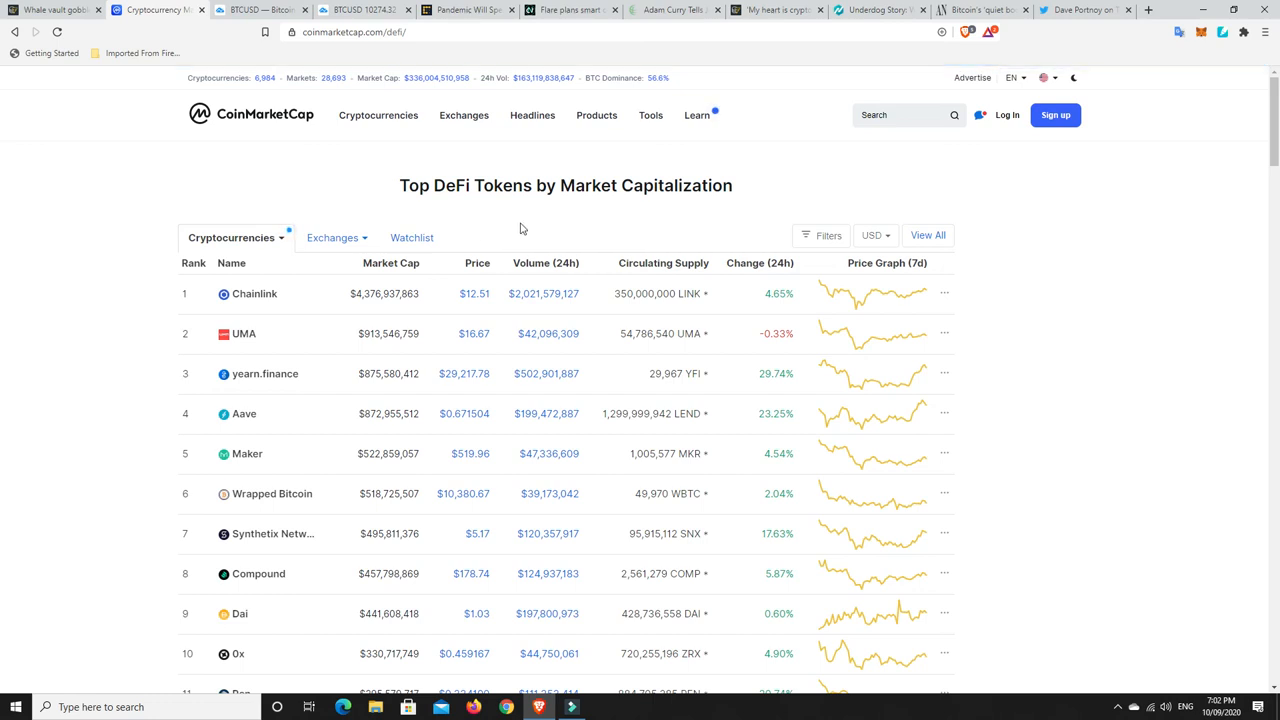
scroll("down", 3)
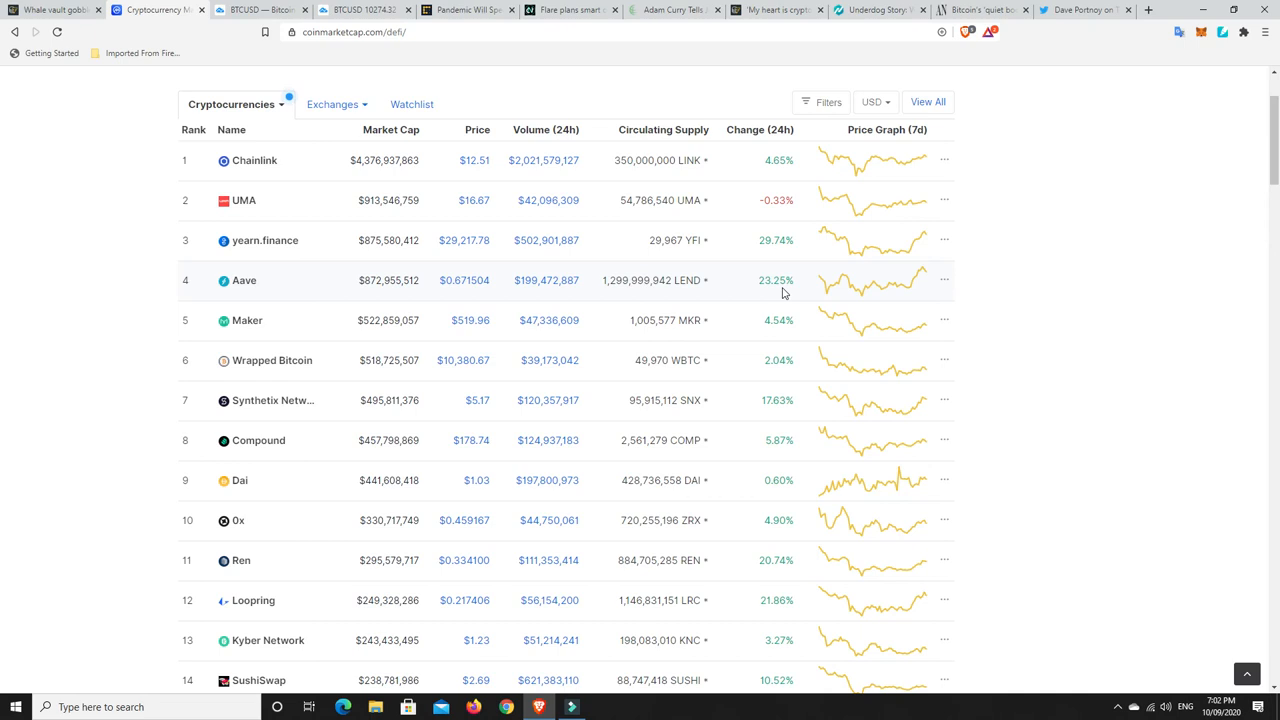
mouse_move(773, 253)
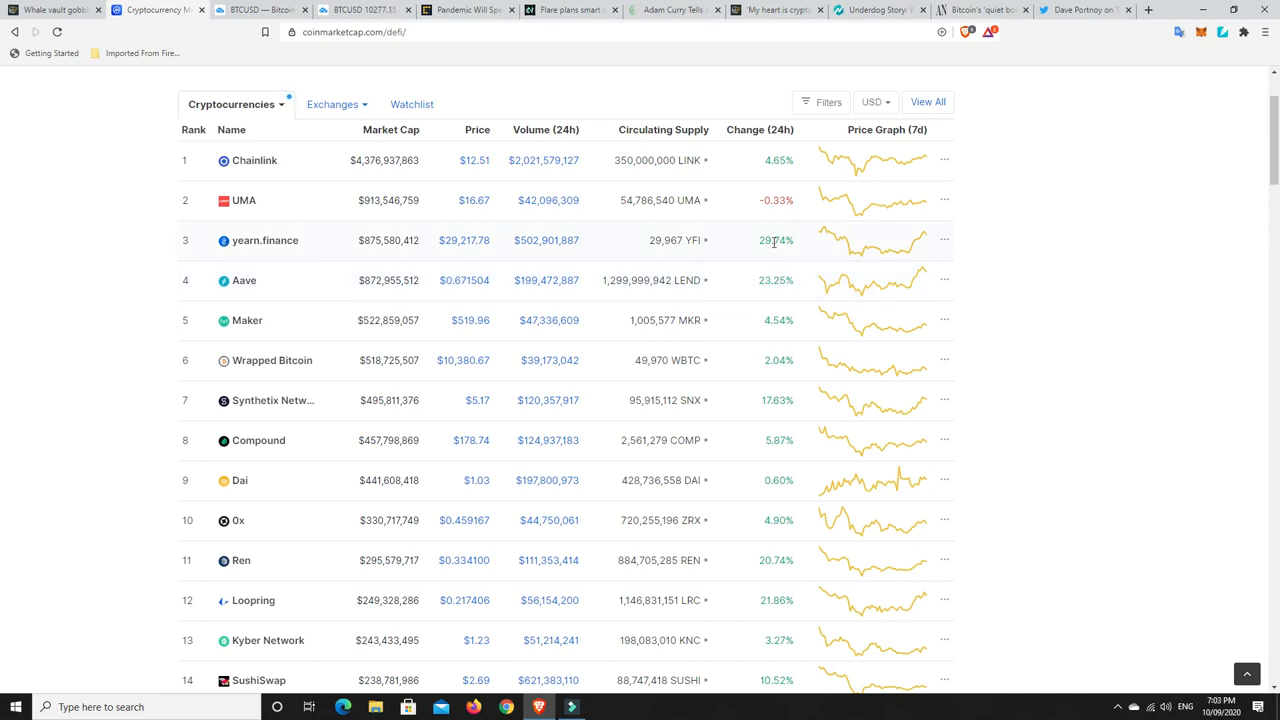
mouse_move(788, 324)
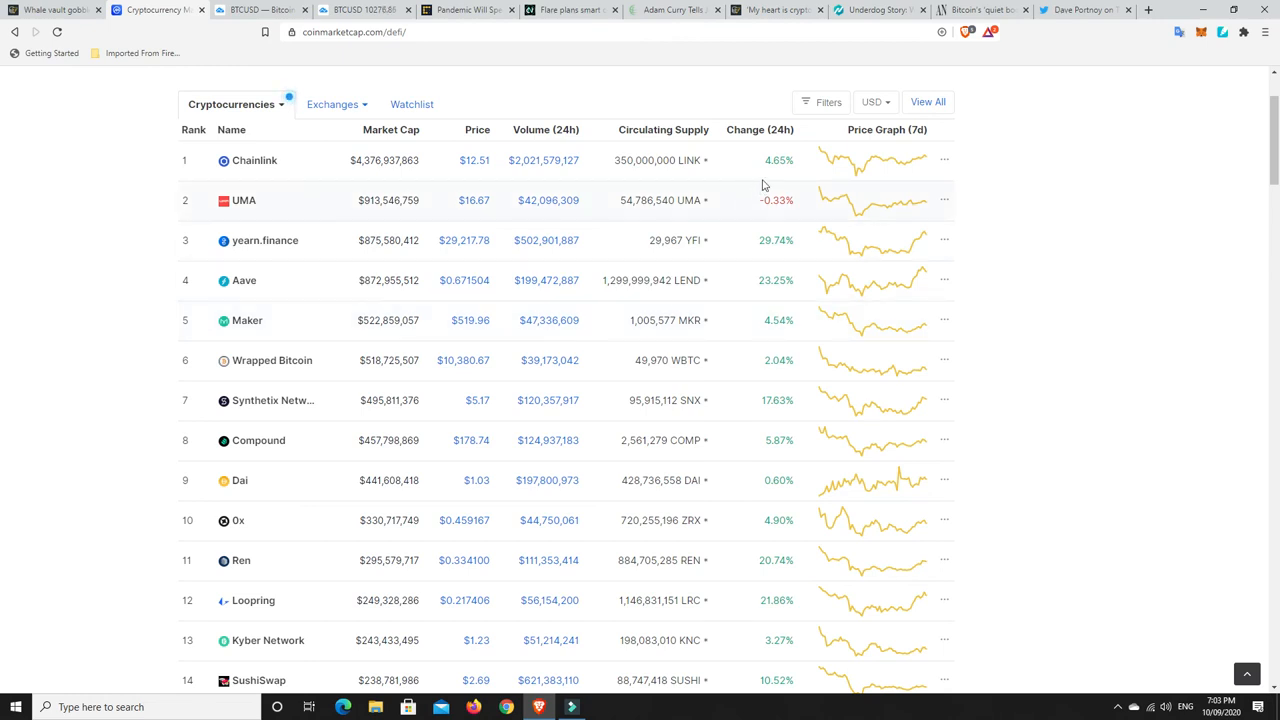
mouse_move(740, 424)
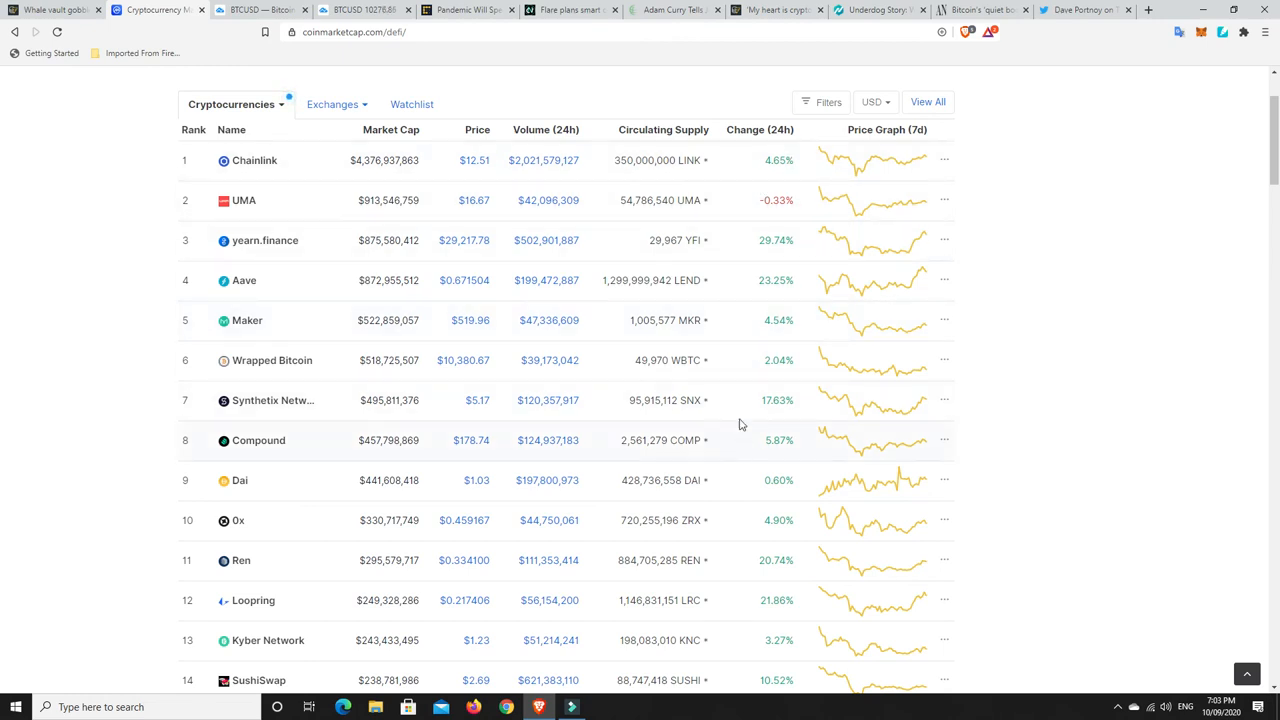
mouse_move(795, 433)
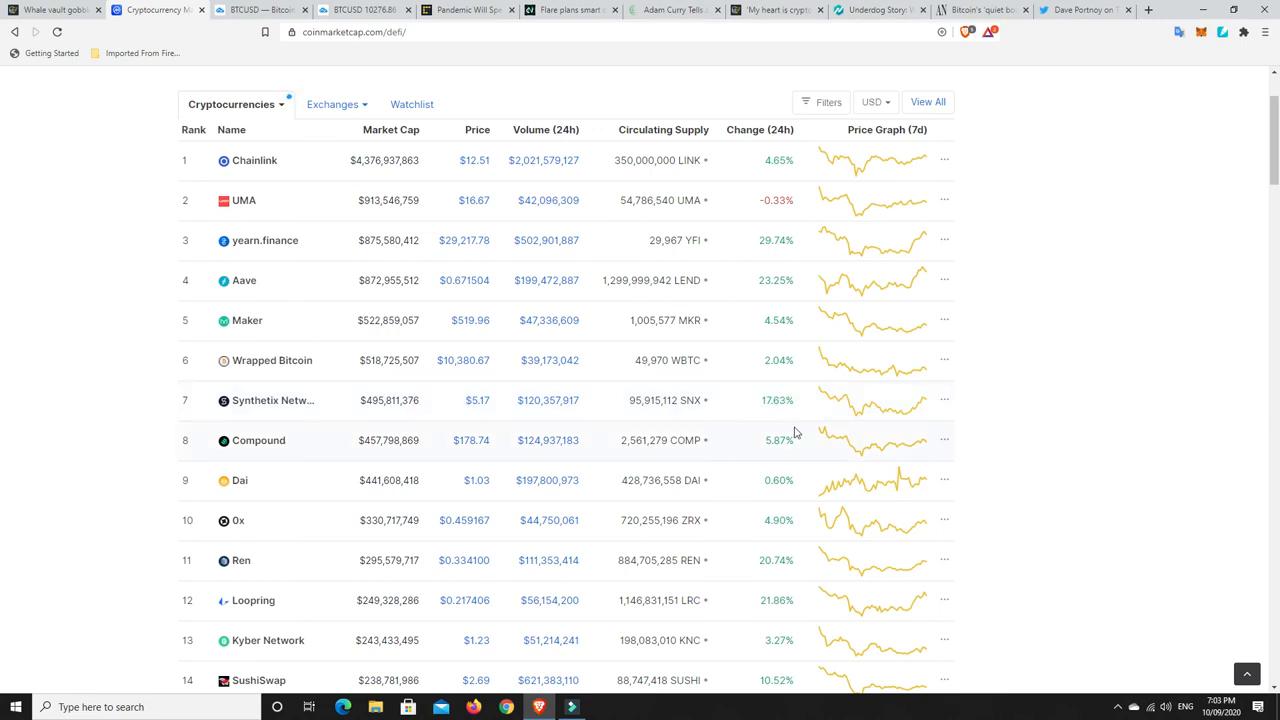
scroll("down", 3)
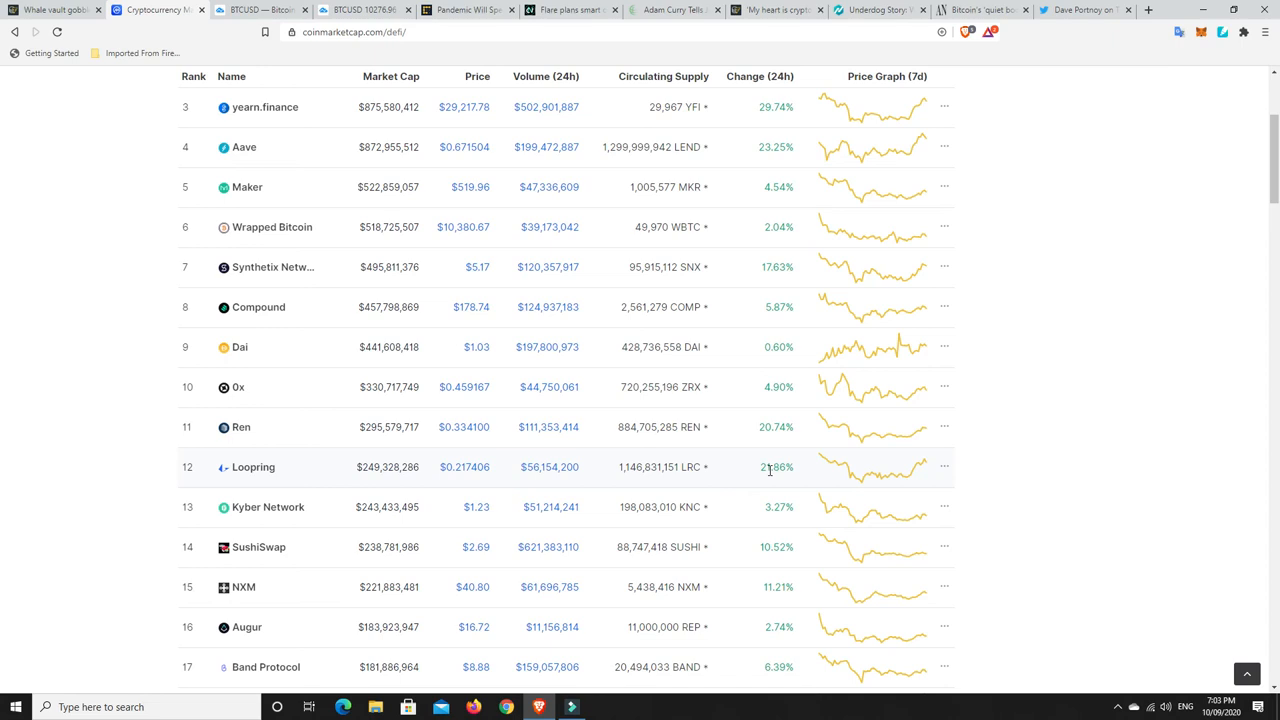
mouse_move(779, 561)
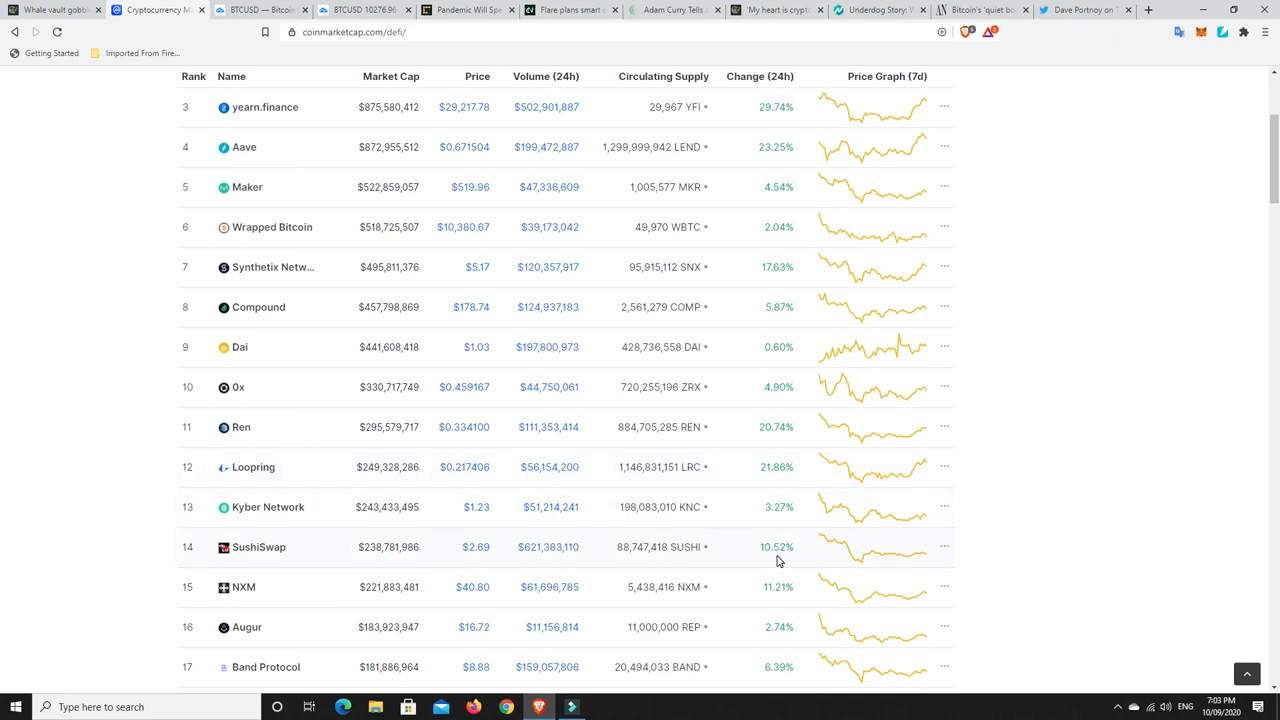
mouse_move(778, 550)
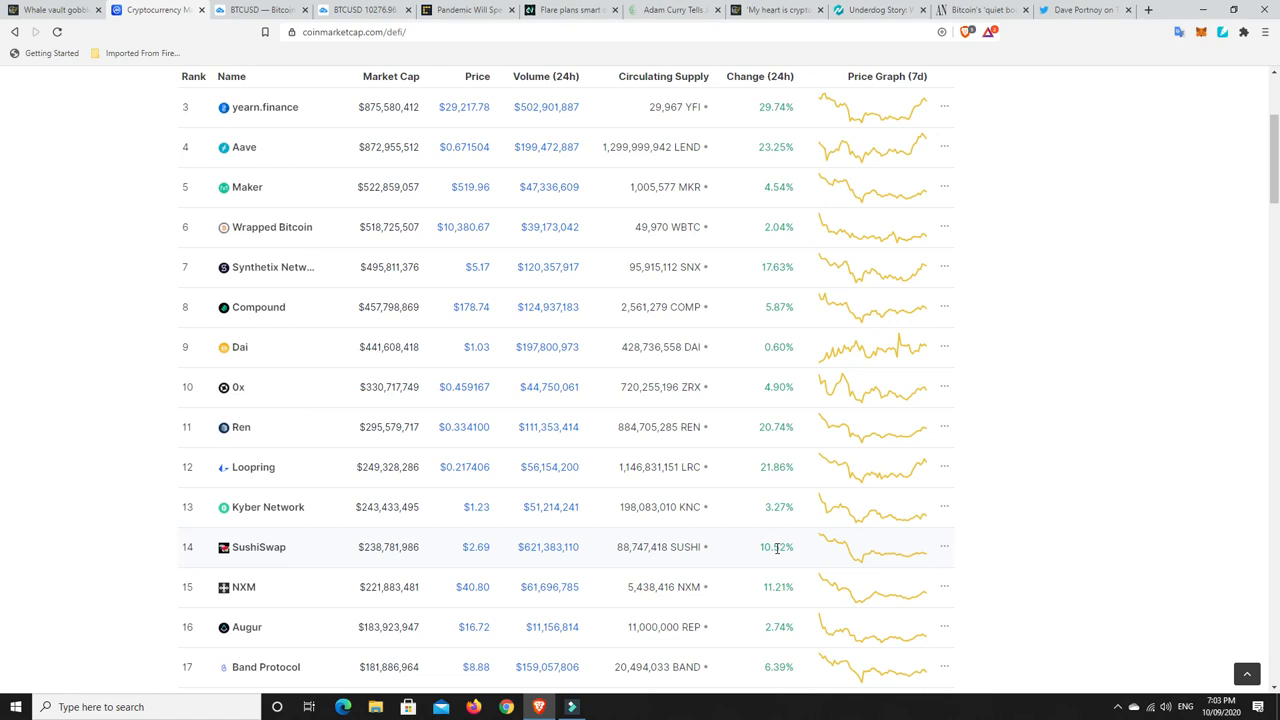
scroll("down", 3)
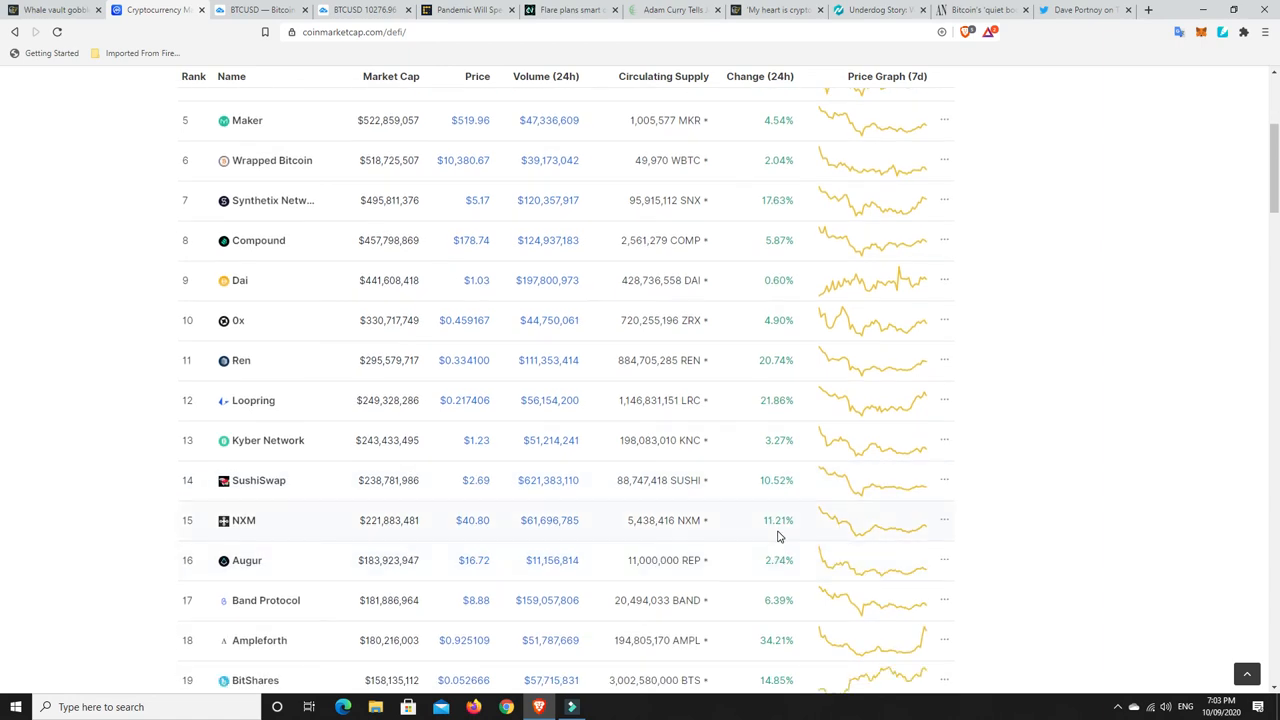
mouse_move(783, 523)
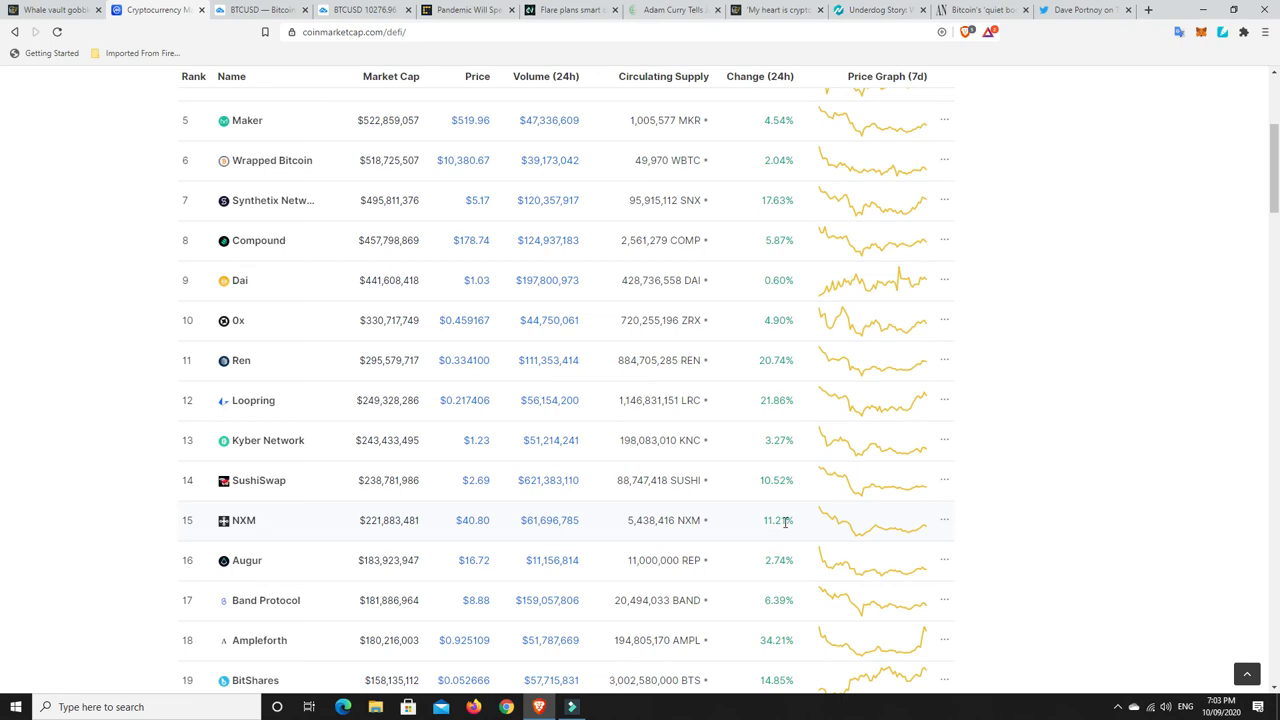
scroll("down", 3)
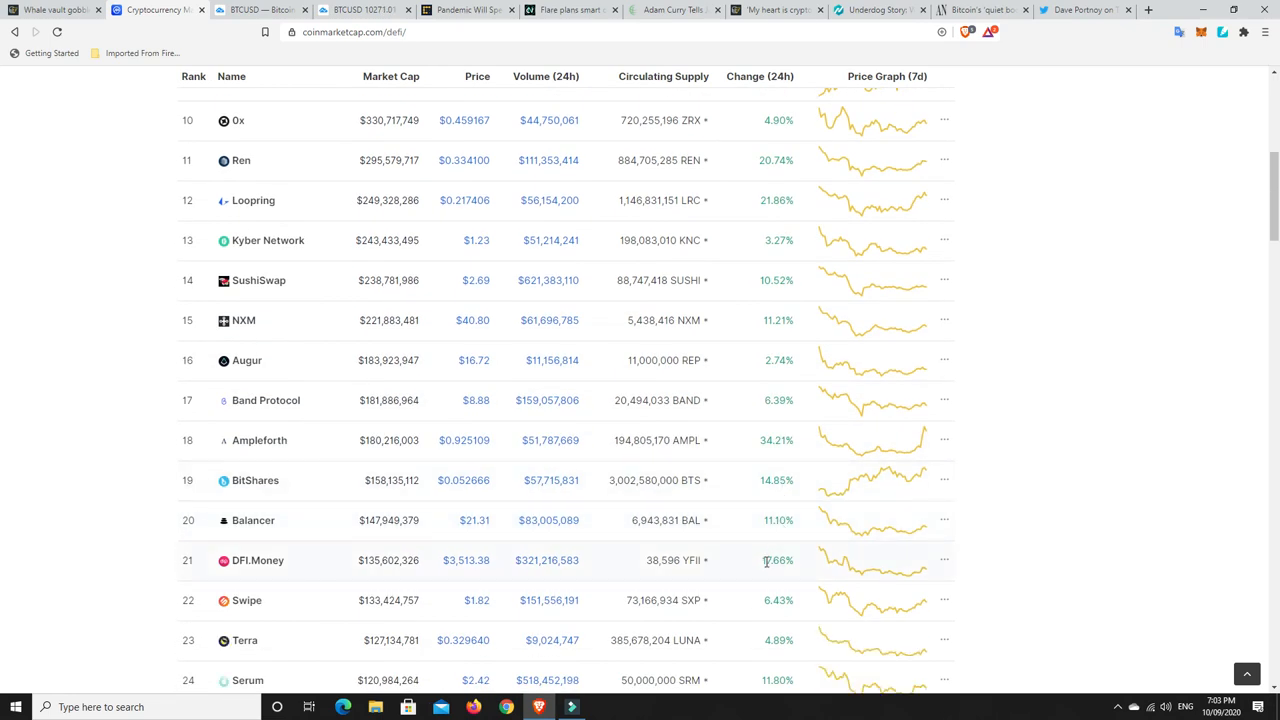
scroll("up", 3)
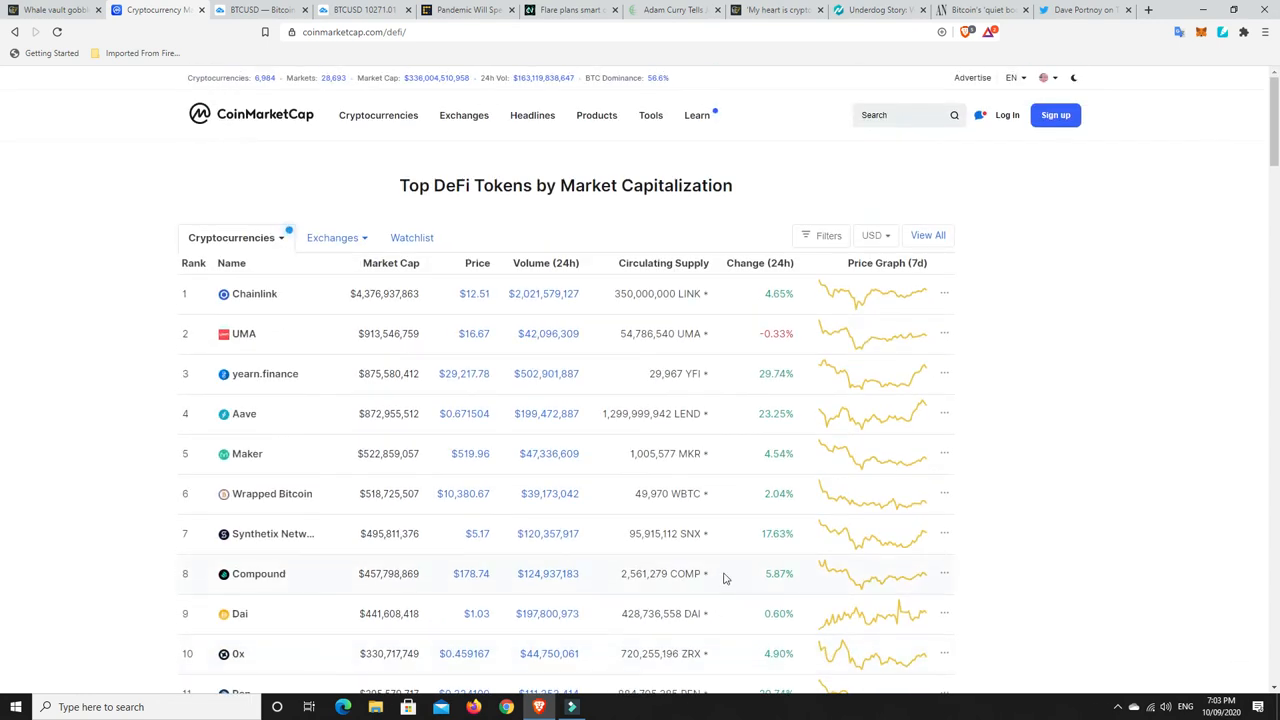
mouse_move(731, 578)
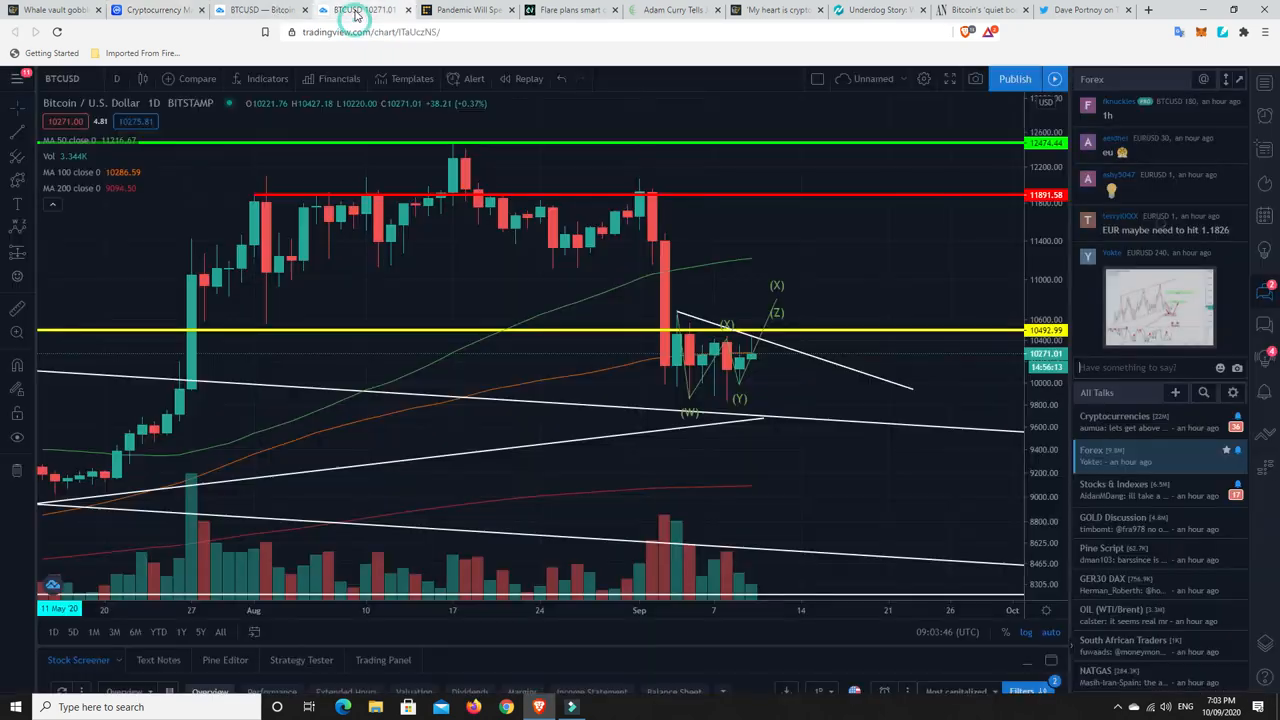
mouse_move(775, 300)
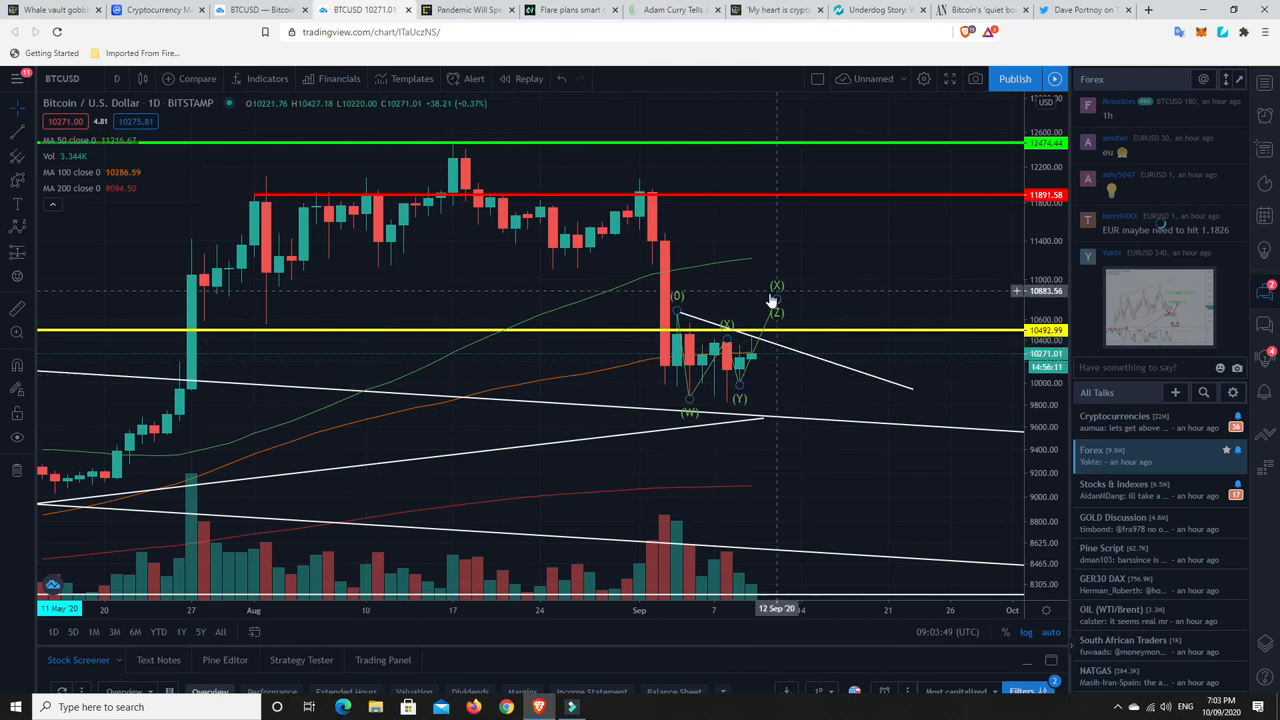
mouse_move(690, 340)
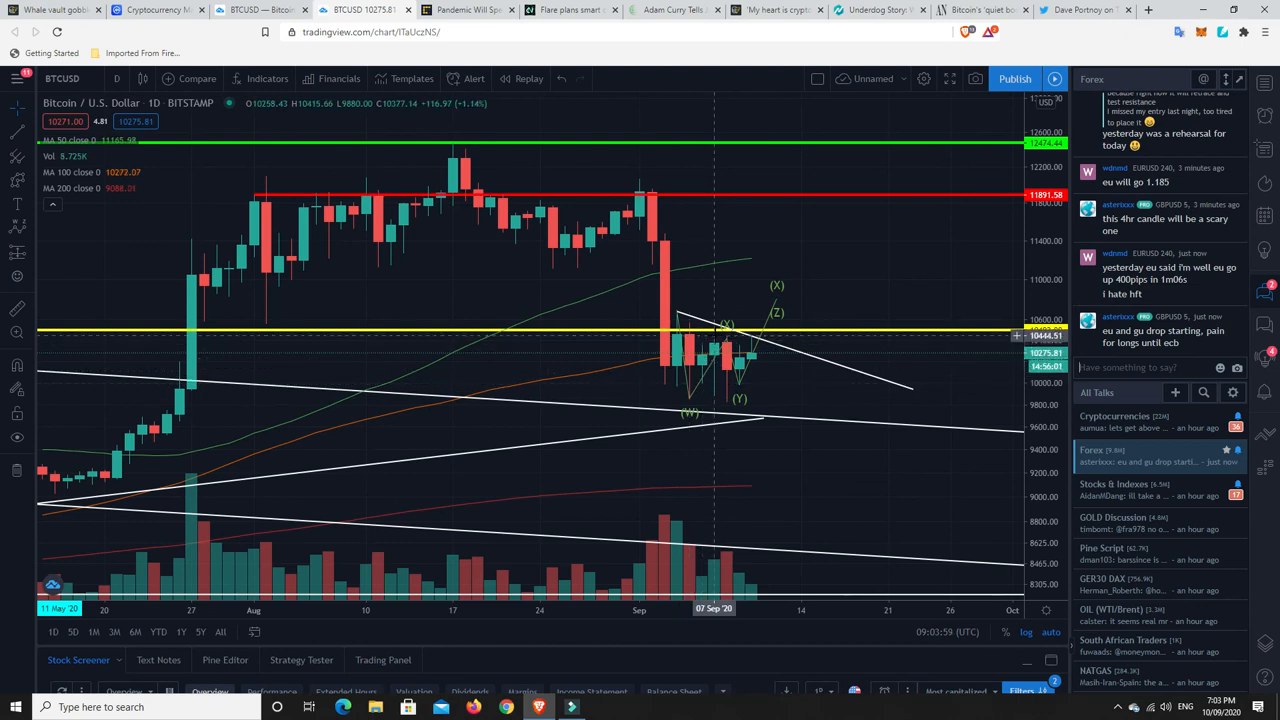
mouse_move(710, 325)
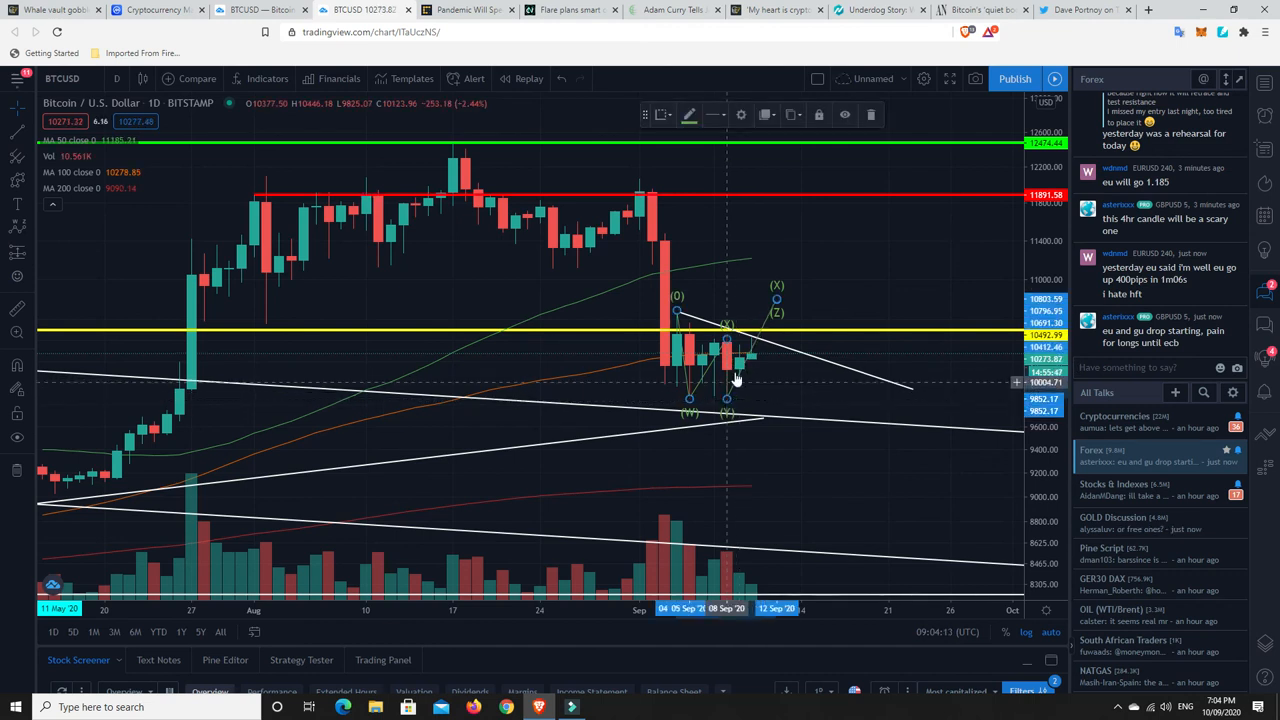
mouse_move(753, 338)
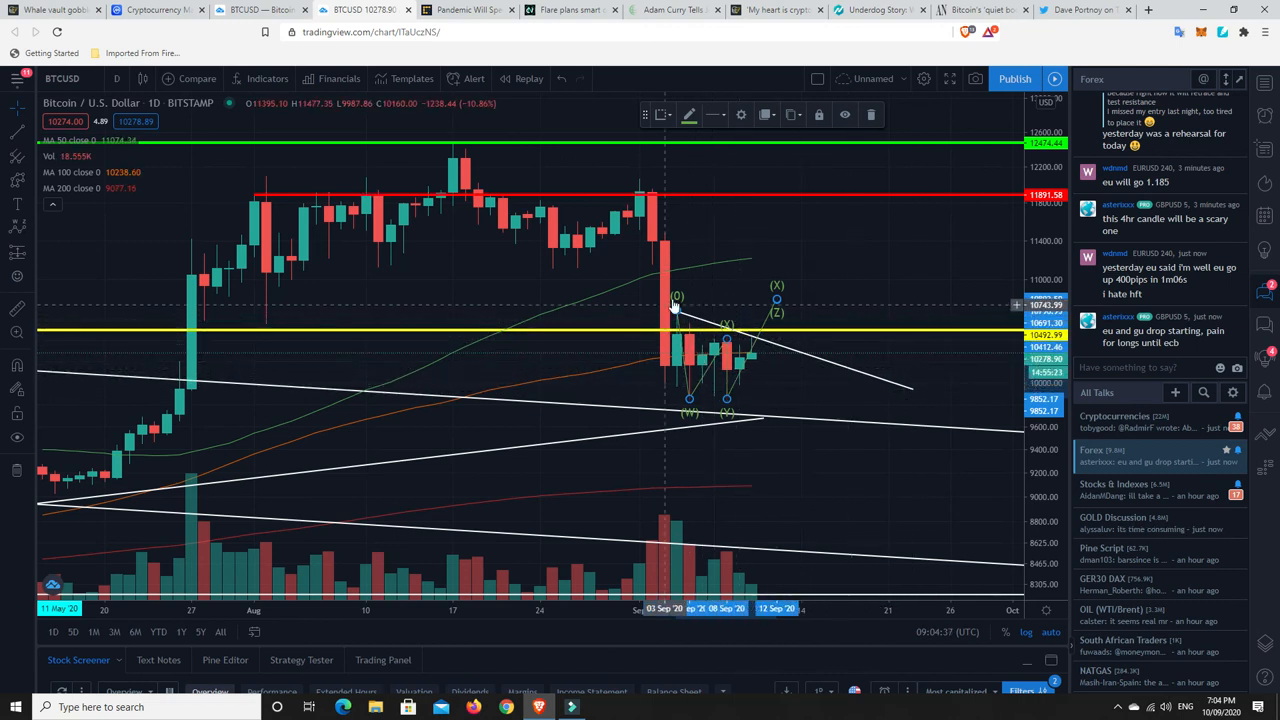
mouse_move(668, 380)
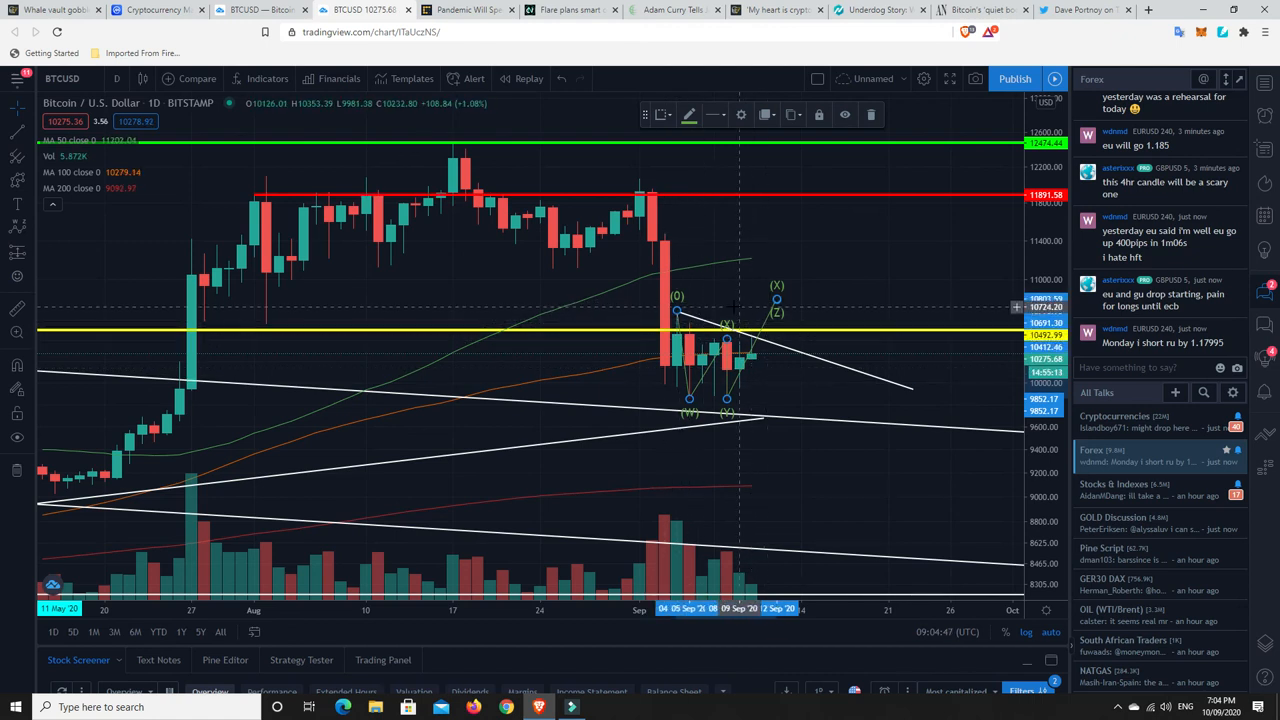
mouse_move(815, 305)
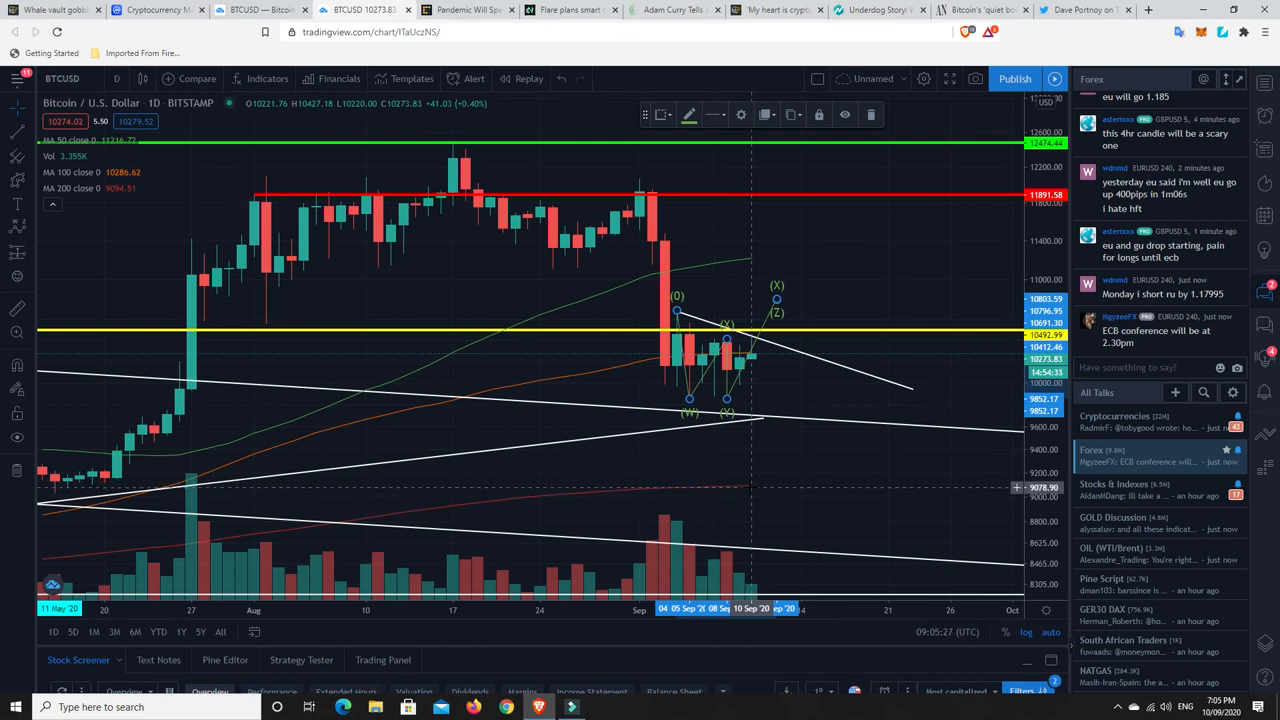
mouse_move(751, 494)
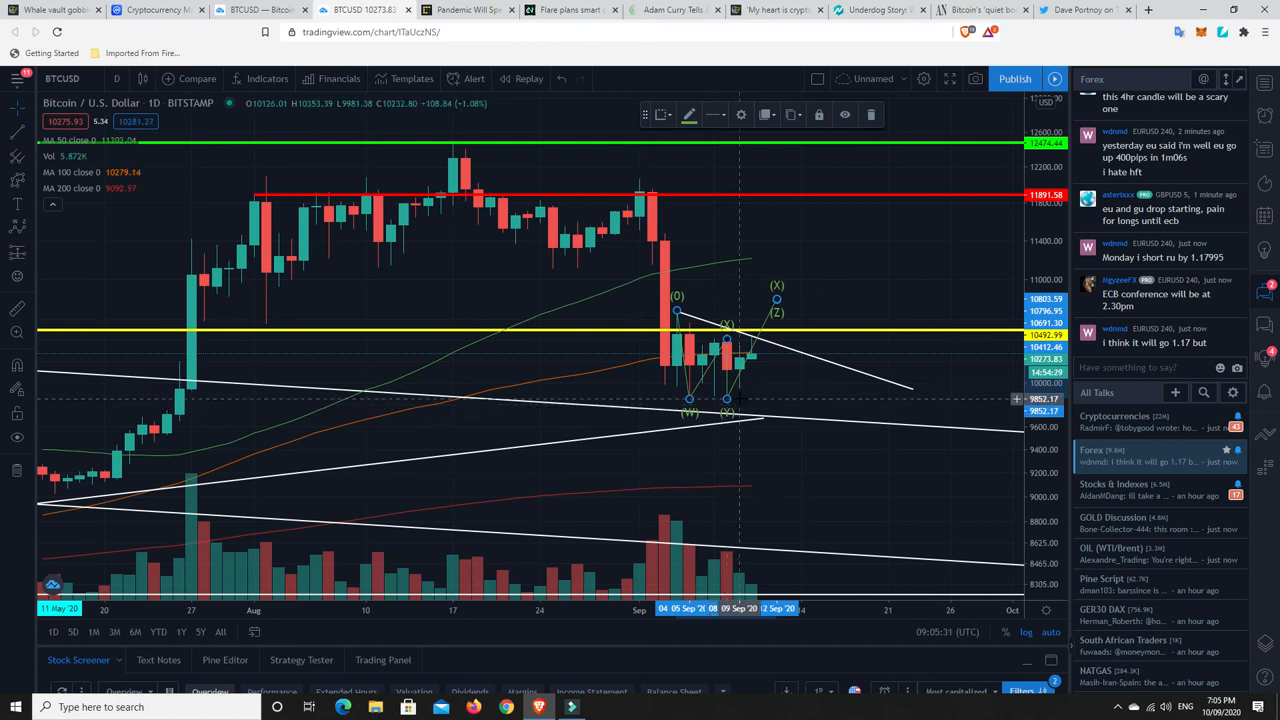
mouse_move(728, 408)
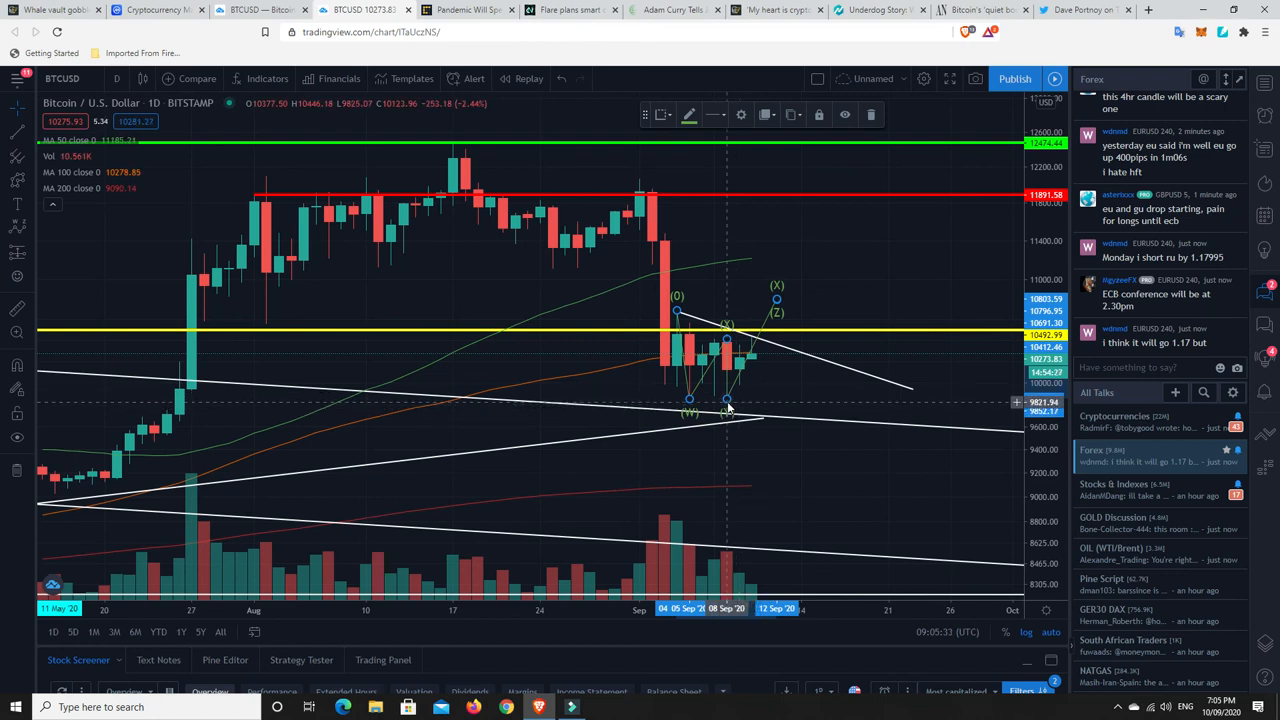